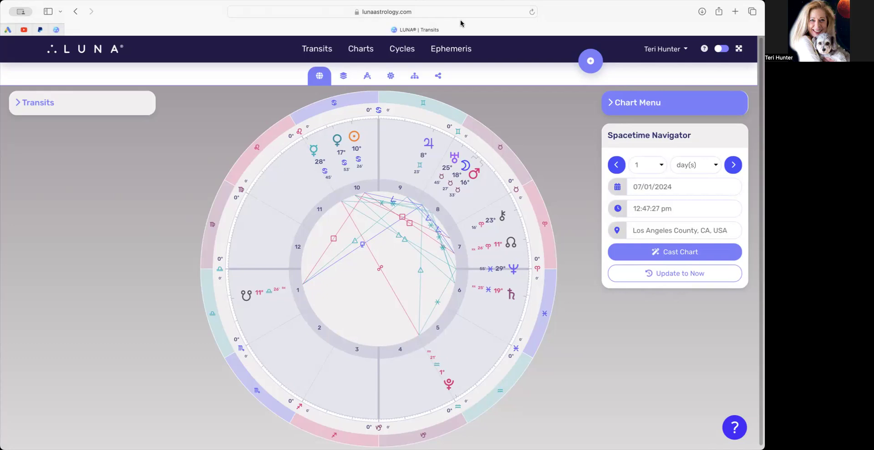
mouse_move(441, 13)
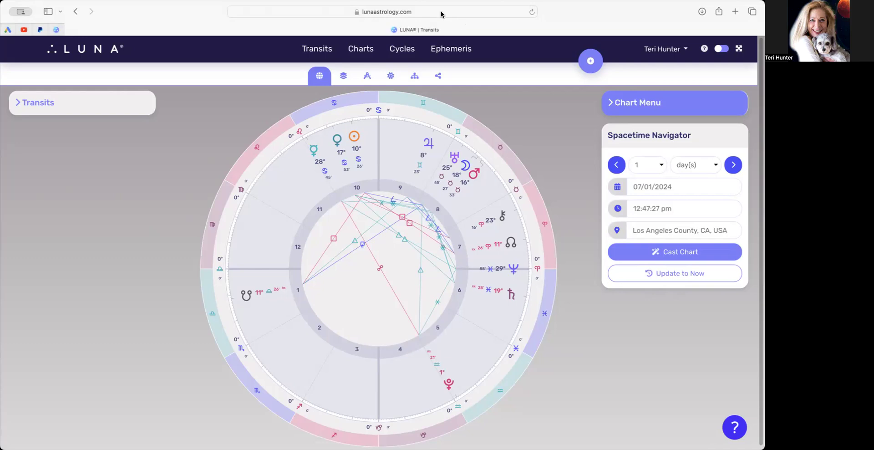
mouse_move(301, 154)
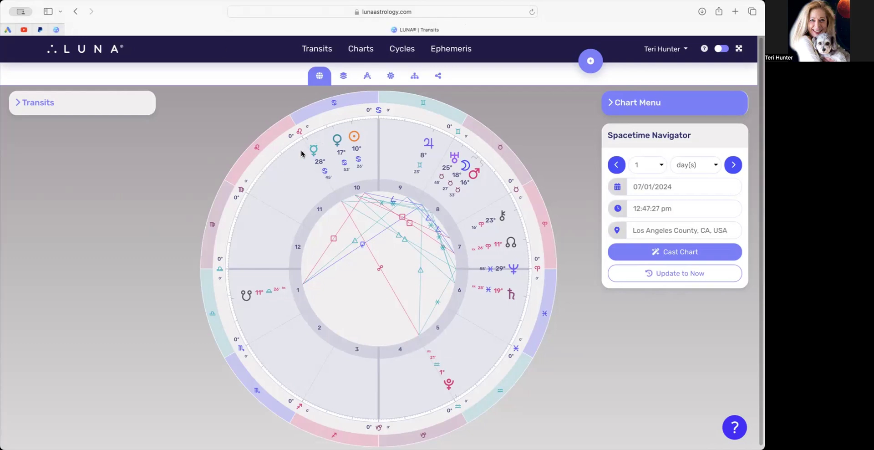
mouse_move(305, 161)
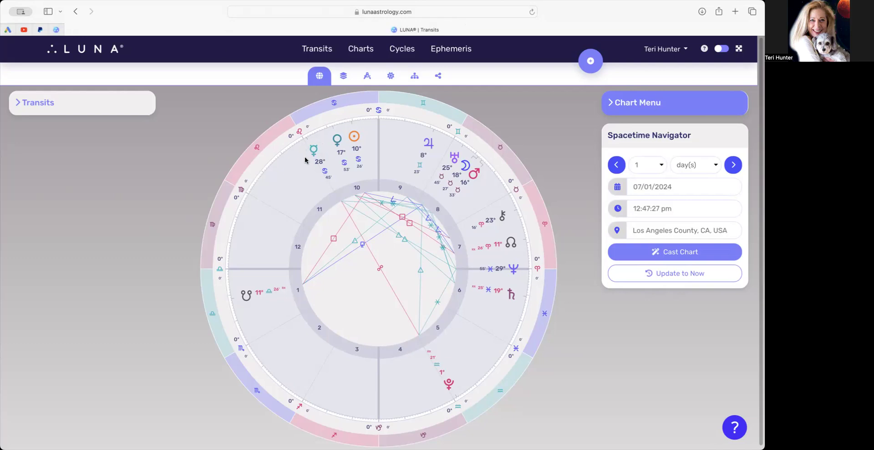
mouse_move(310, 160)
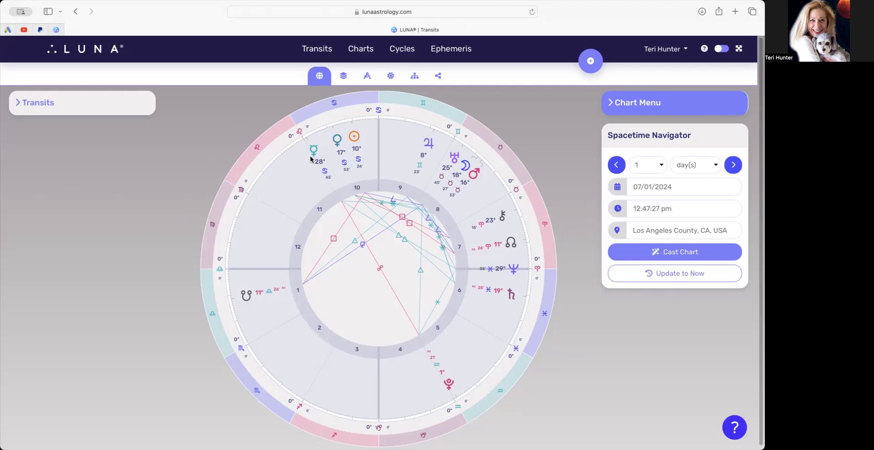
mouse_move(312, 159)
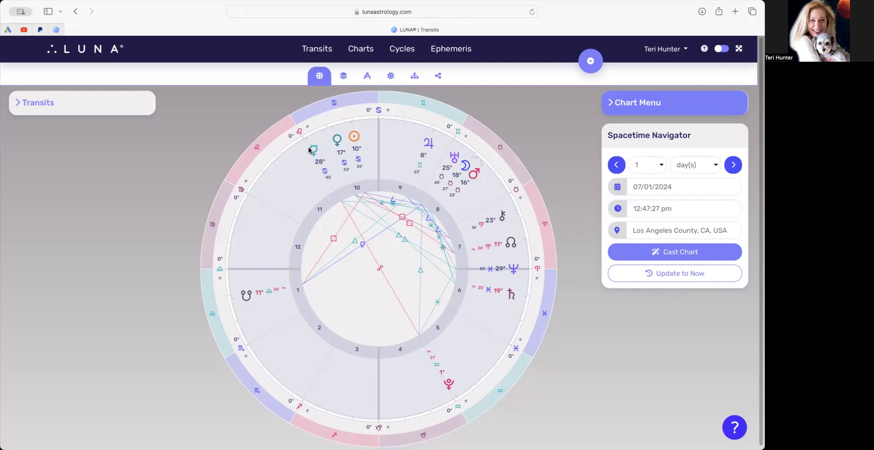
mouse_move(348, 222)
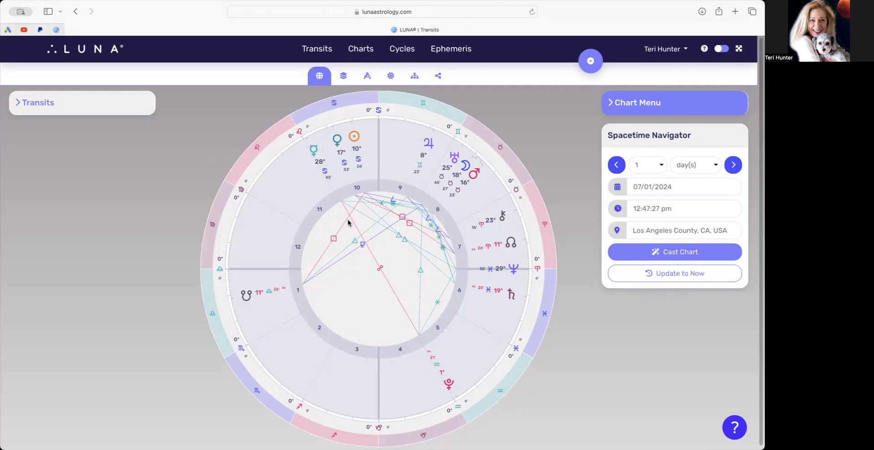
mouse_move(438, 389)
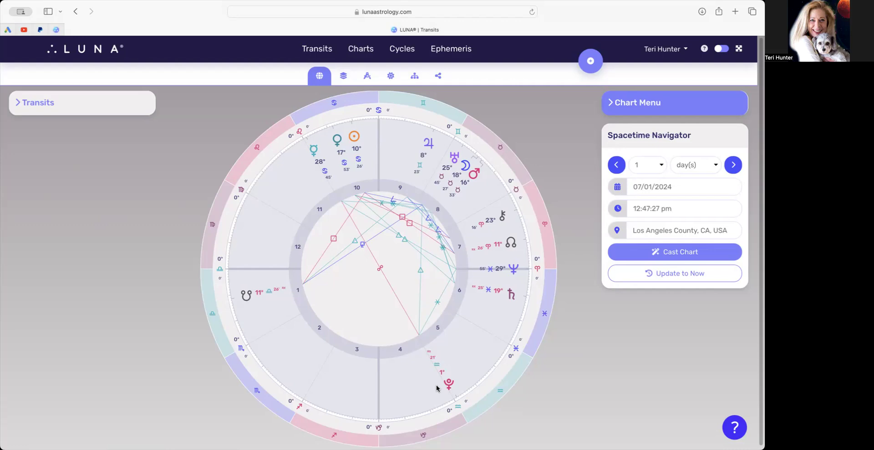
mouse_move(454, 393)
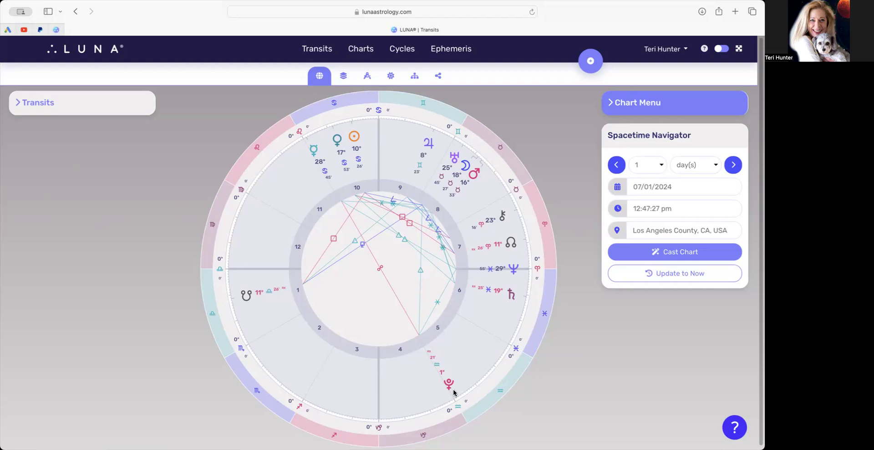
mouse_move(446, 392)
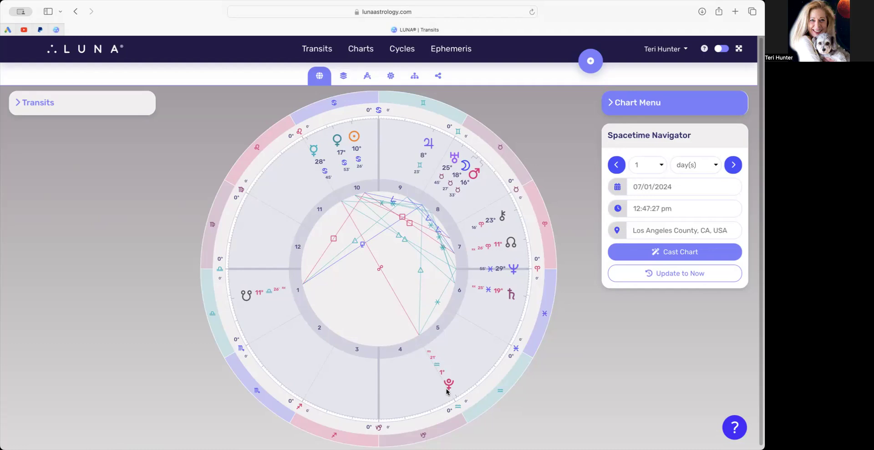
mouse_move(308, 167)
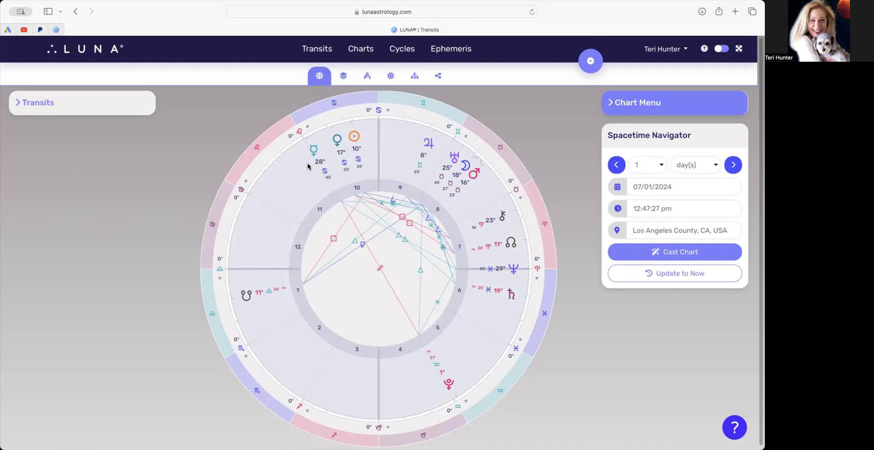
mouse_move(313, 162)
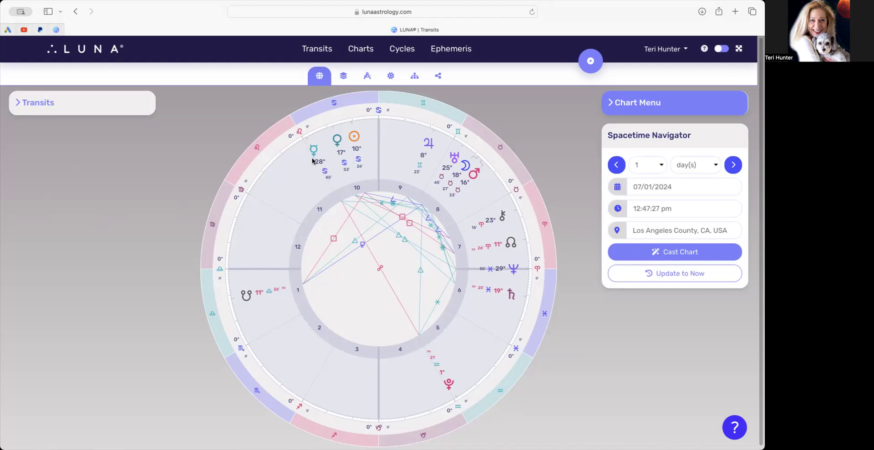
mouse_move(322, 152)
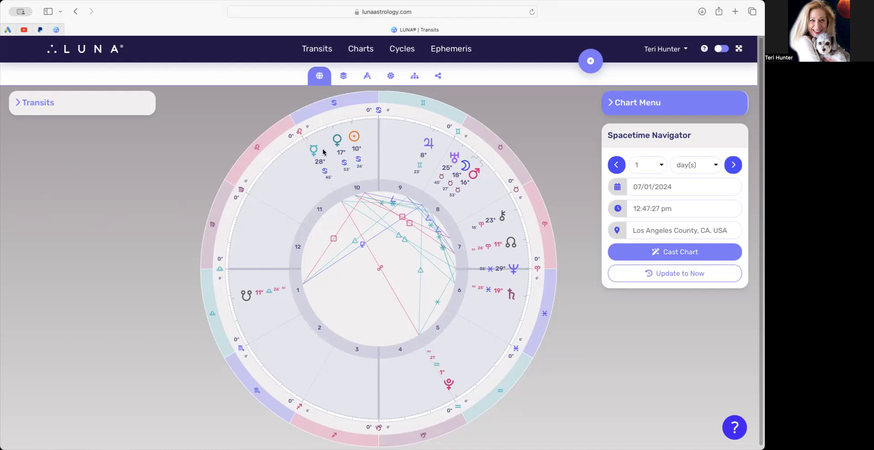
mouse_move(300, 154)
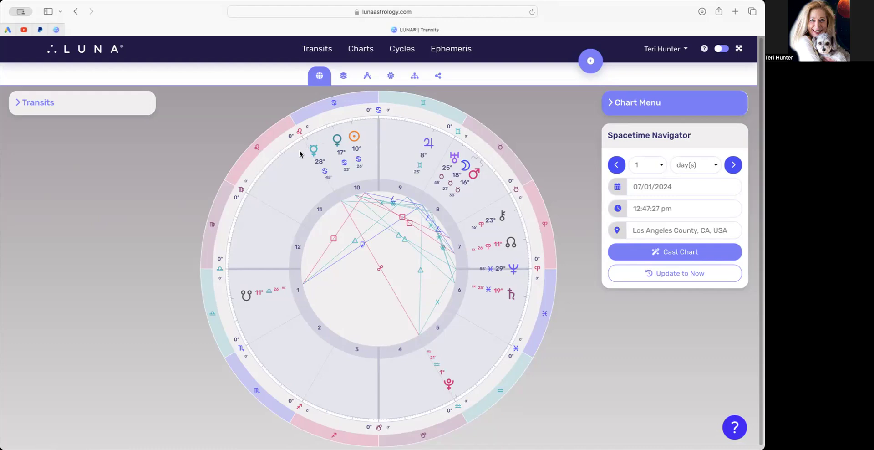
mouse_move(319, 153)
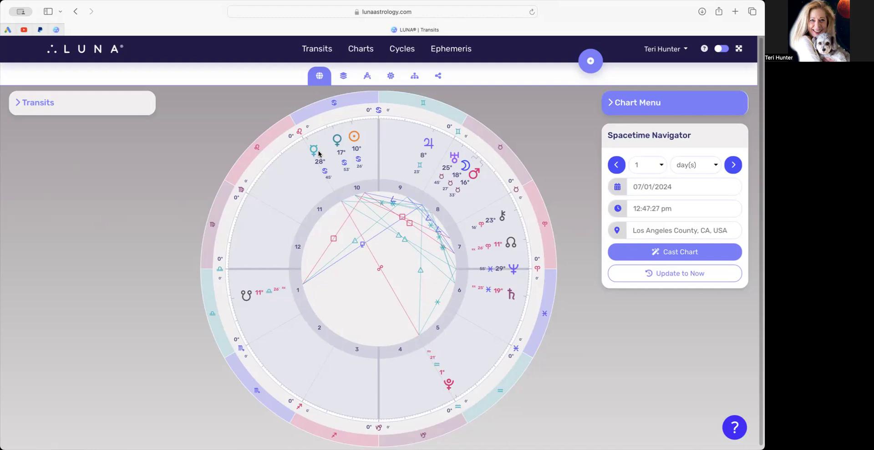
mouse_move(302, 159)
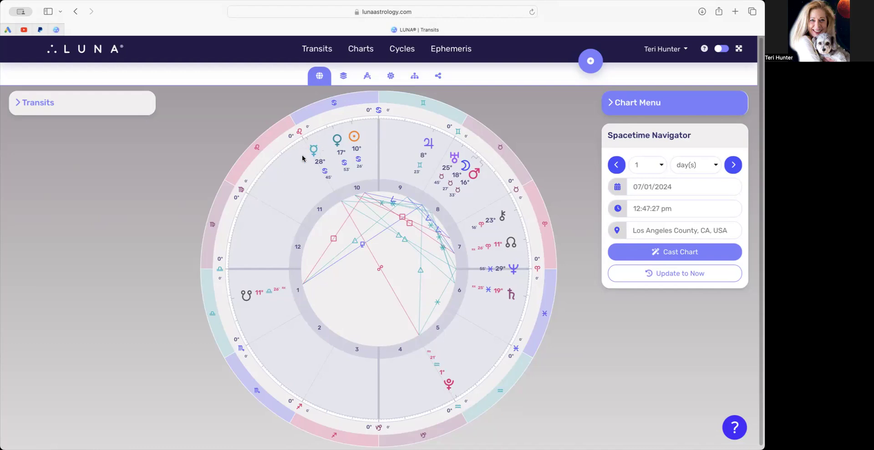
mouse_move(312, 147)
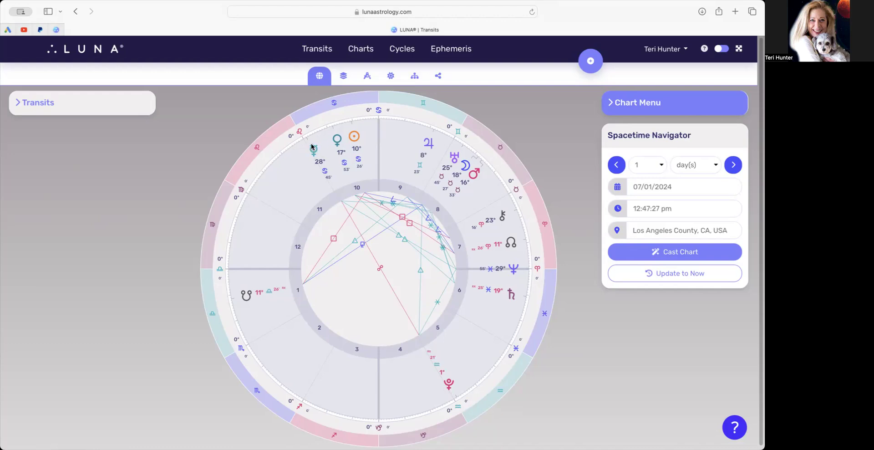
mouse_move(452, 385)
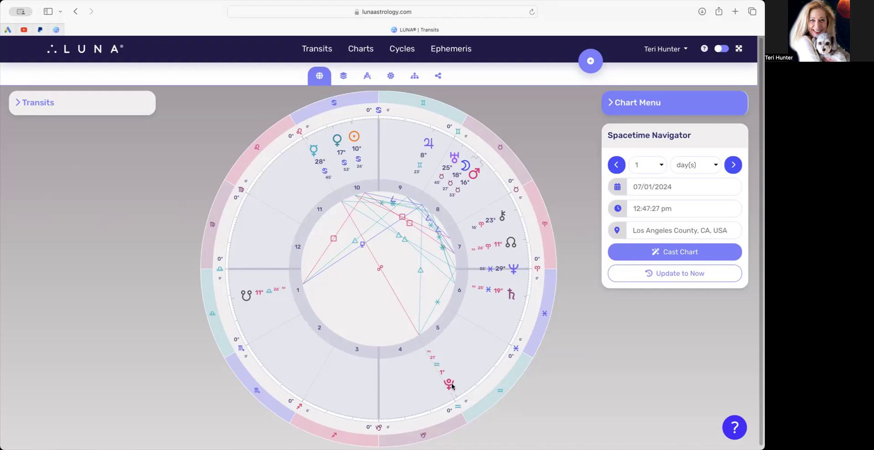
mouse_move(457, 386)
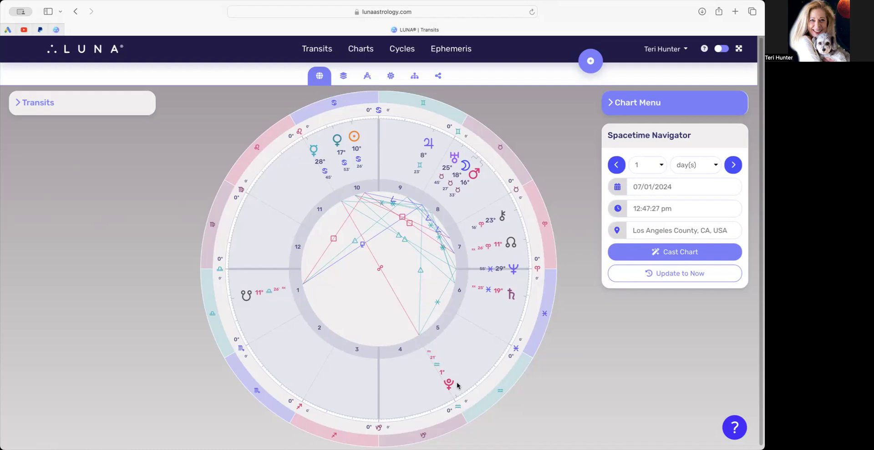
mouse_move(439, 379)
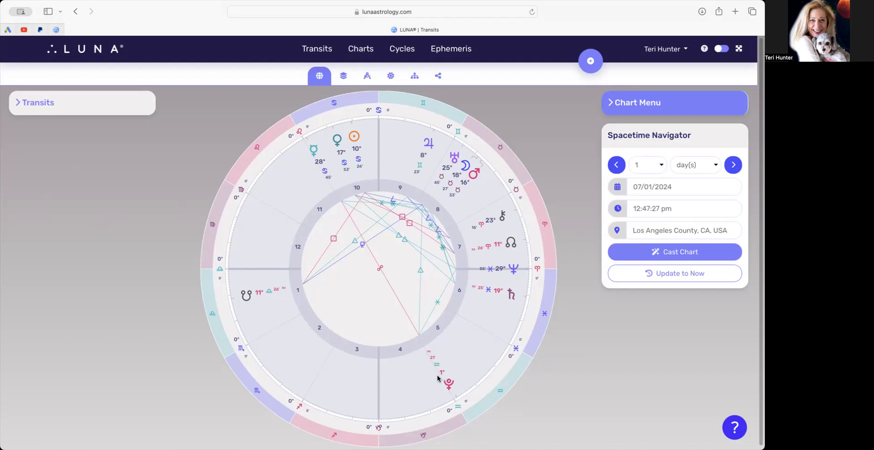
mouse_move(507, 245)
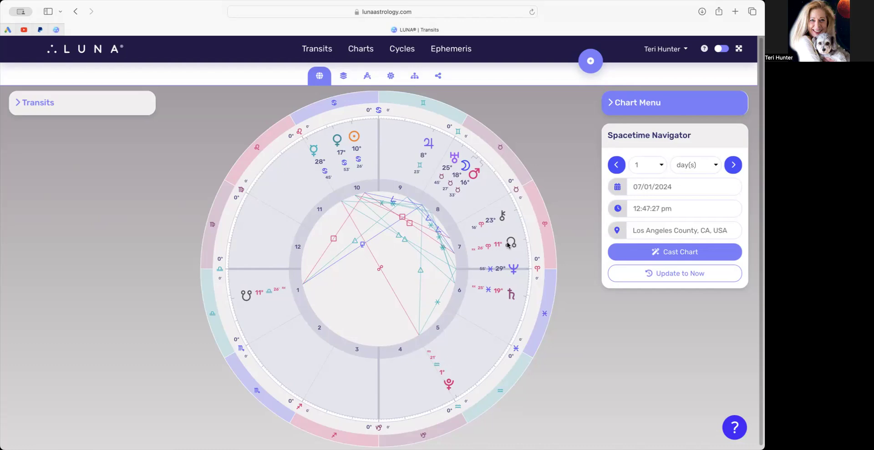
mouse_move(500, 245)
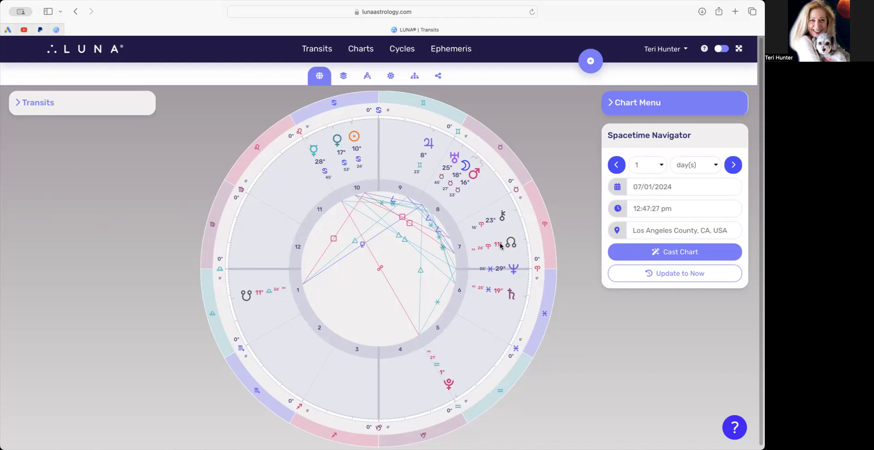
mouse_move(502, 272)
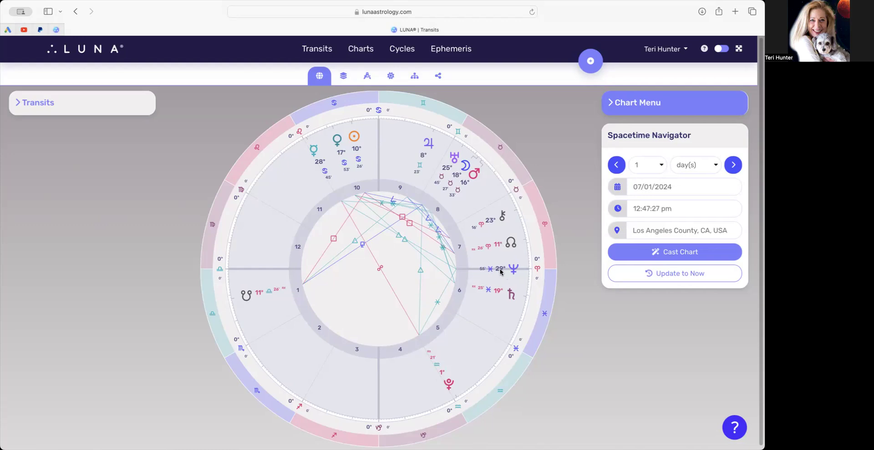
mouse_move(515, 270)
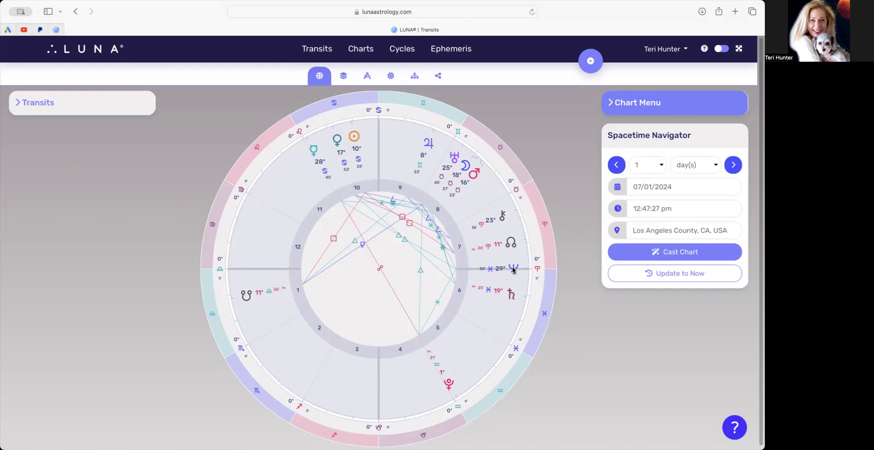
mouse_move(497, 297)
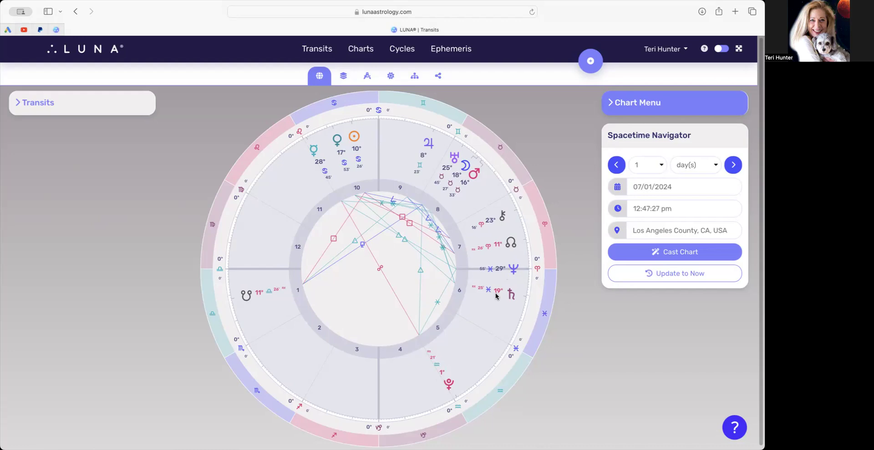
mouse_move(452, 284)
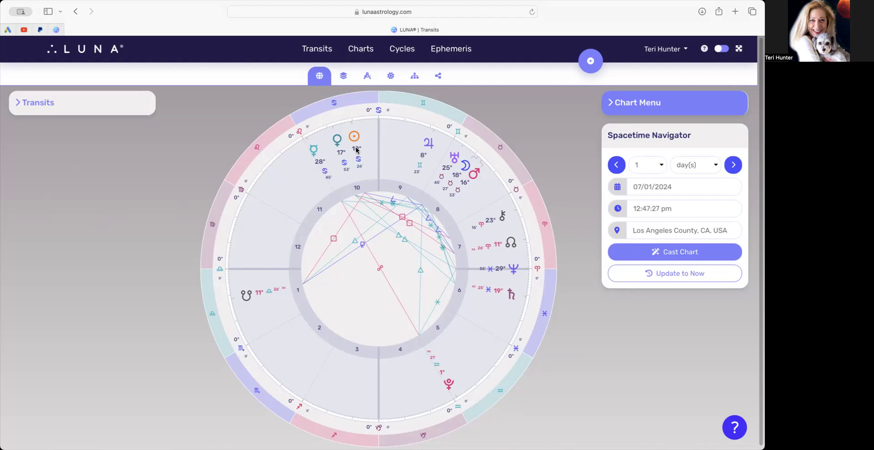
mouse_move(316, 151)
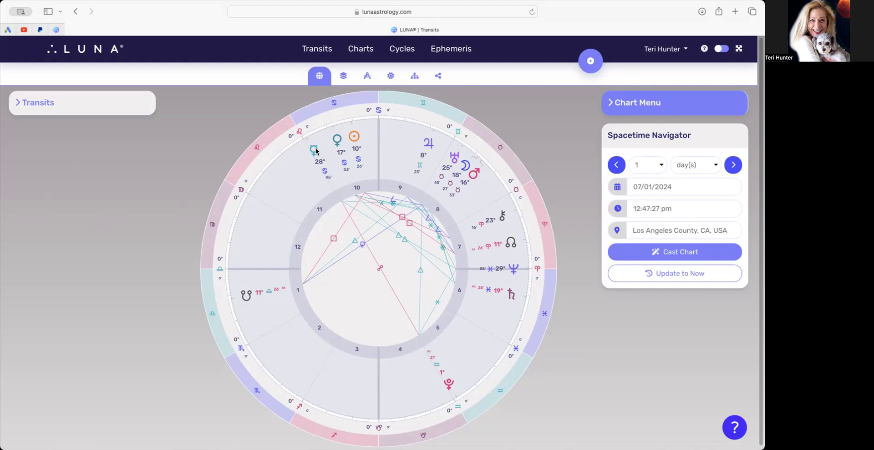
mouse_move(458, 407)
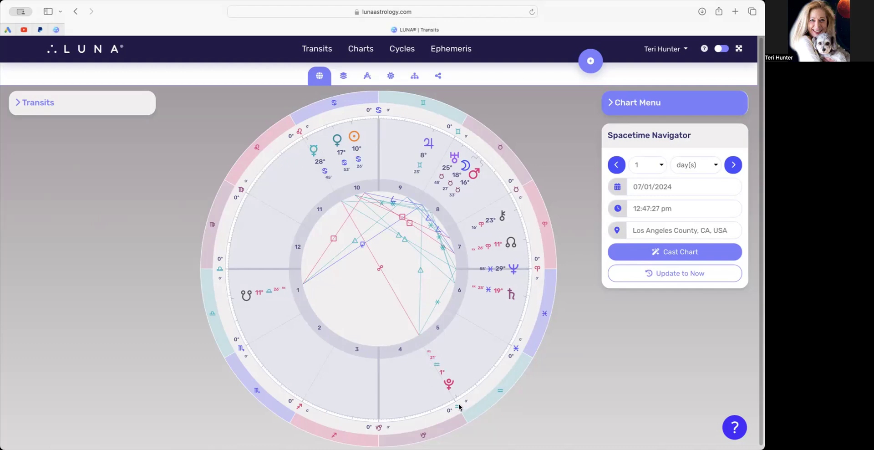
mouse_move(454, 394)
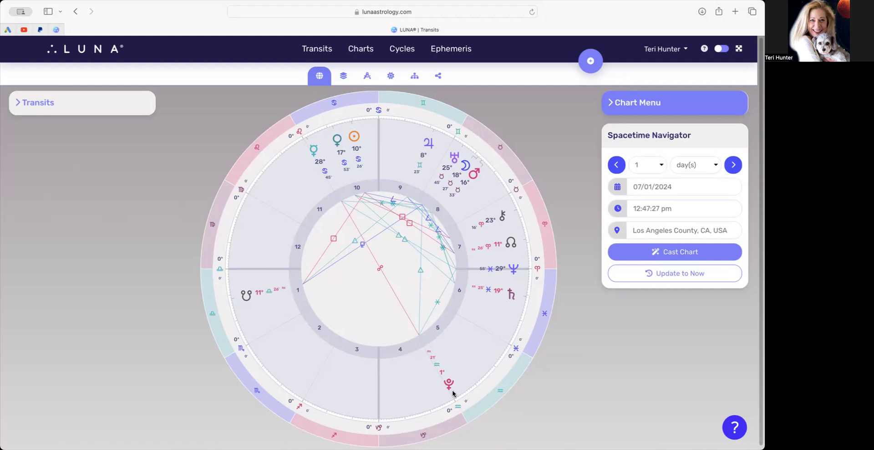
mouse_move(700, 178)
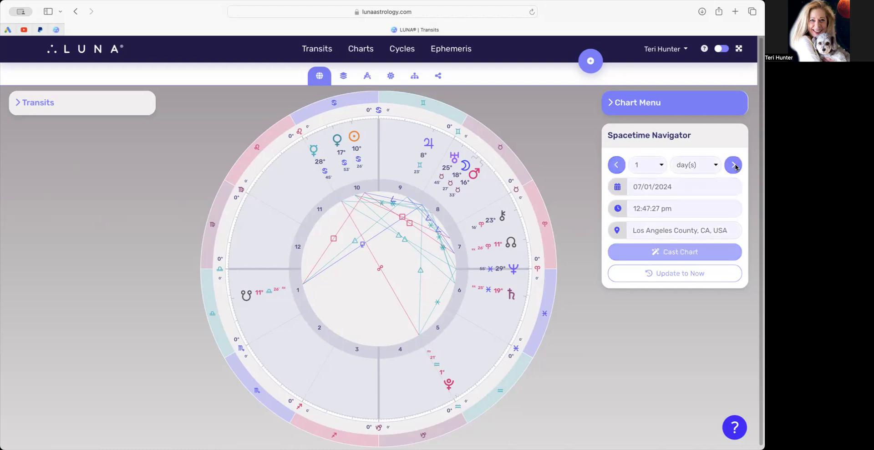
Step: Advance the transit chart one day to July 2, 2024, showing all planets again
click(734, 165)
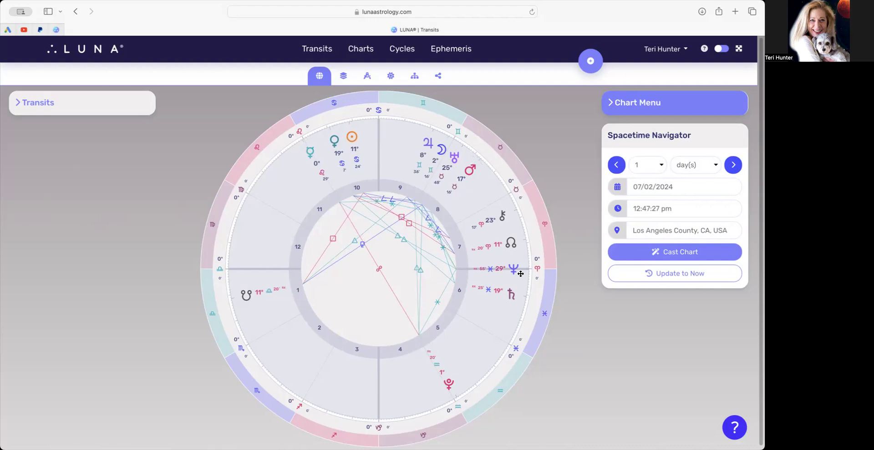
mouse_move(518, 288)
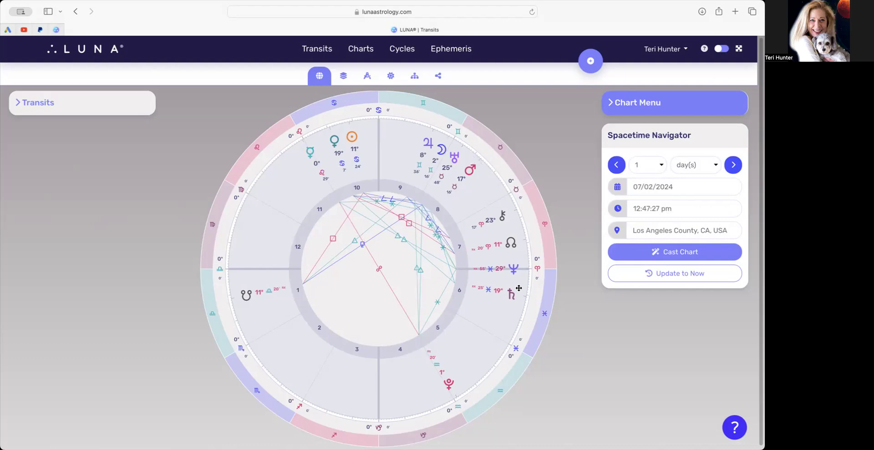
mouse_move(523, 259)
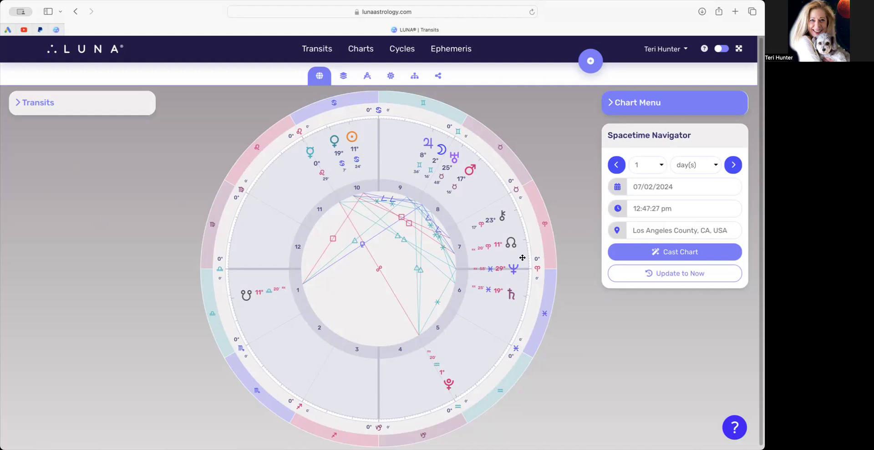
mouse_move(503, 303)
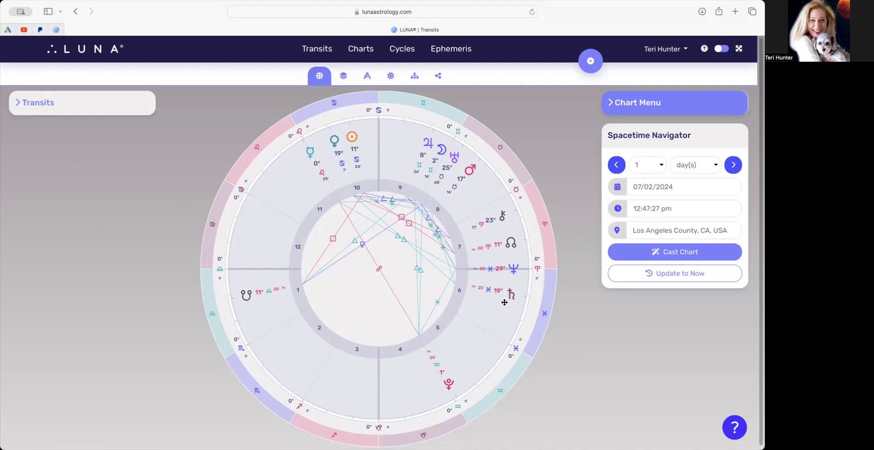
mouse_move(500, 301)
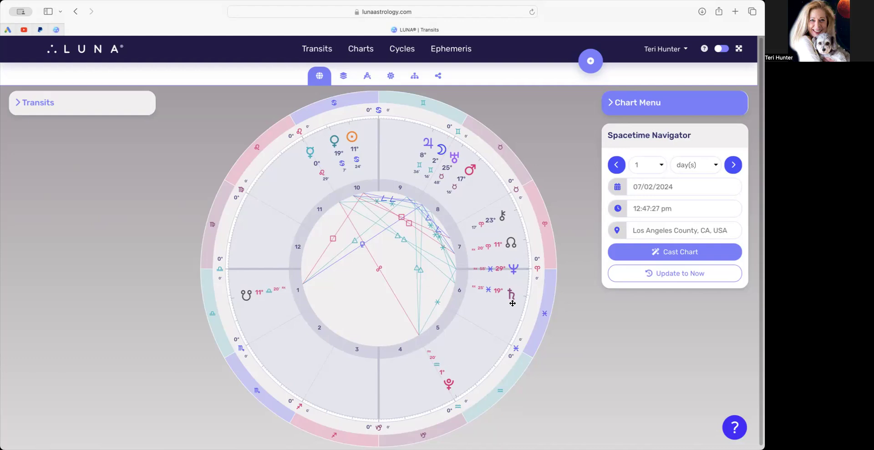
mouse_move(522, 290)
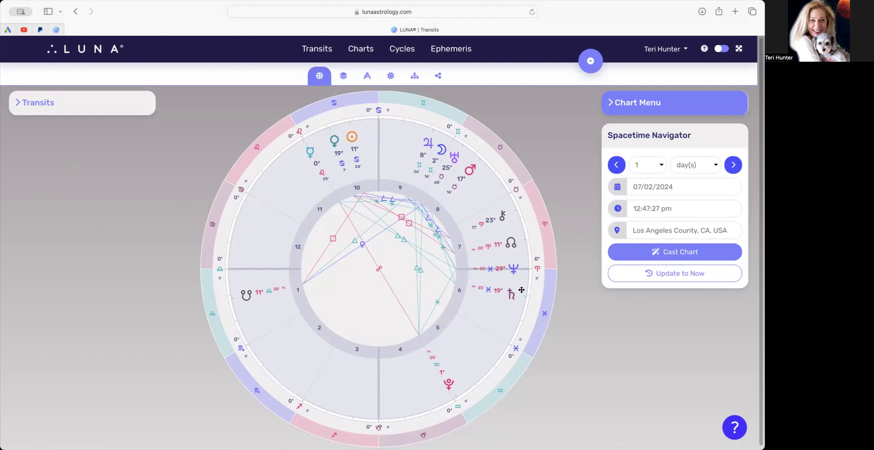
mouse_move(513, 303)
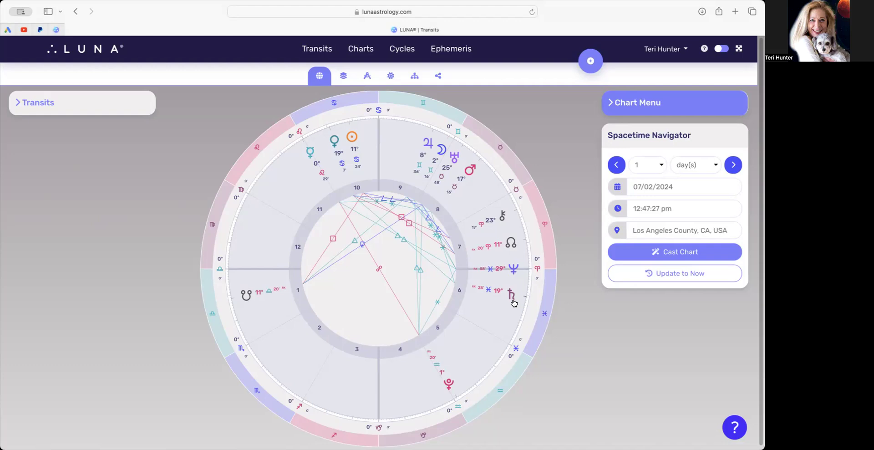
mouse_move(513, 294)
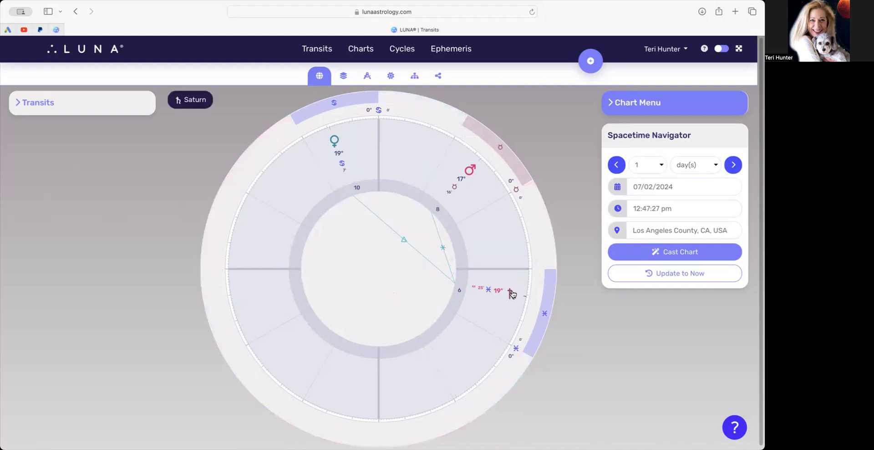
mouse_move(504, 289)
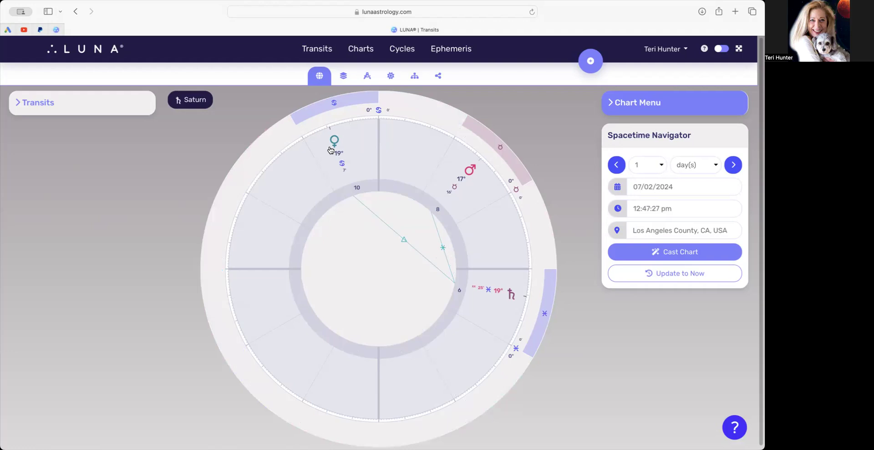
mouse_move(328, 149)
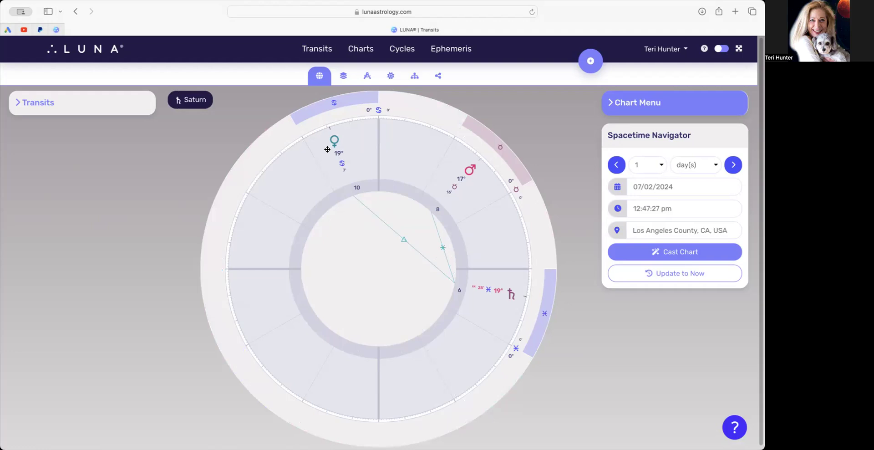
mouse_move(357, 138)
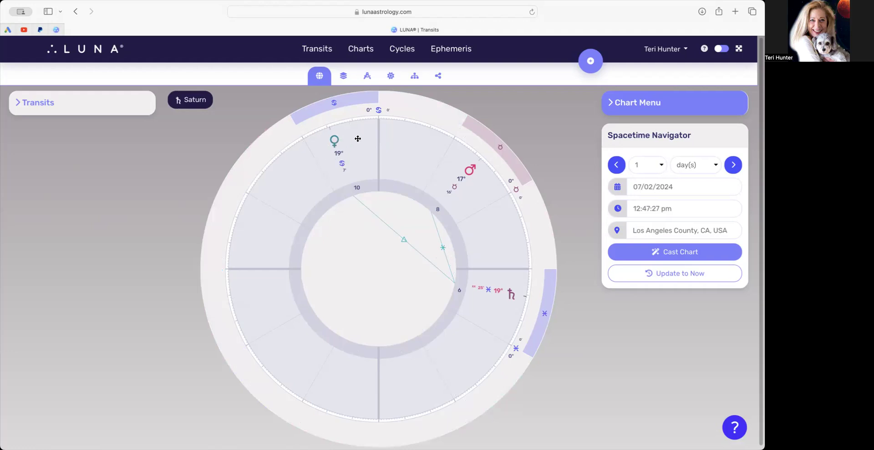
mouse_move(340, 156)
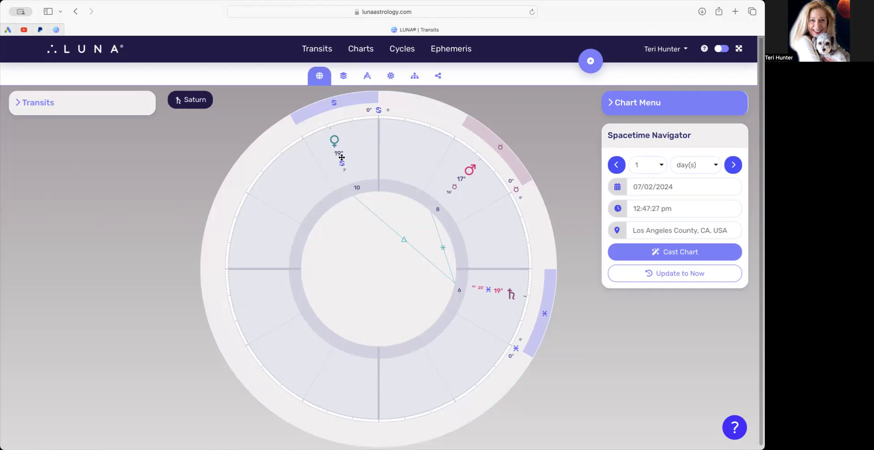
mouse_move(450, 270)
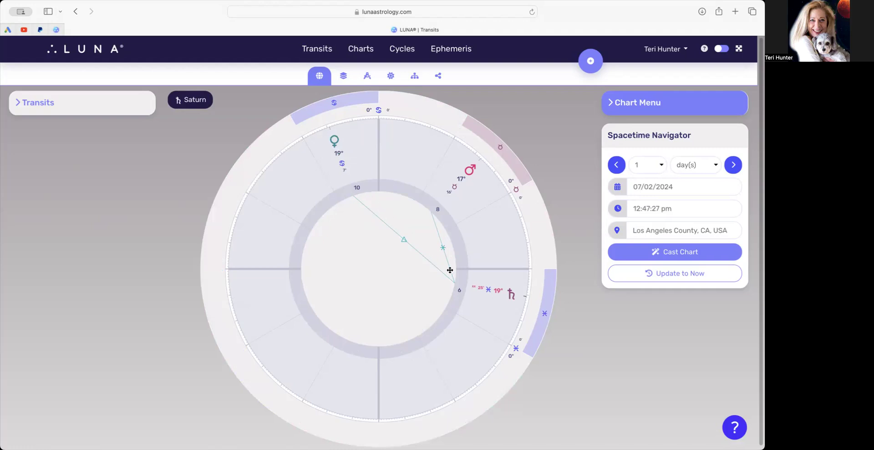
mouse_move(497, 308)
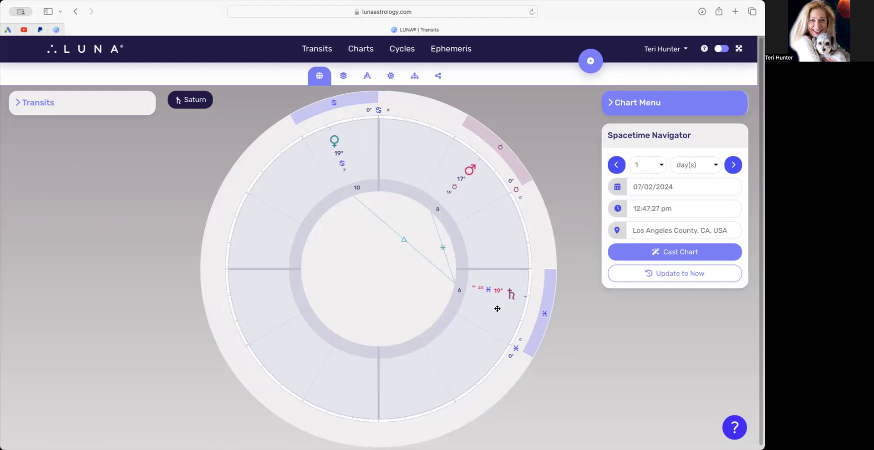
mouse_move(516, 281)
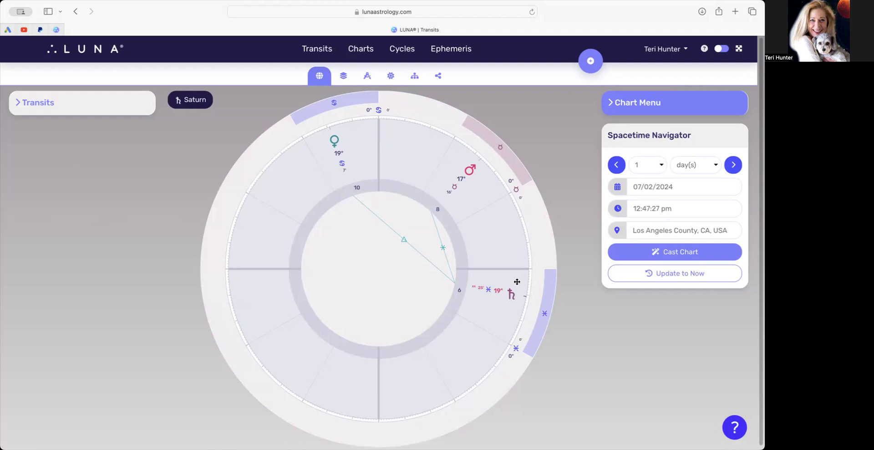
mouse_move(497, 288)
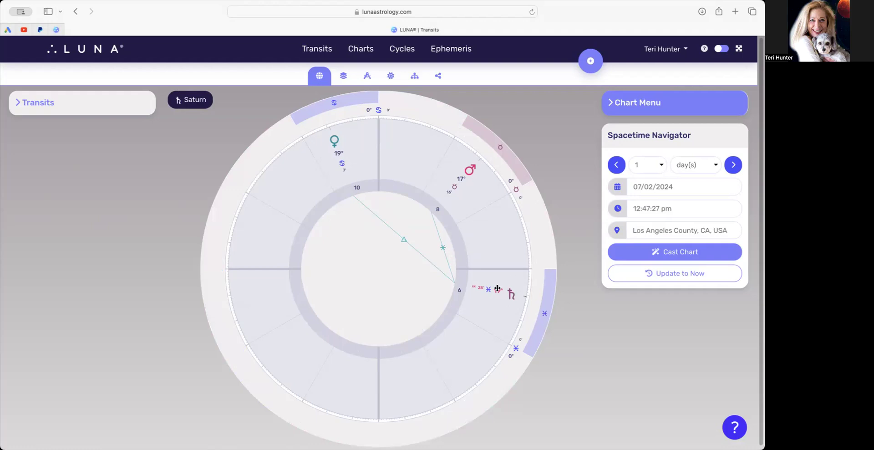
mouse_move(510, 293)
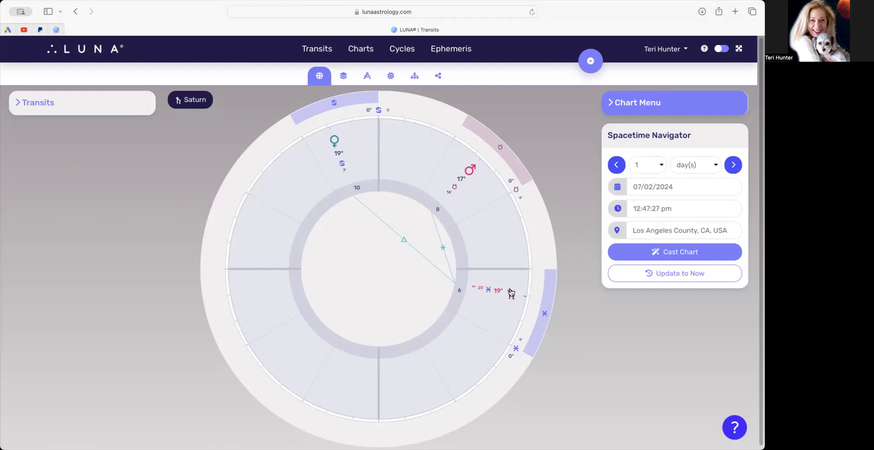
mouse_move(464, 277)
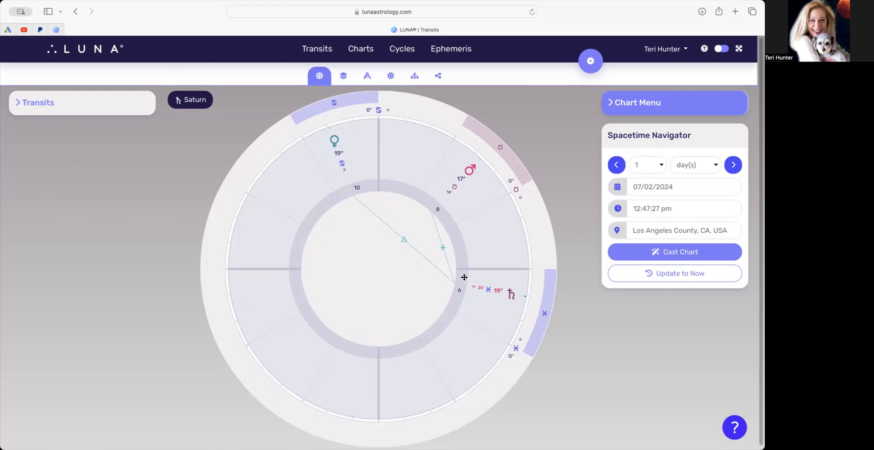
mouse_move(446, 218)
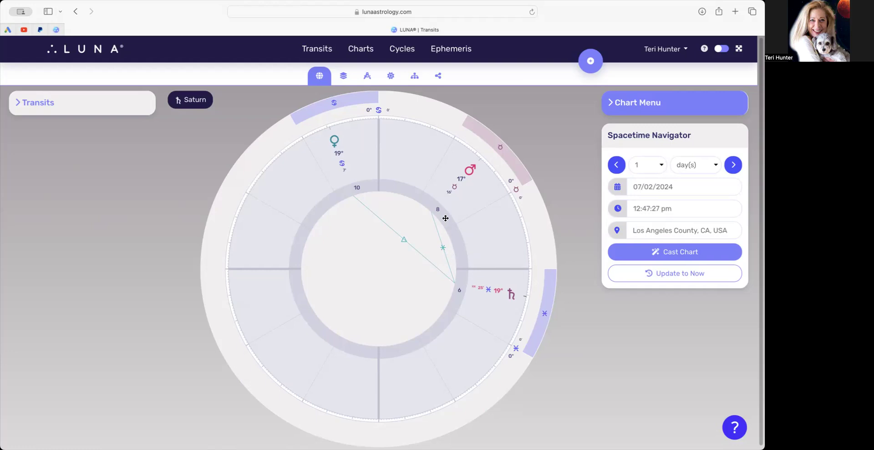
mouse_move(456, 184)
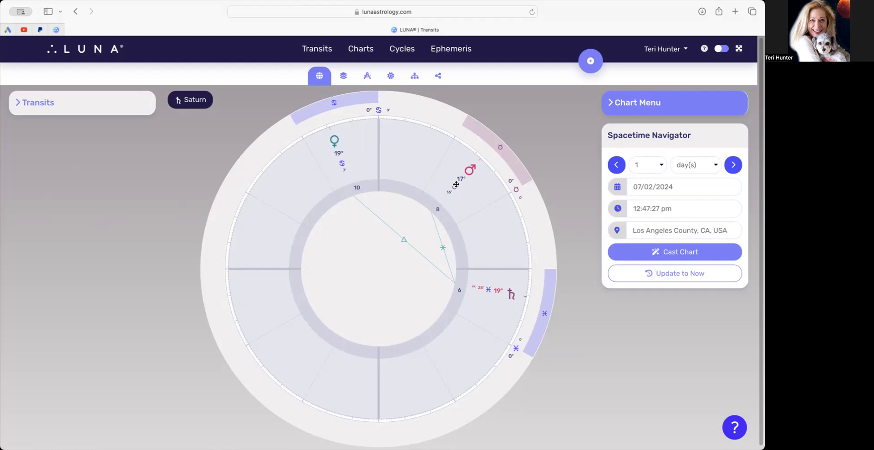
mouse_move(481, 160)
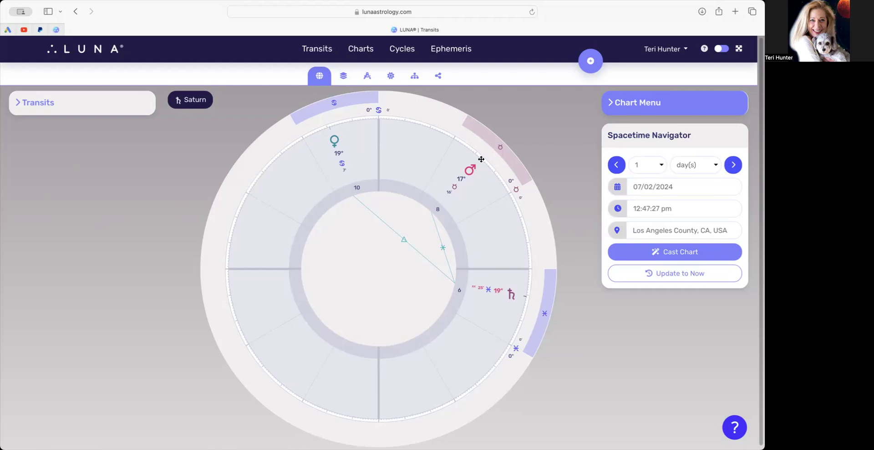
mouse_move(475, 164)
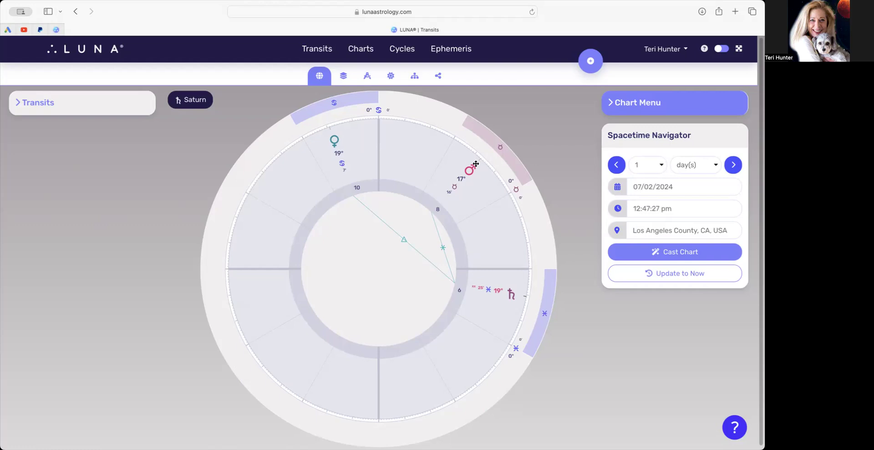
mouse_move(474, 171)
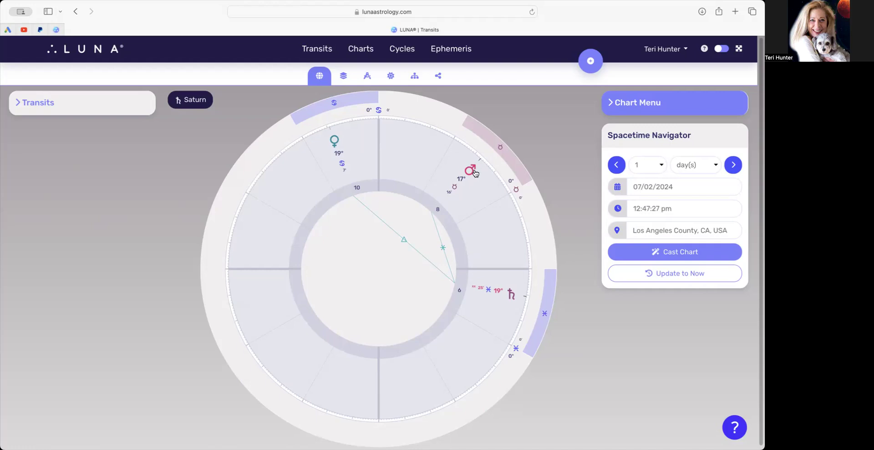
mouse_move(465, 176)
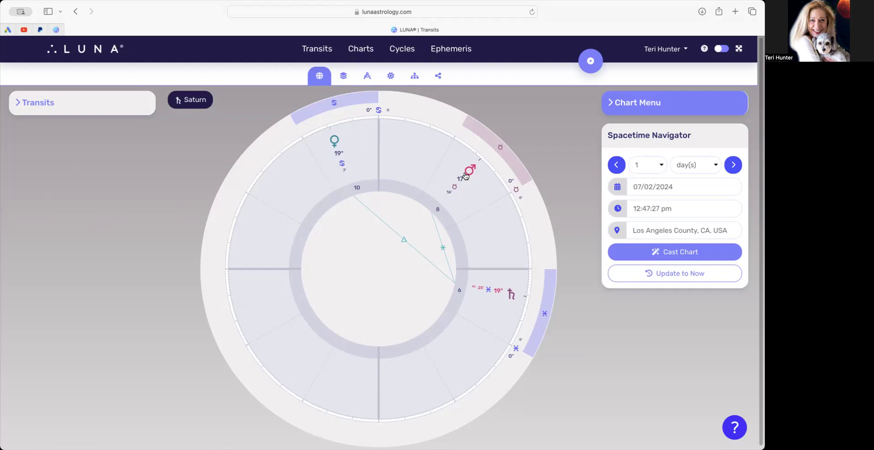
mouse_move(224, 72)
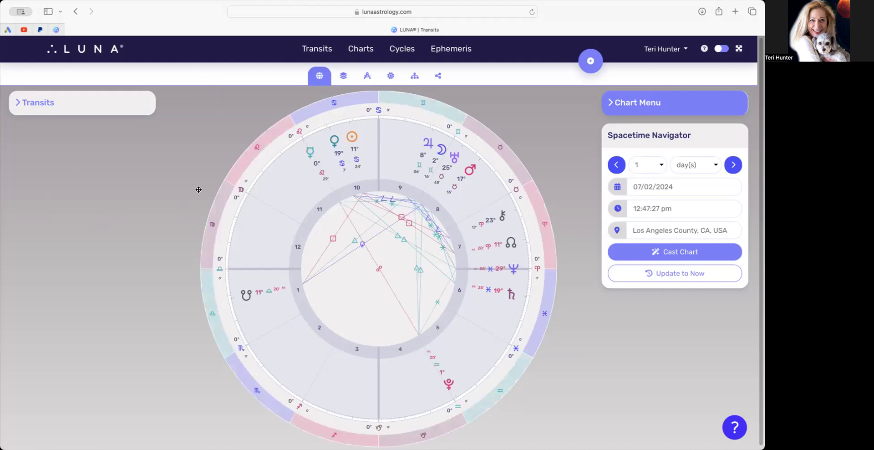
mouse_move(325, 208)
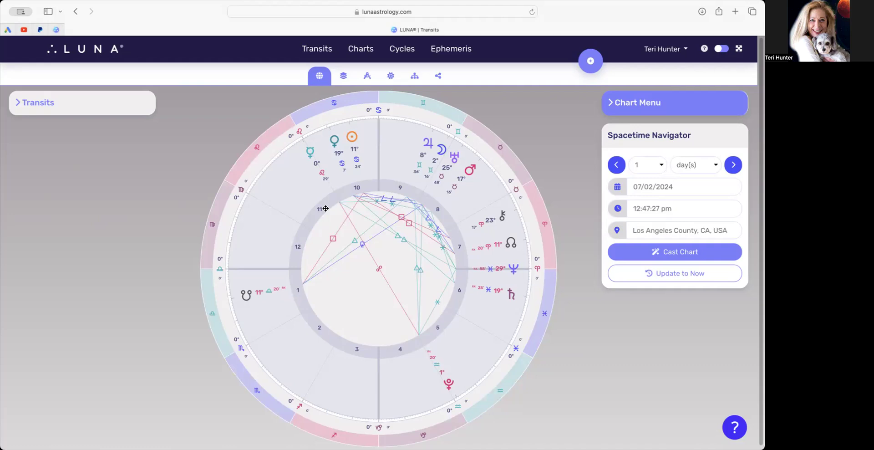
mouse_move(291, 162)
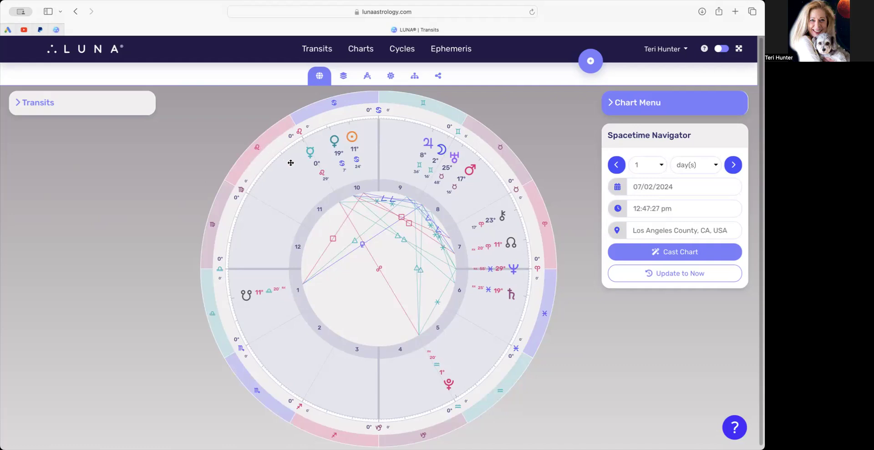
mouse_move(307, 171)
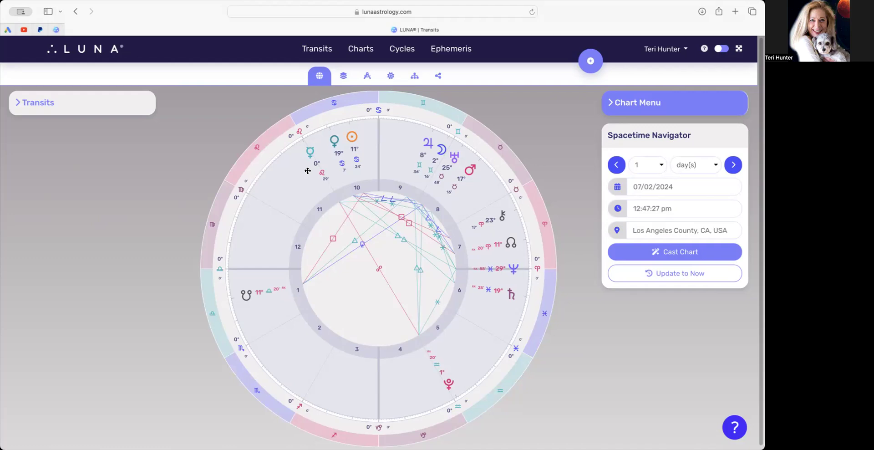
mouse_move(298, 162)
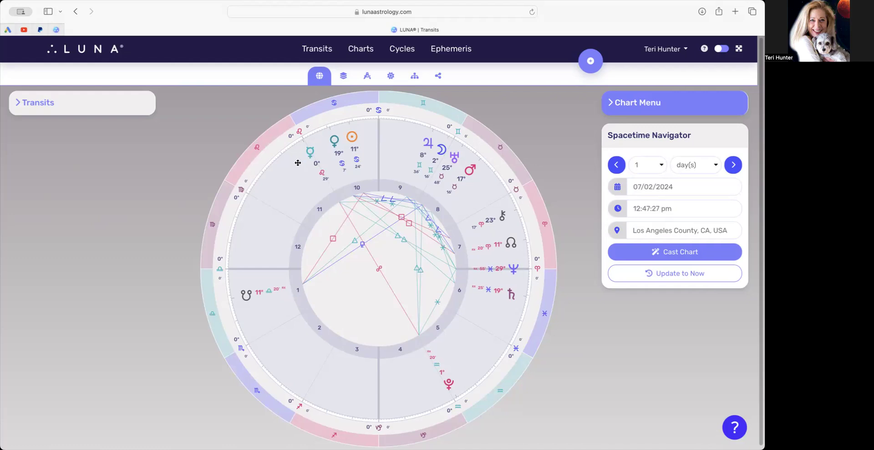
mouse_move(313, 172)
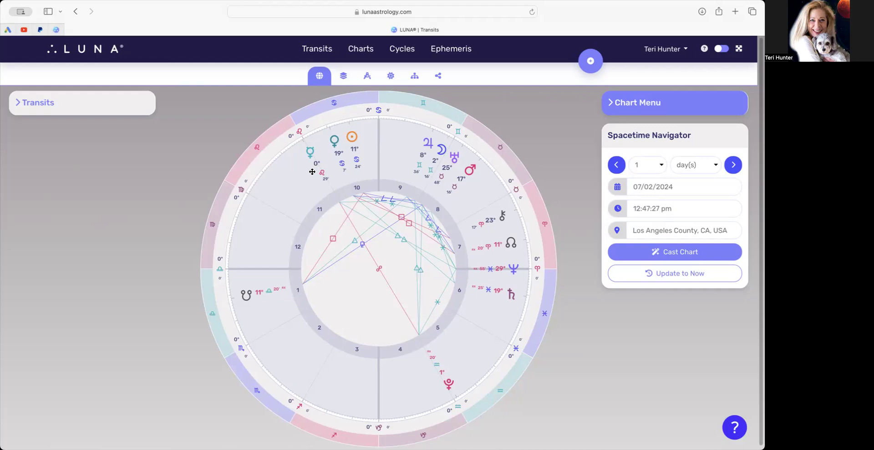
mouse_move(294, 180)
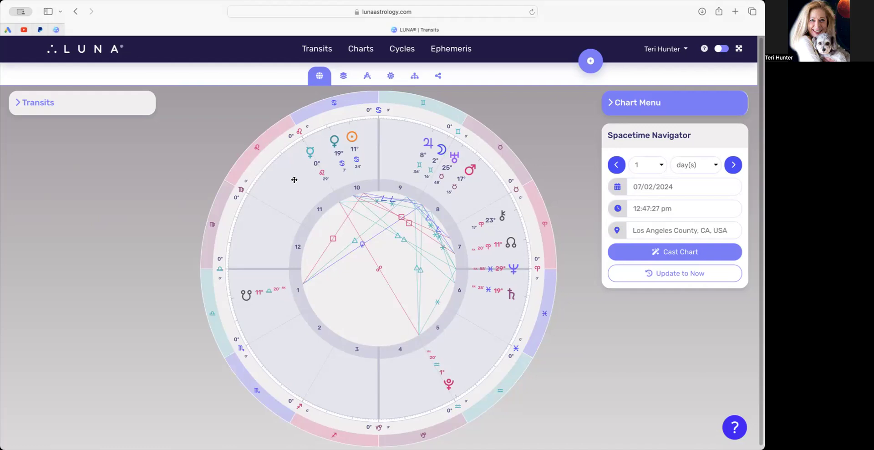
mouse_move(381, 248)
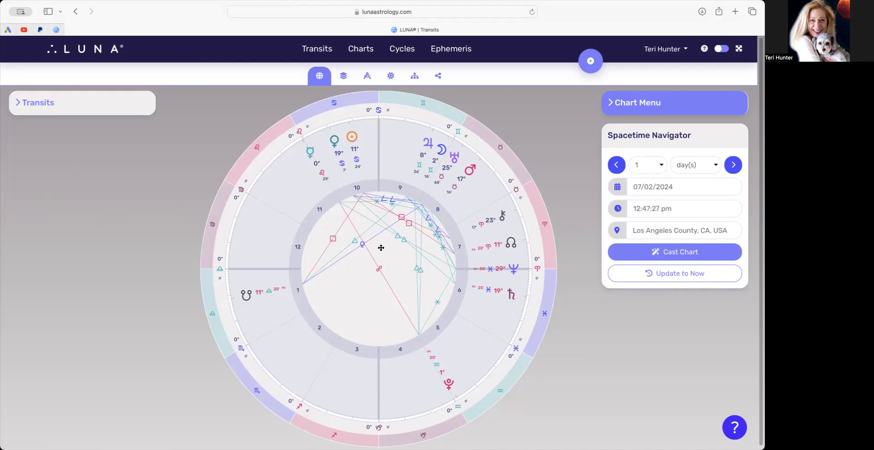
mouse_move(443, 365)
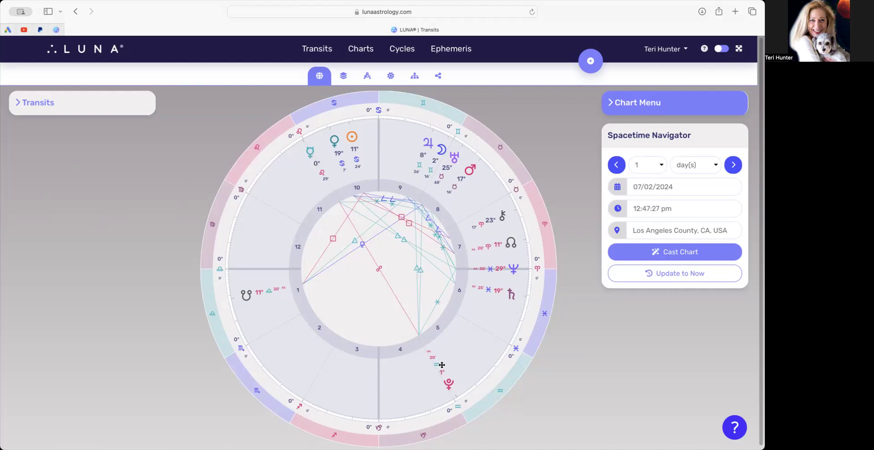
mouse_move(310, 152)
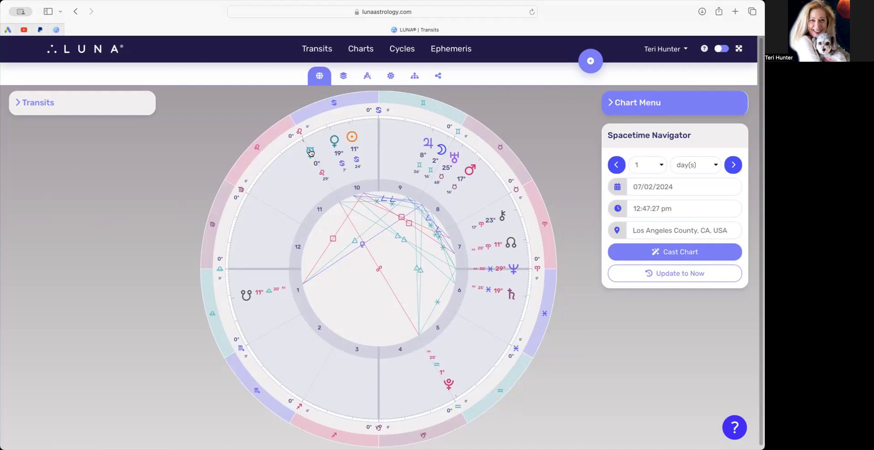
mouse_move(351, 140)
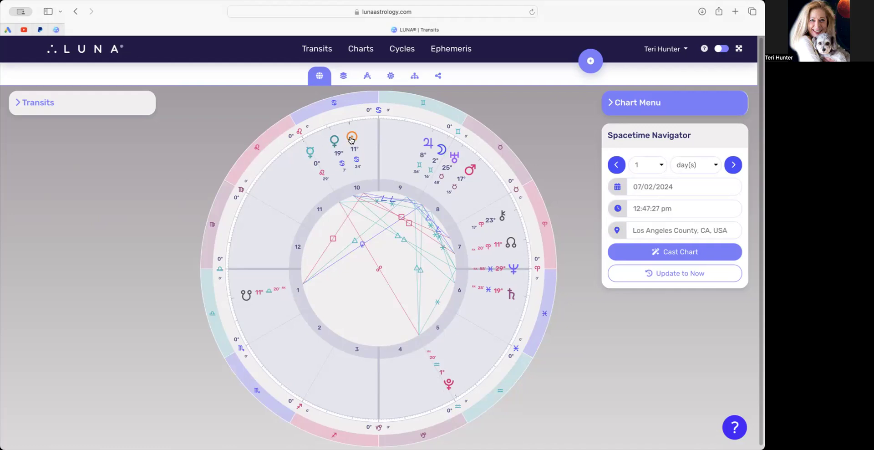
mouse_move(308, 153)
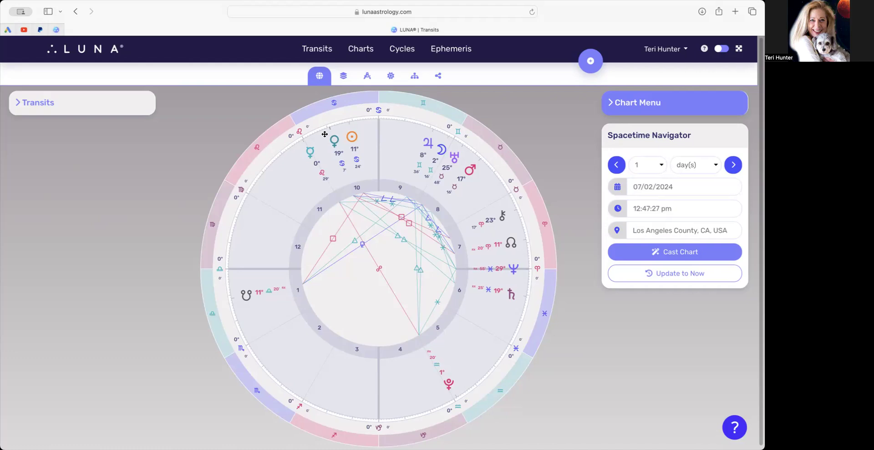
mouse_move(302, 156)
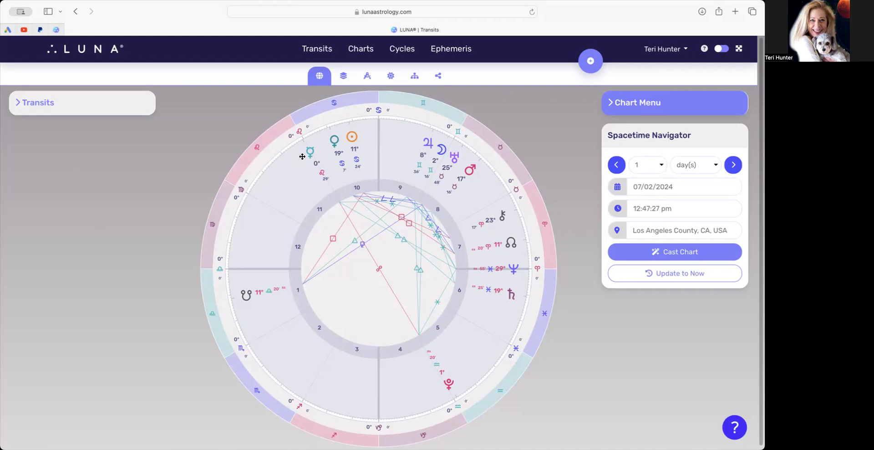
mouse_move(303, 160)
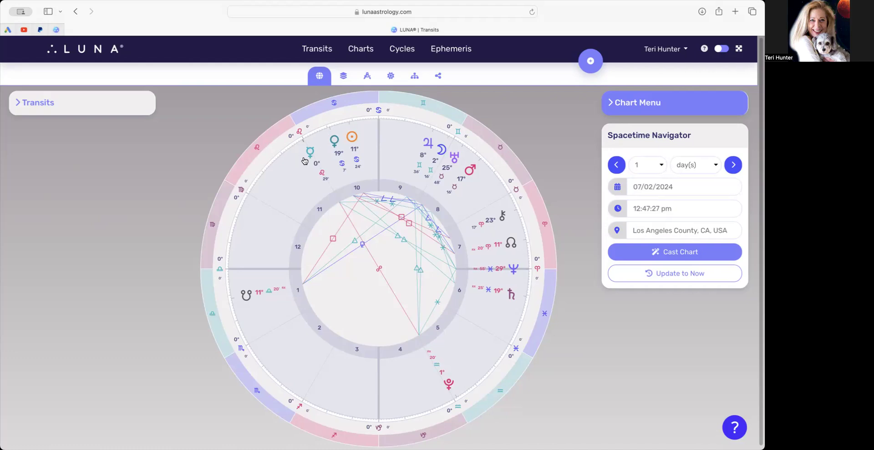
mouse_move(308, 162)
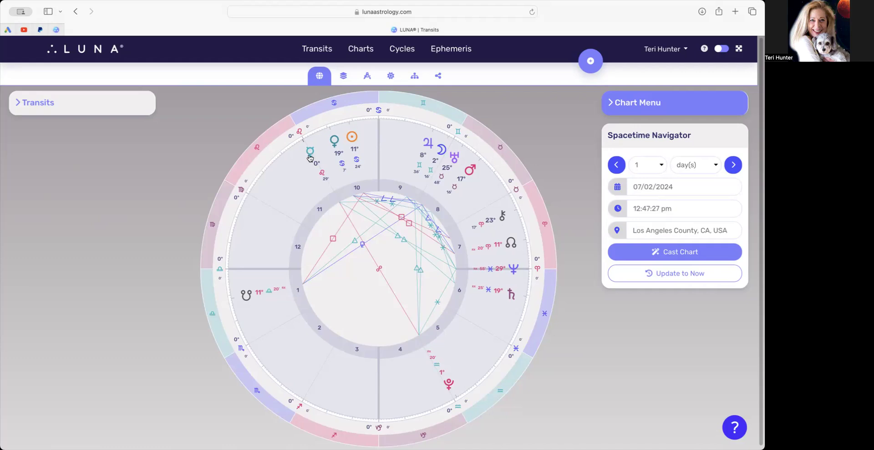
mouse_move(276, 171)
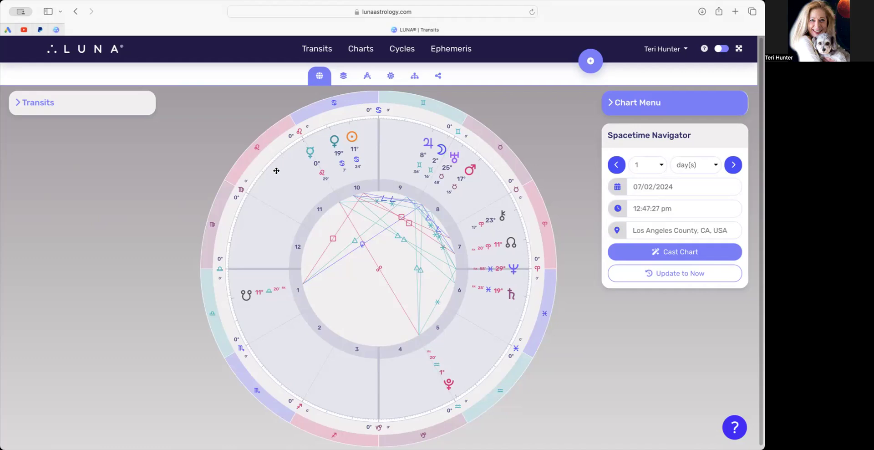
mouse_move(342, 157)
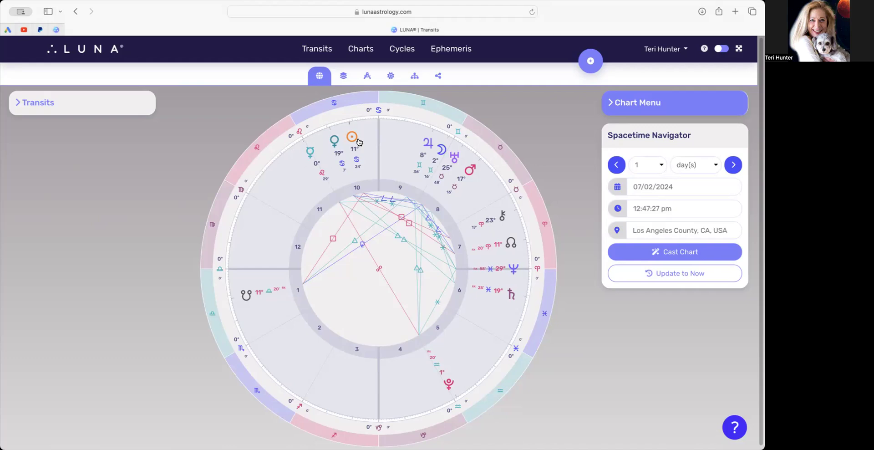
mouse_move(353, 139)
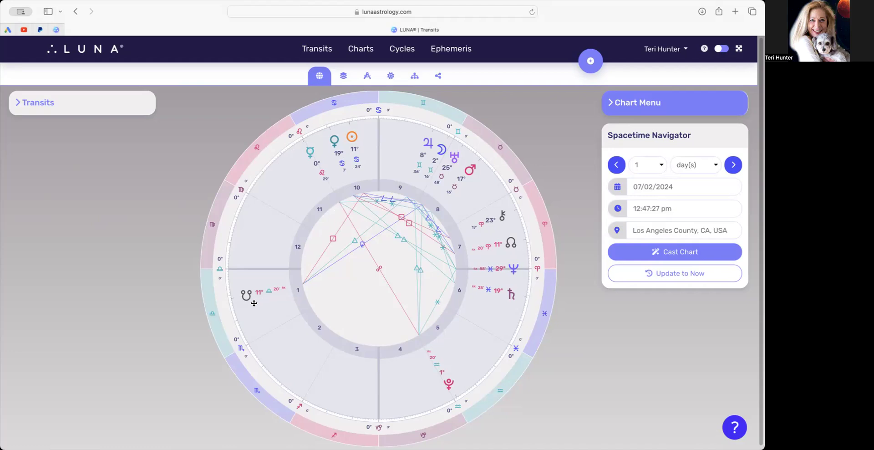
mouse_move(257, 291)
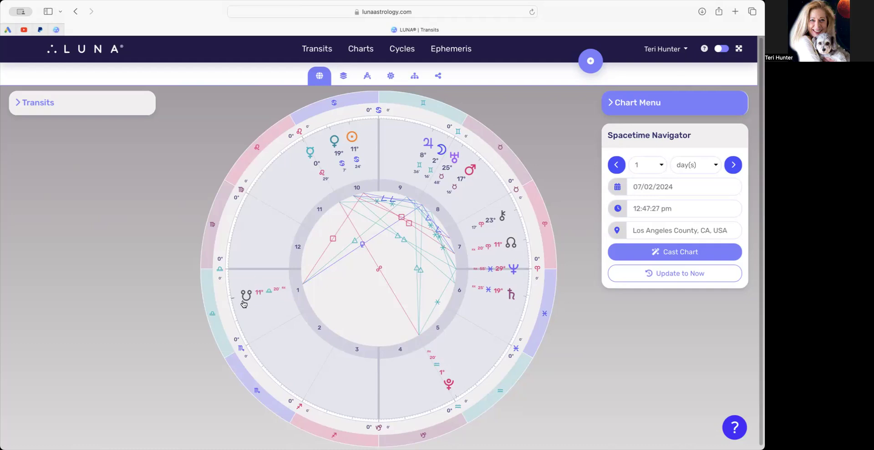
mouse_move(257, 296)
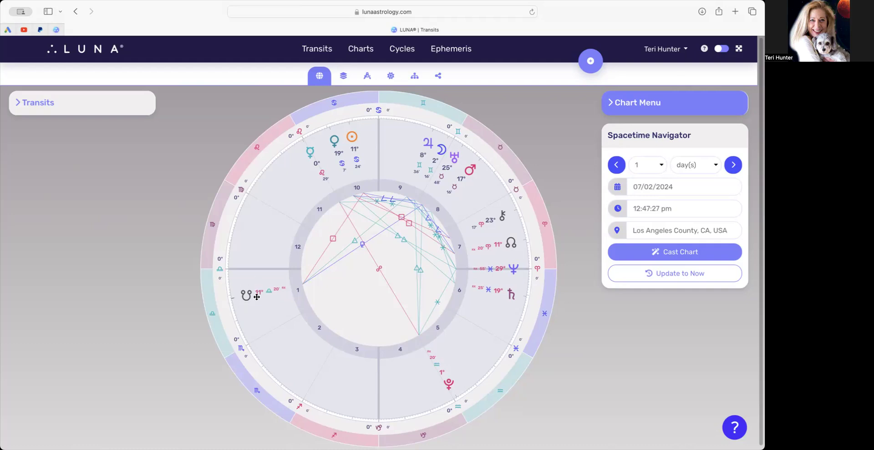
mouse_move(240, 305)
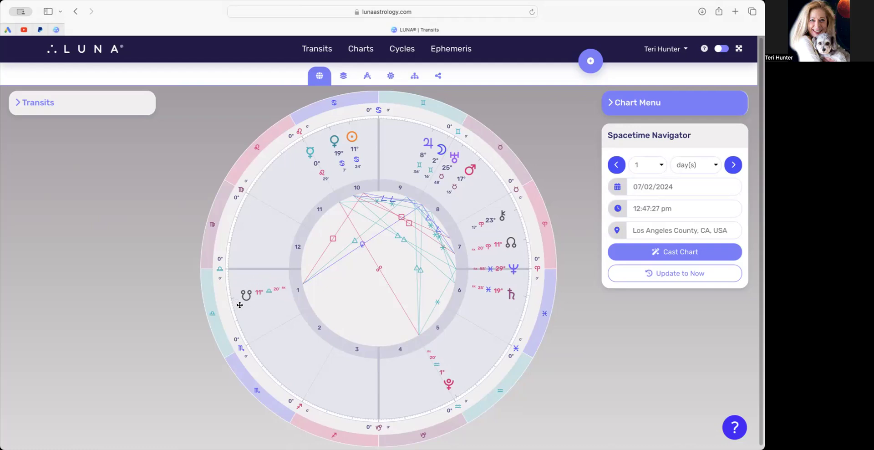
mouse_move(240, 290)
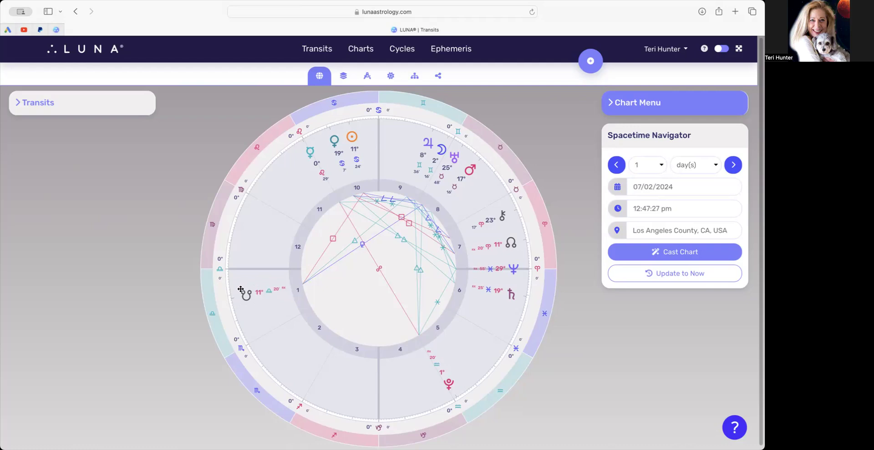
mouse_move(252, 303)
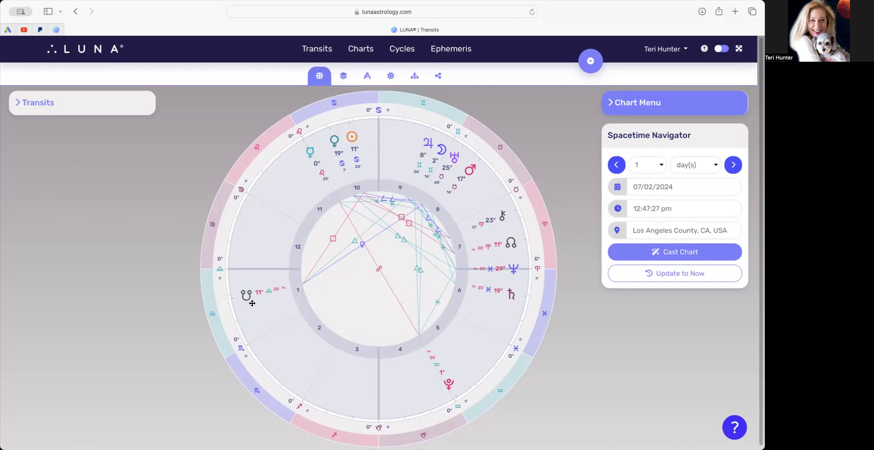
mouse_move(370, 165)
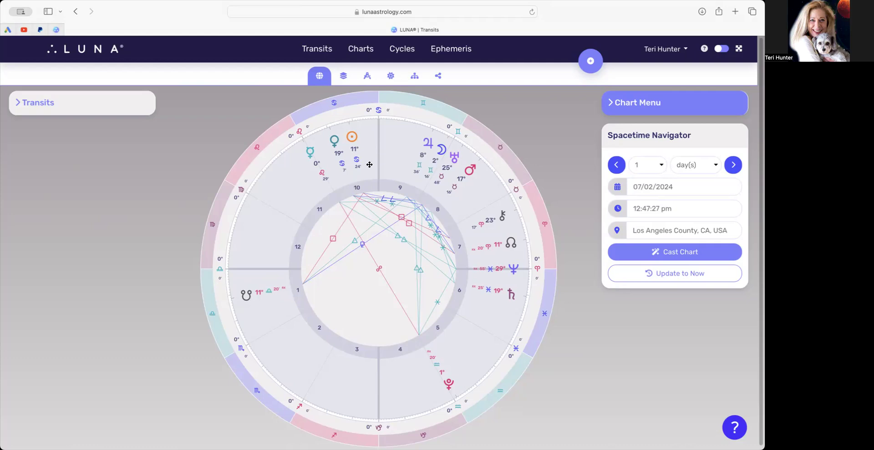
mouse_move(263, 305)
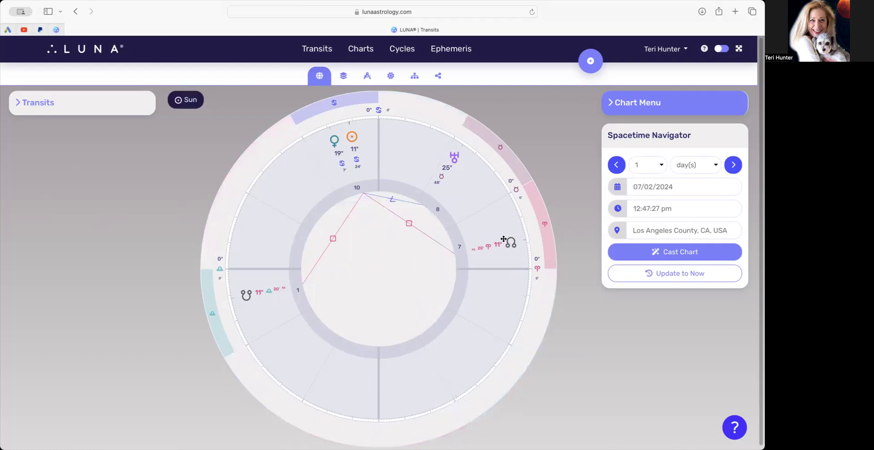
mouse_move(520, 243)
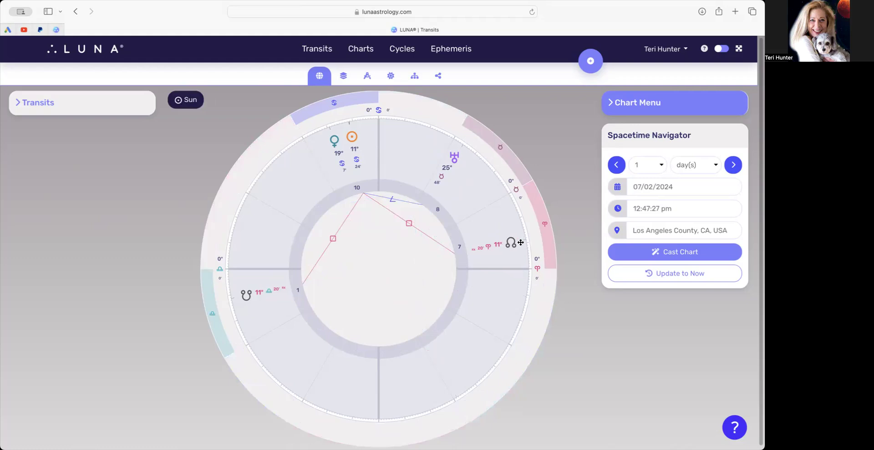
mouse_move(501, 251)
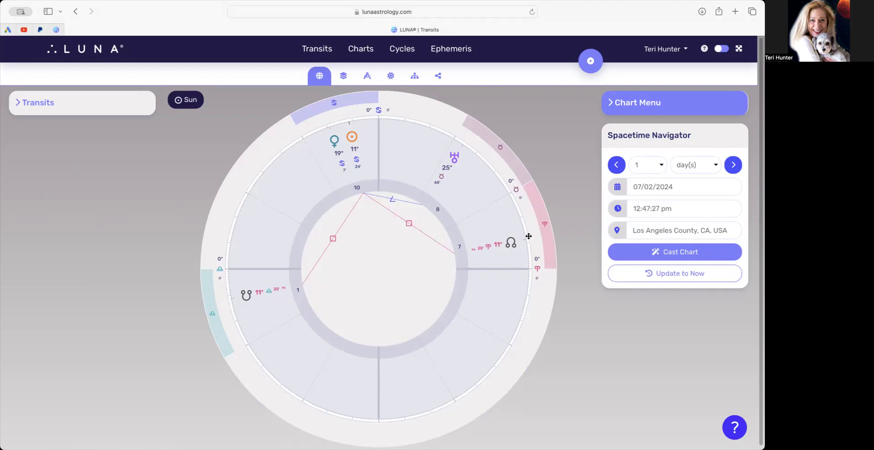
mouse_move(255, 223)
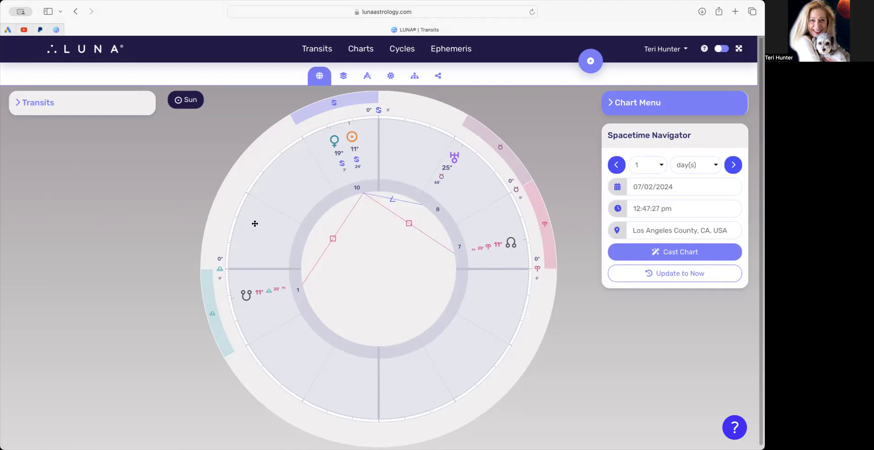
mouse_move(335, 142)
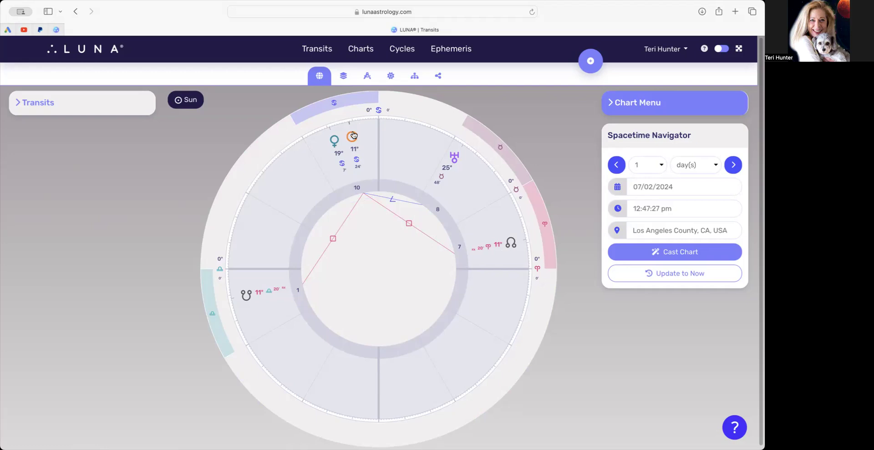
mouse_move(294, 276)
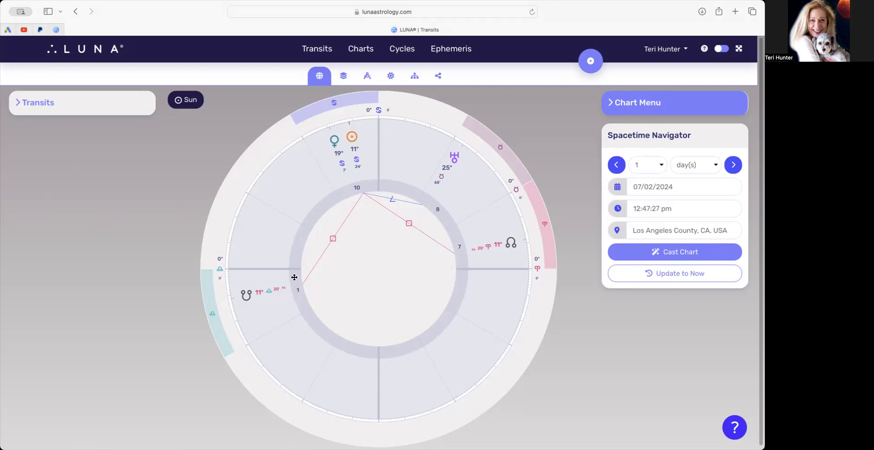
mouse_move(289, 289)
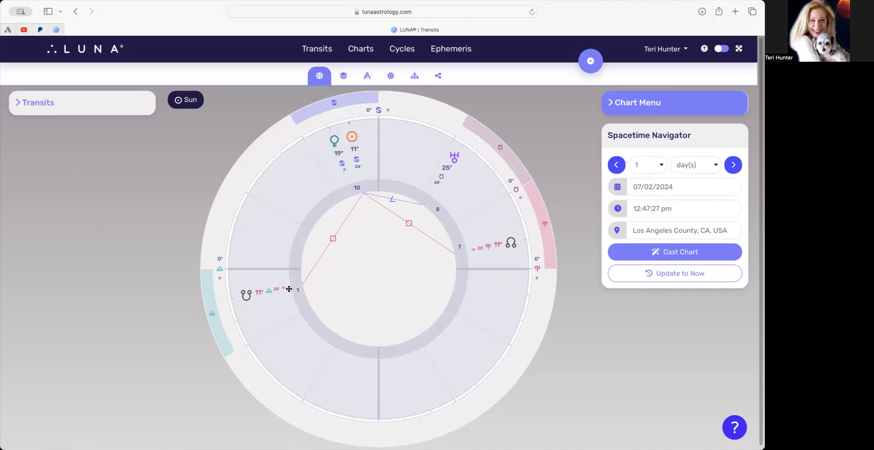
mouse_move(241, 299)
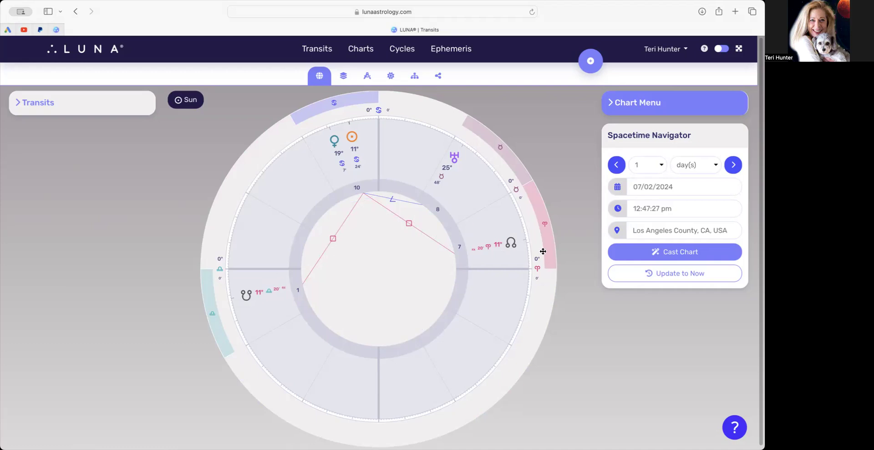
mouse_move(233, 314)
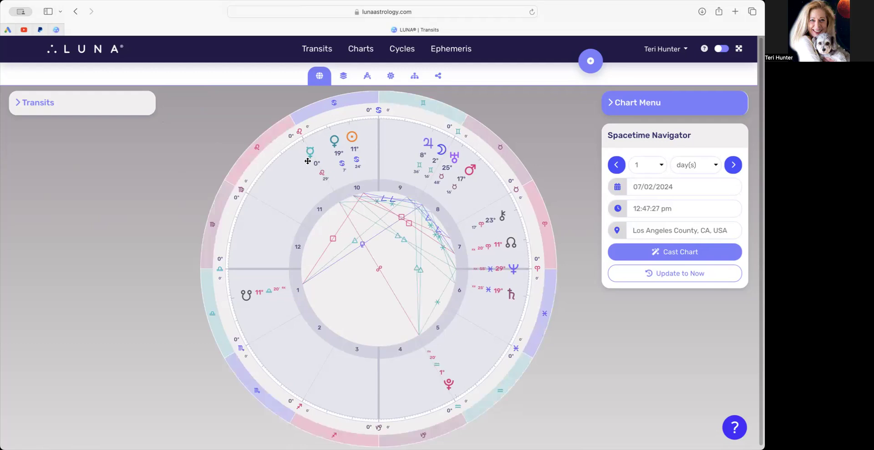
mouse_move(317, 162)
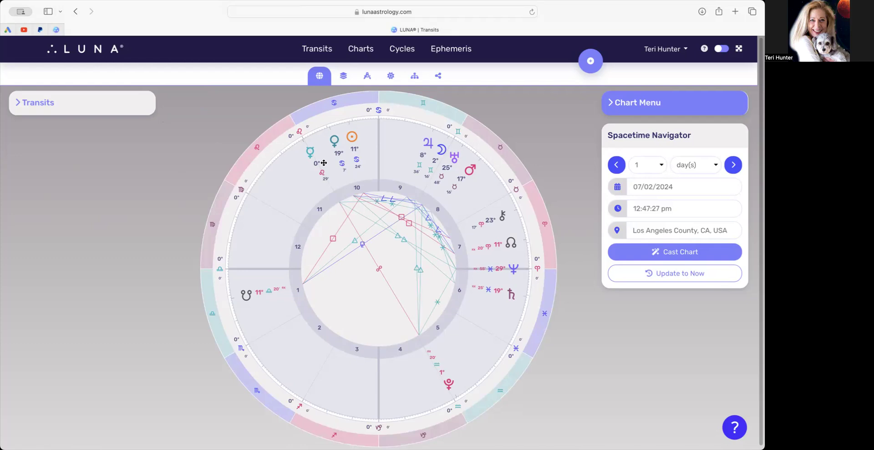
mouse_move(302, 154)
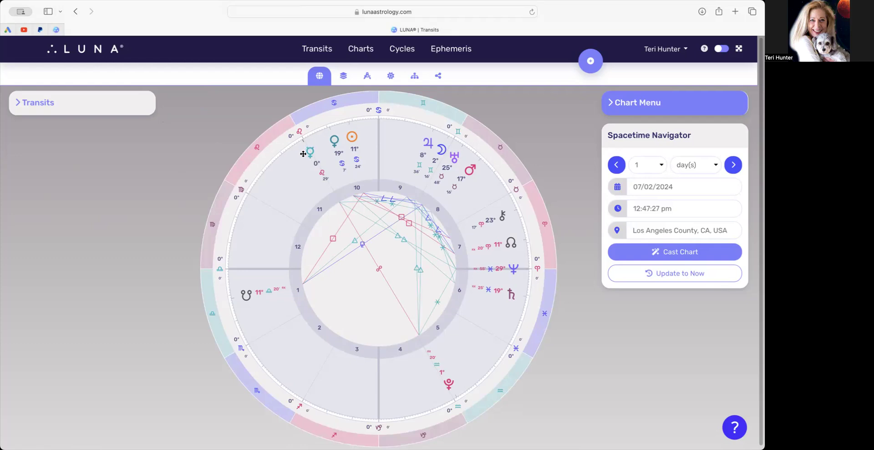
mouse_move(312, 163)
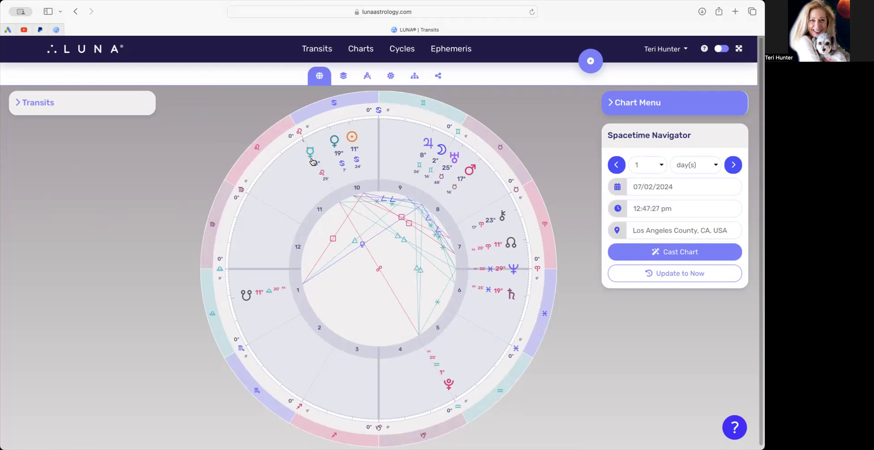
mouse_move(468, 343)
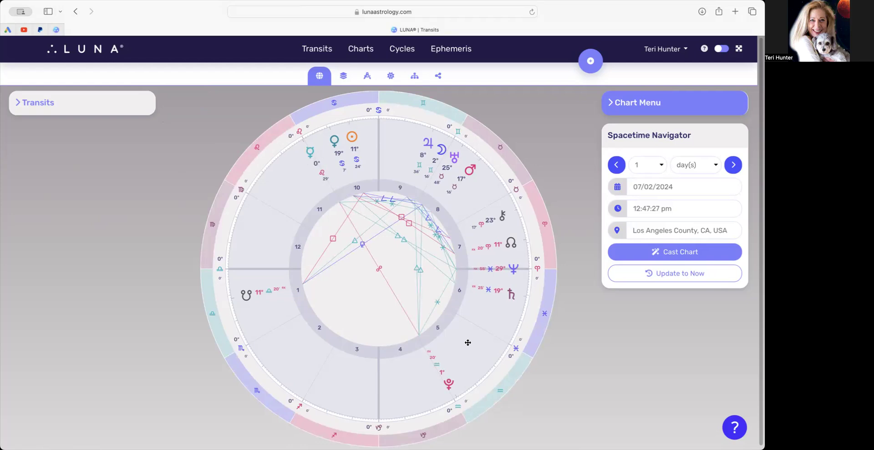
mouse_move(475, 376)
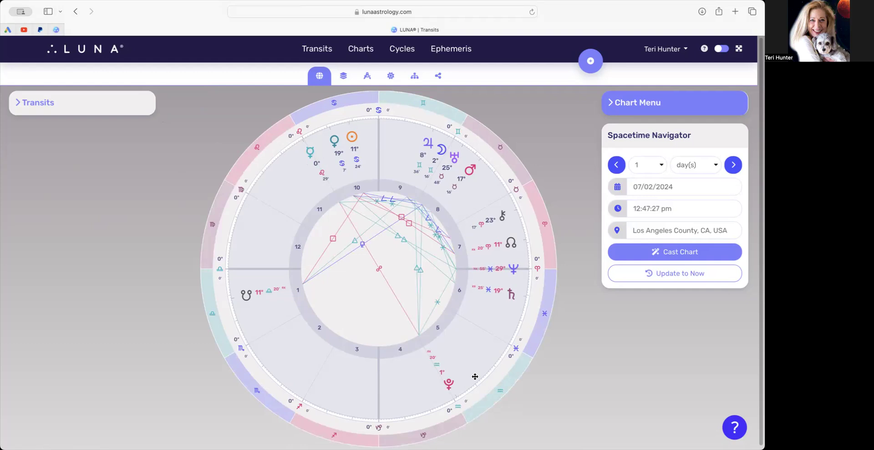
mouse_move(477, 343)
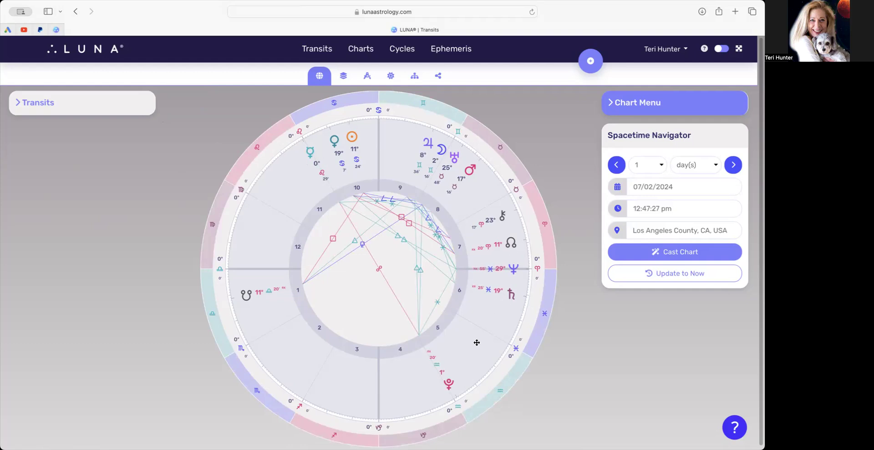
mouse_move(377, 358)
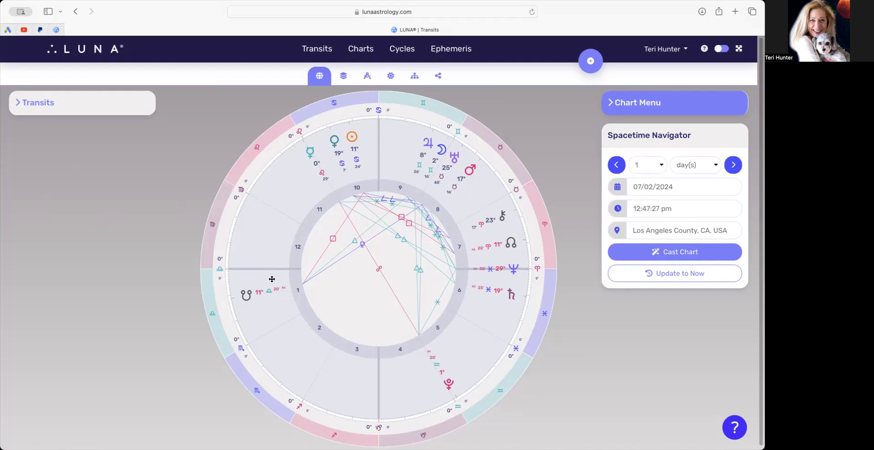
mouse_move(686, 164)
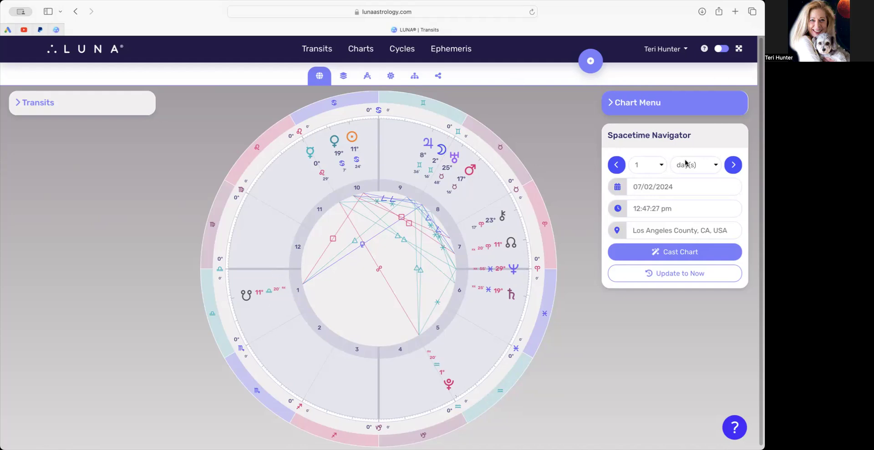
Step: Replace the July 5, 2024 transit time with 3:57 pm
click(675, 186)
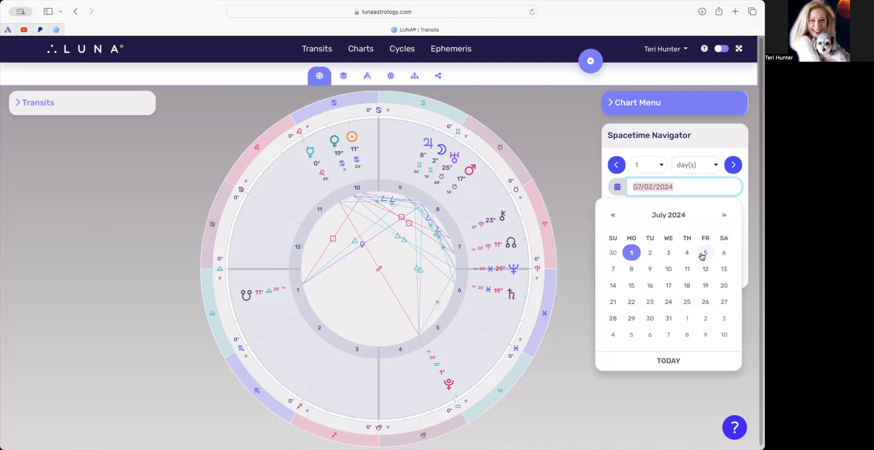
click(704, 253)
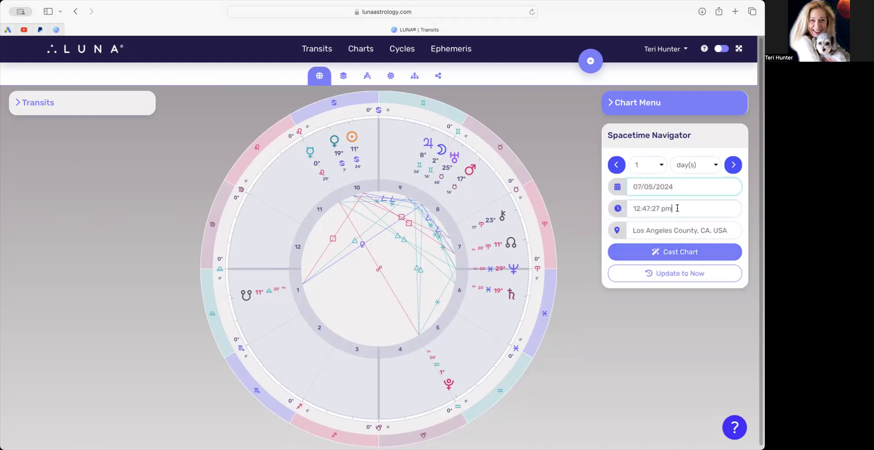
triple_click(651, 208)
text(3)
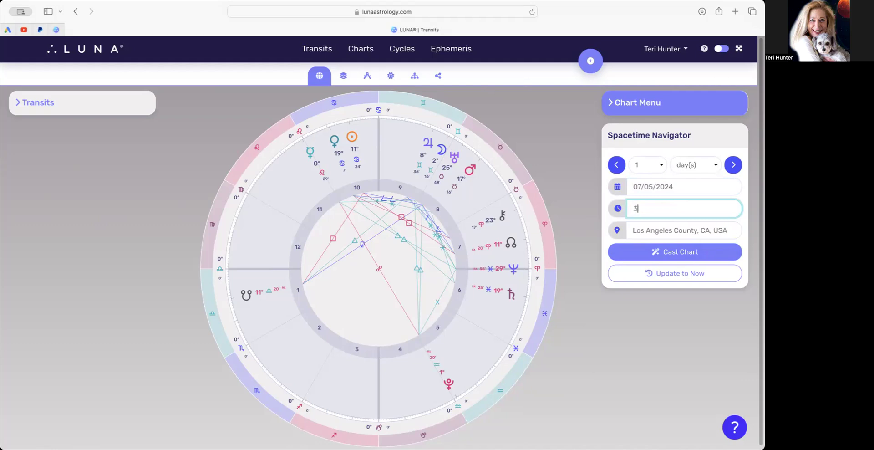
text(:57)
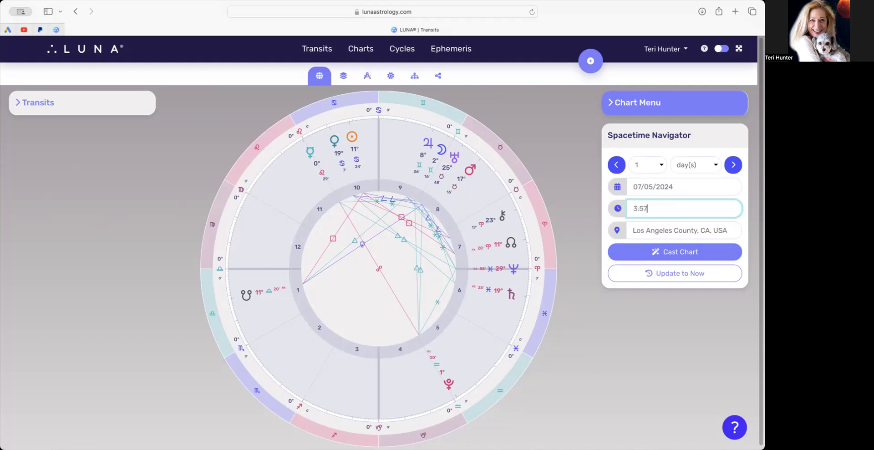
text(pm)
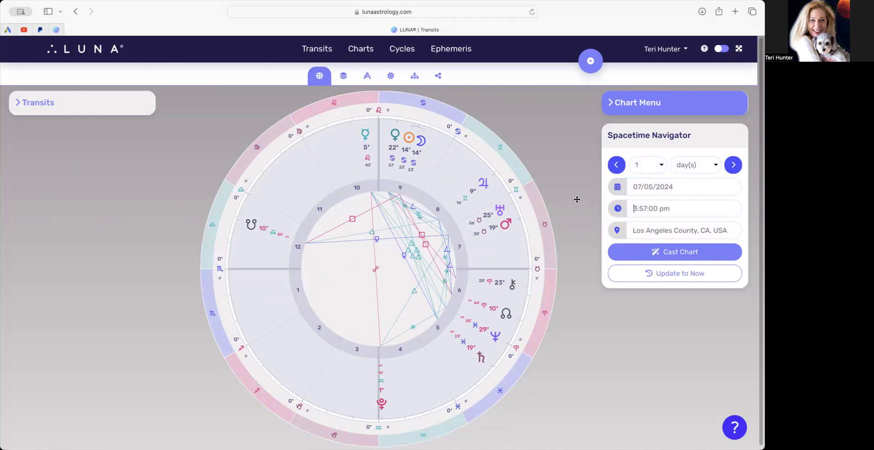
mouse_move(434, 173)
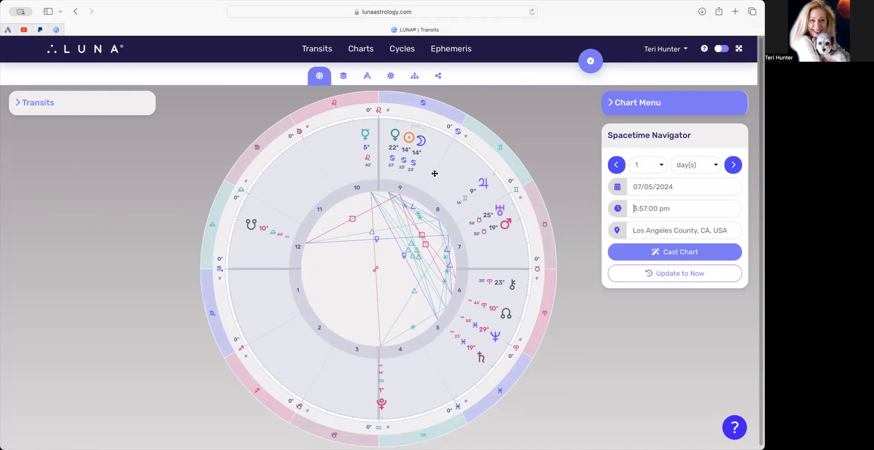
mouse_move(425, 157)
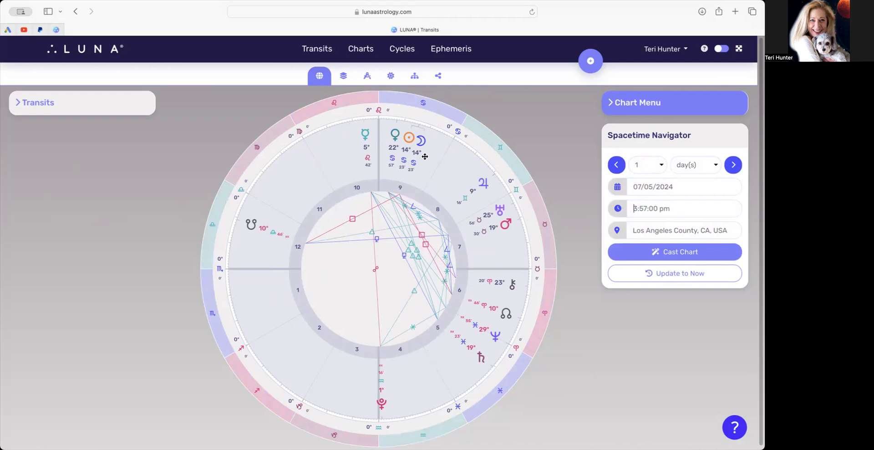
mouse_move(393, 126)
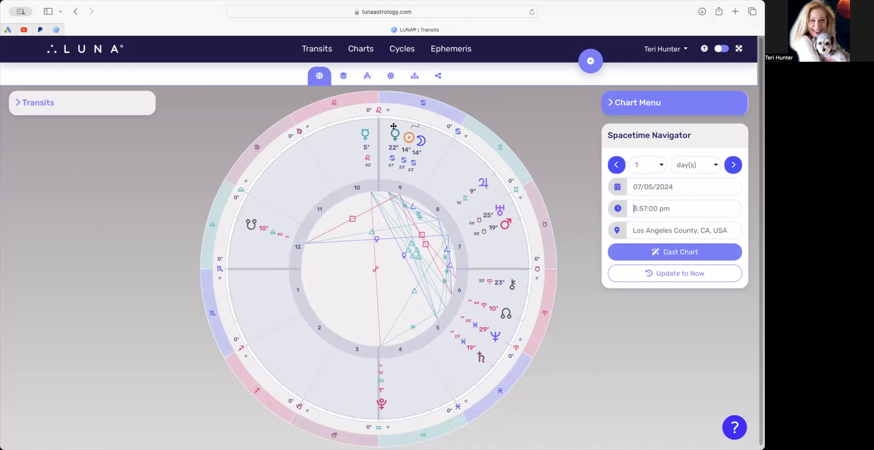
mouse_move(393, 145)
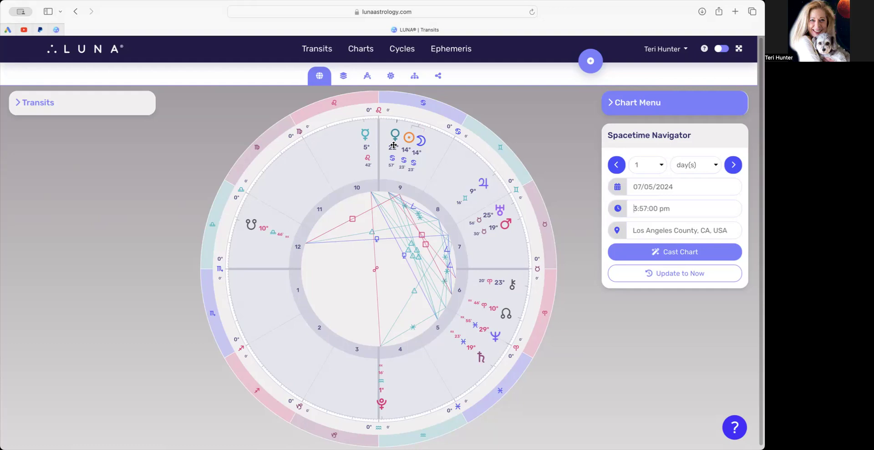
click(407, 138)
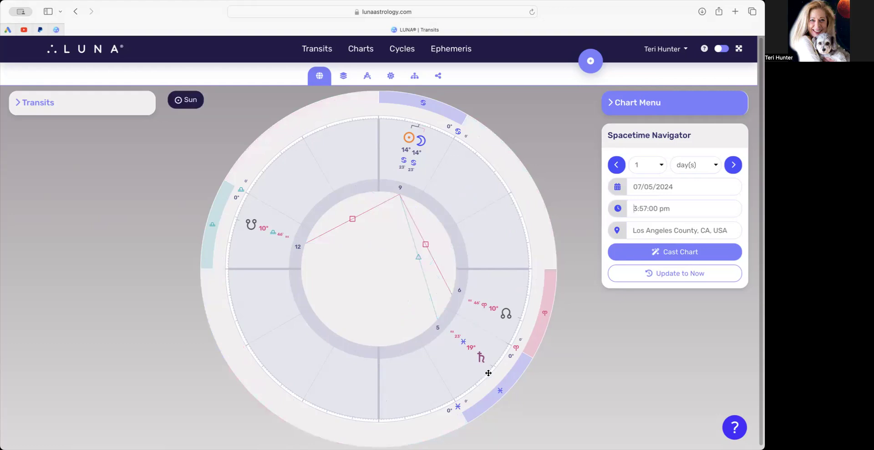
mouse_move(471, 356)
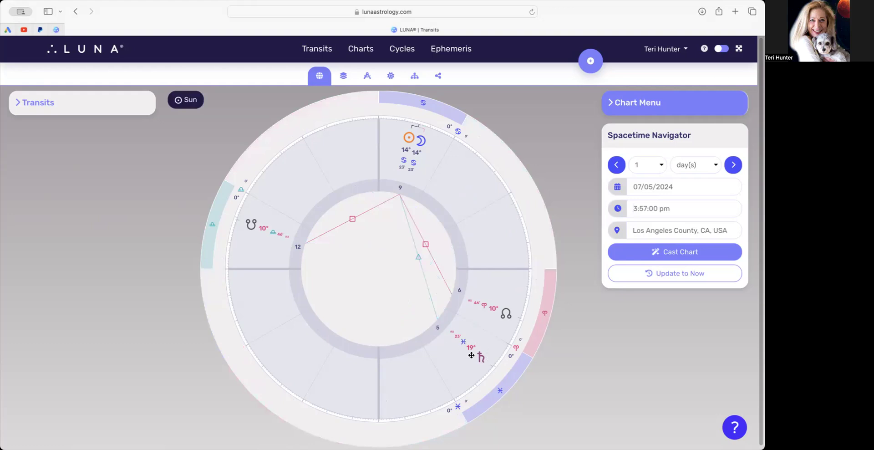
mouse_move(467, 346)
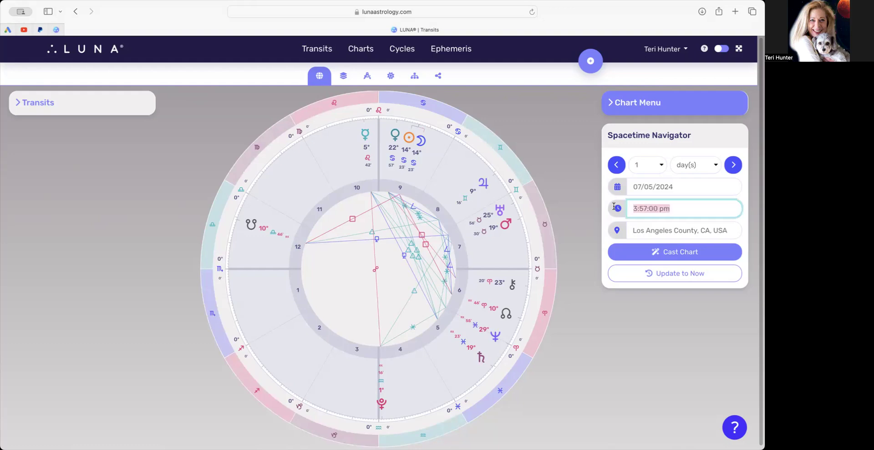
Step: Enter 12 pm and recast the transit chart for July 11, 2024
text(12)
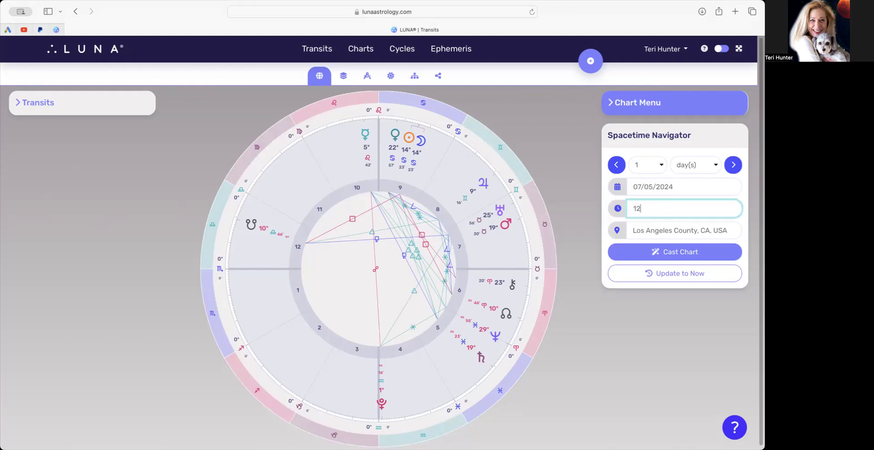
text(pm)
click(684, 187)
text(11)
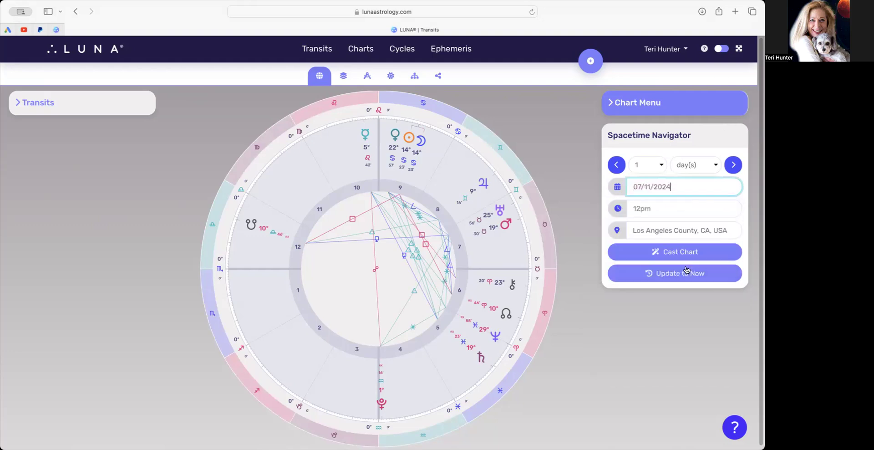
click(674, 251)
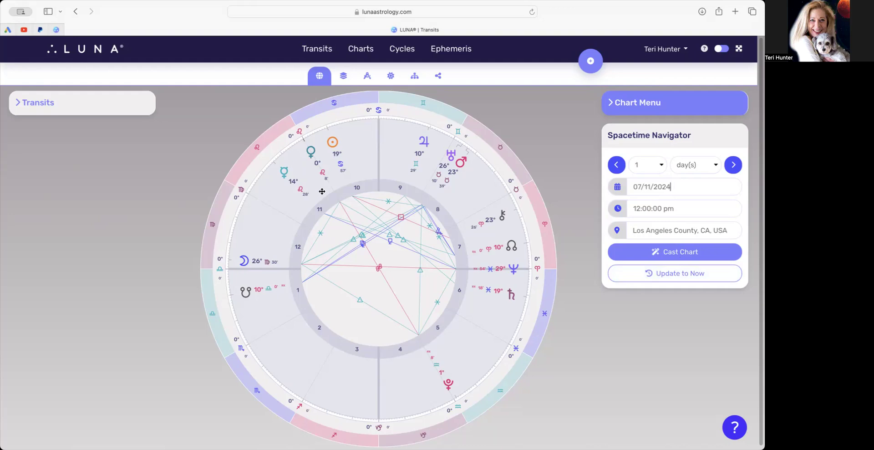
mouse_move(449, 400)
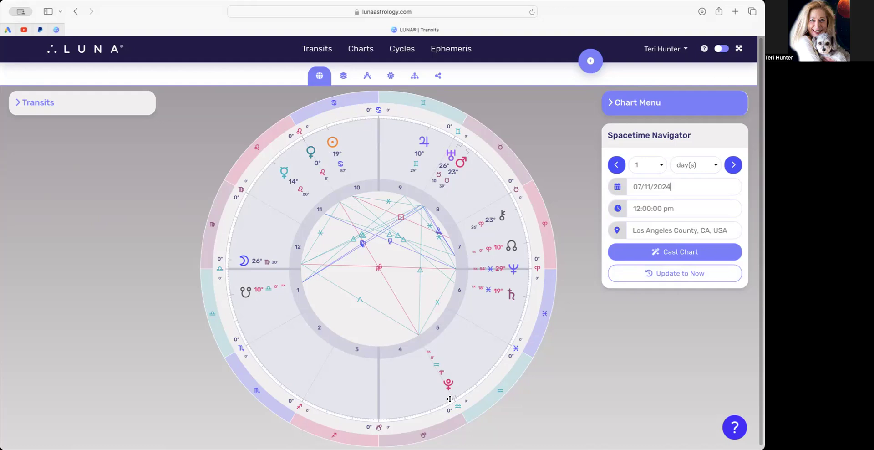
mouse_move(450, 391)
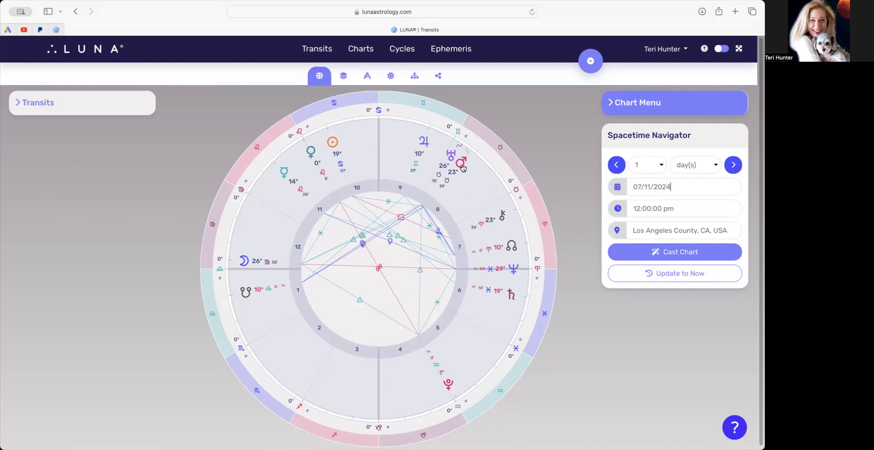
mouse_move(470, 160)
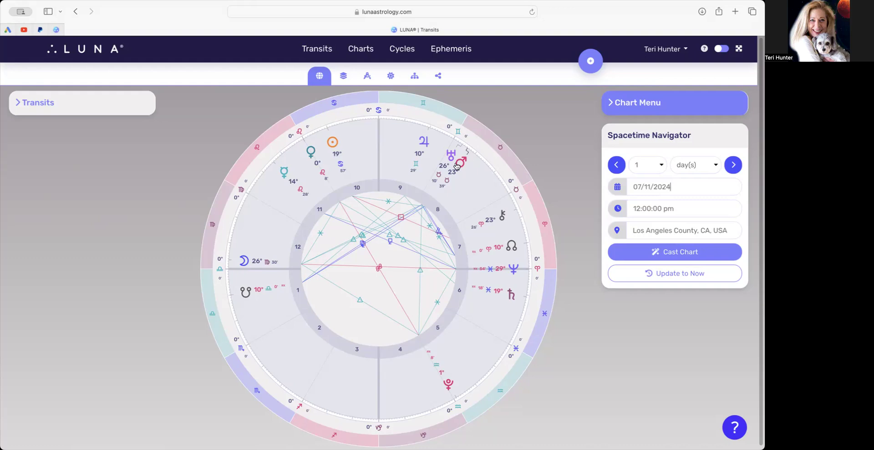
mouse_move(446, 156)
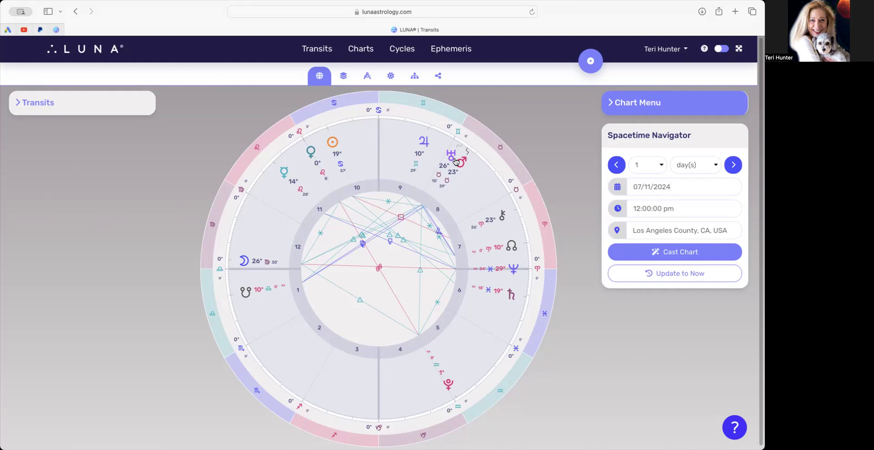
click(675, 187)
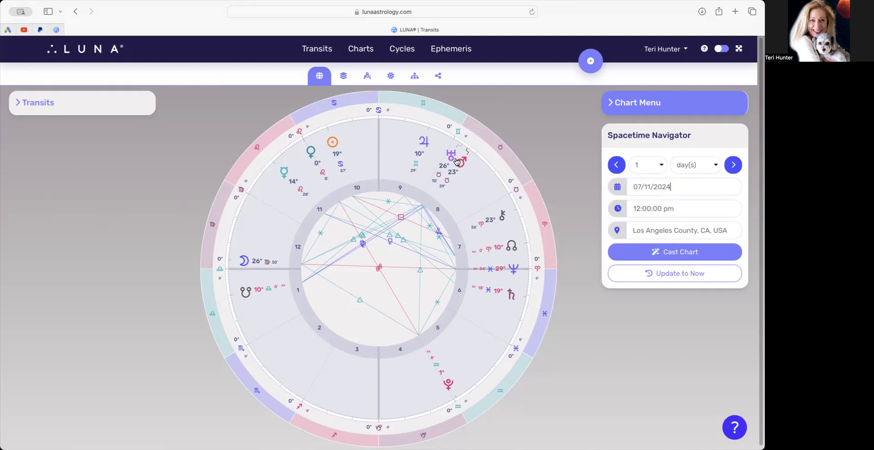
mouse_move(491, 263)
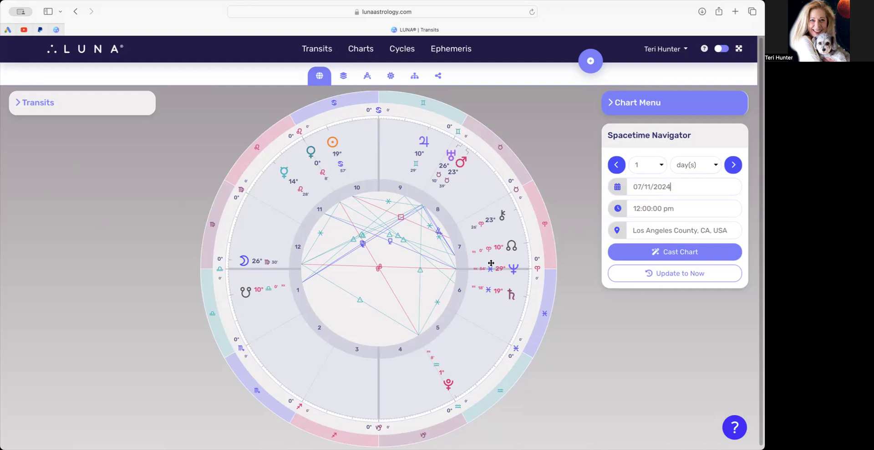
mouse_move(509, 249)
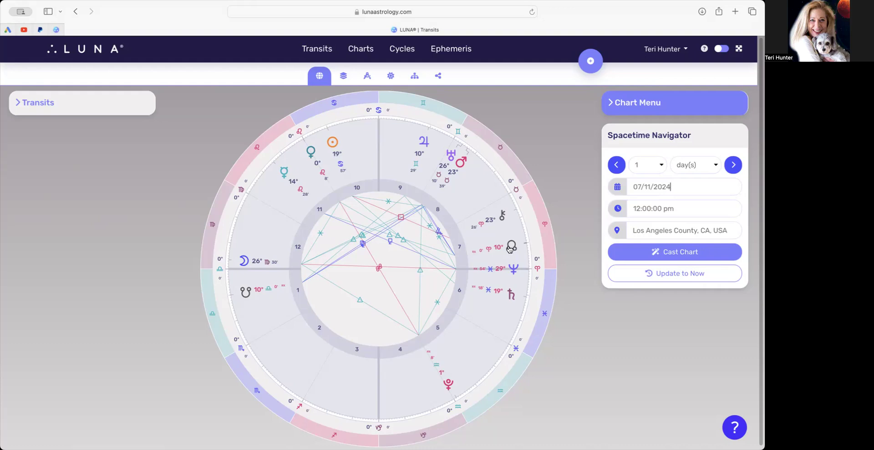
mouse_move(500, 247)
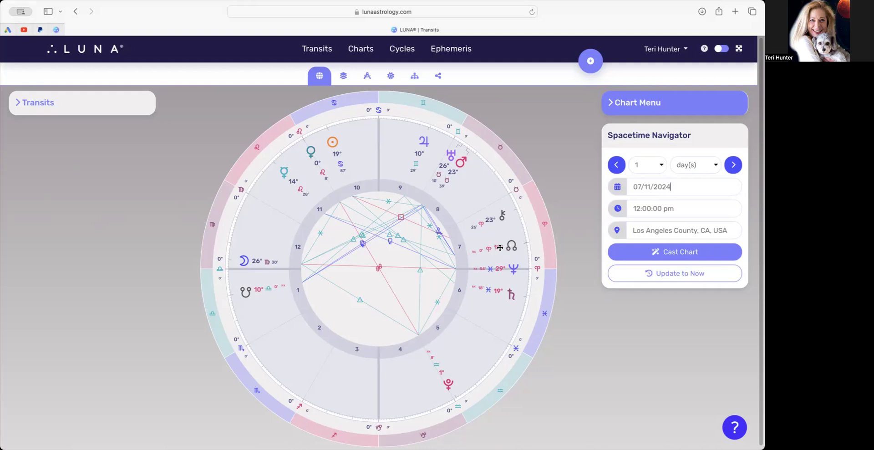
mouse_move(326, 156)
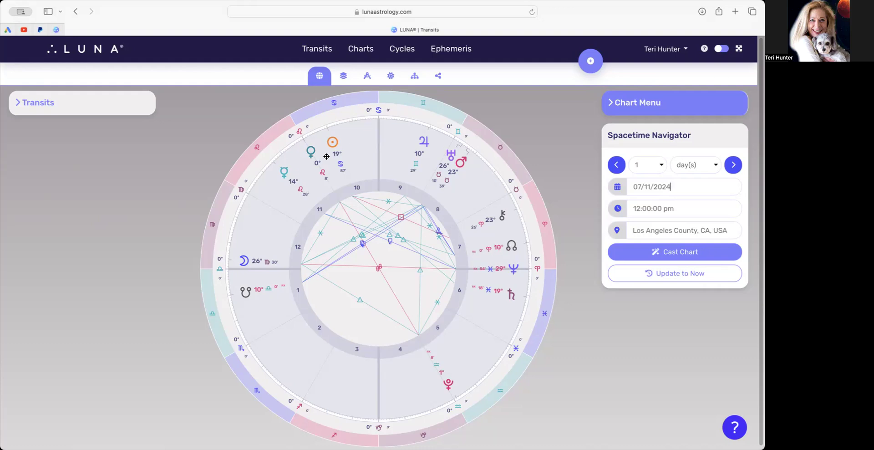
mouse_move(348, 141)
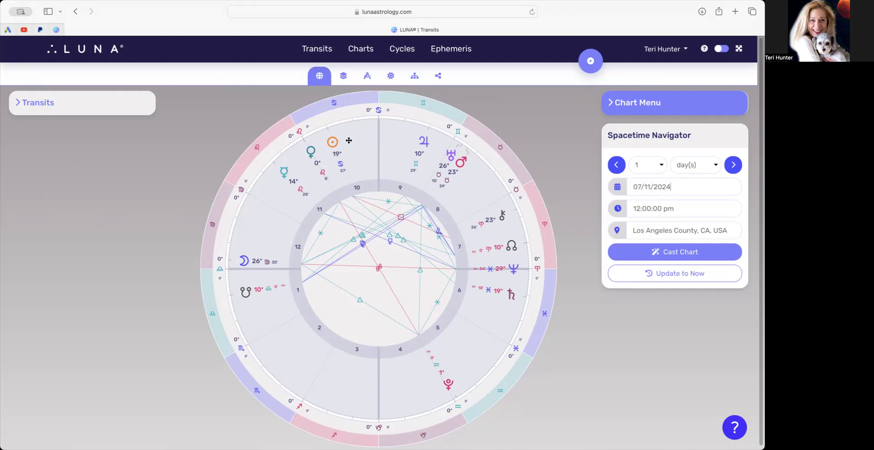
mouse_move(420, 147)
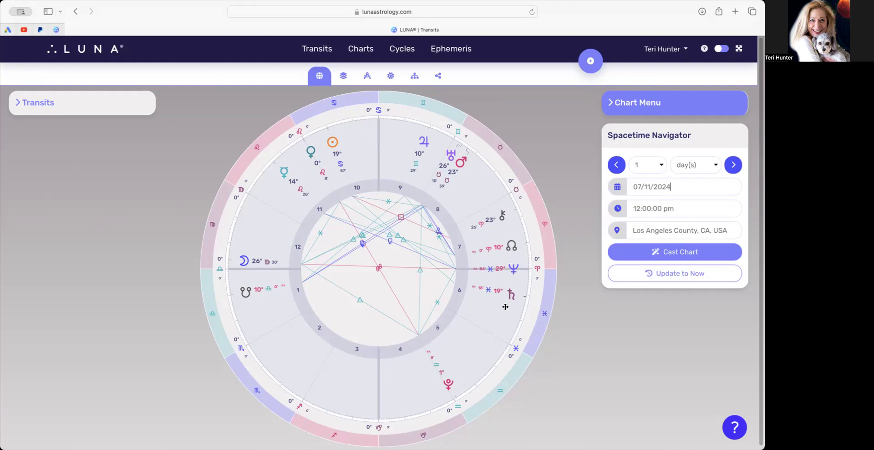
mouse_move(462, 377)
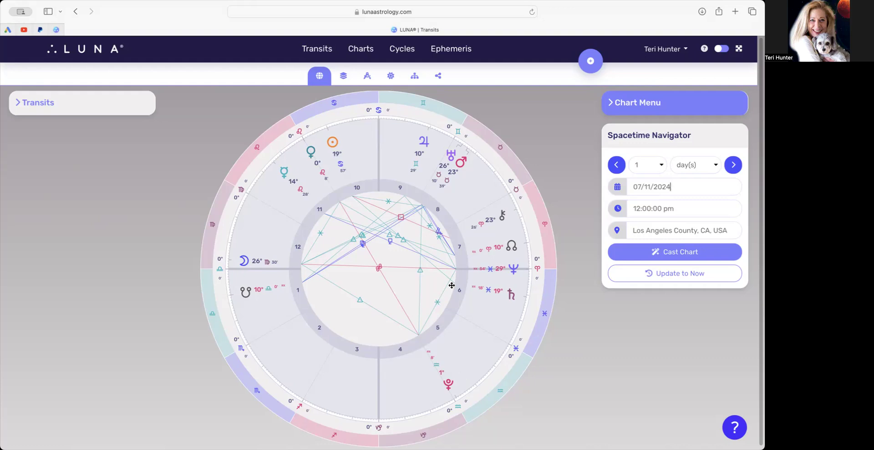
mouse_move(450, 196)
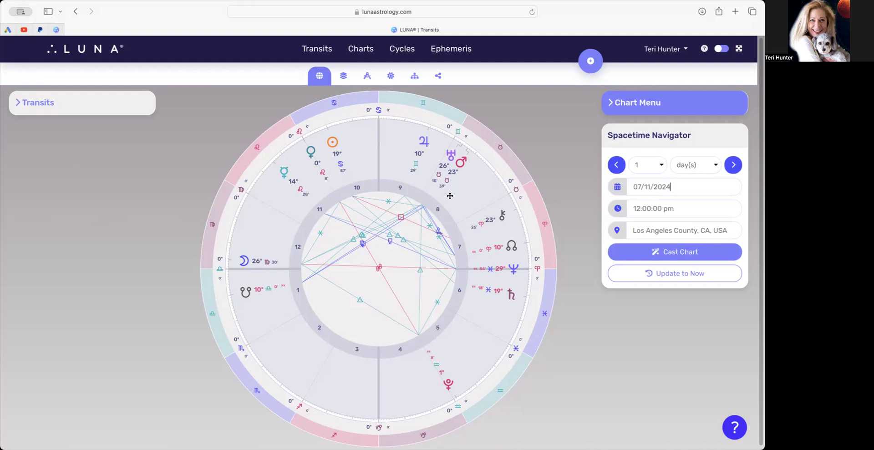
mouse_move(447, 165)
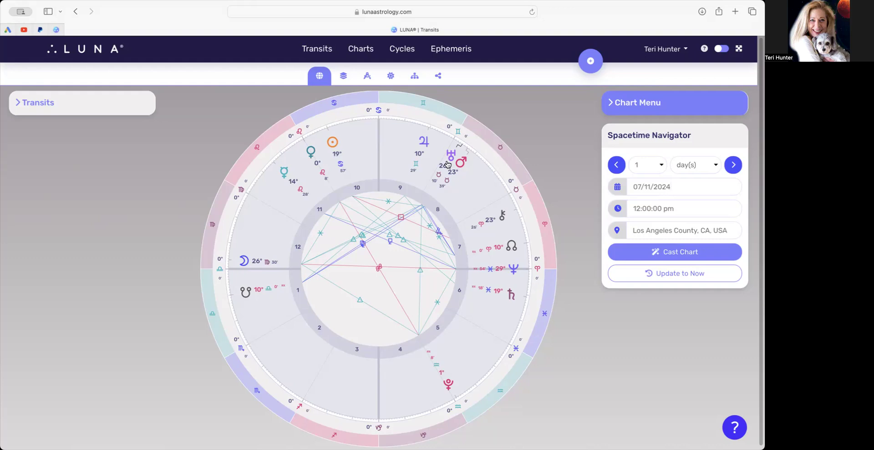
click(669, 186)
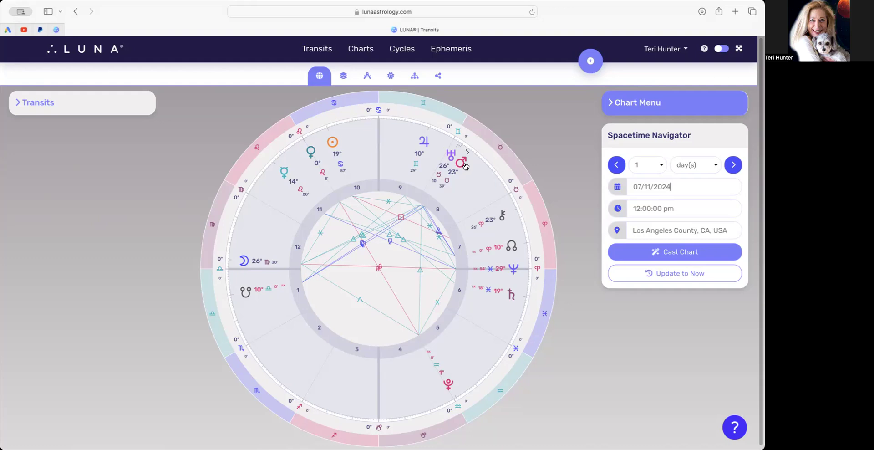
mouse_move(345, 190)
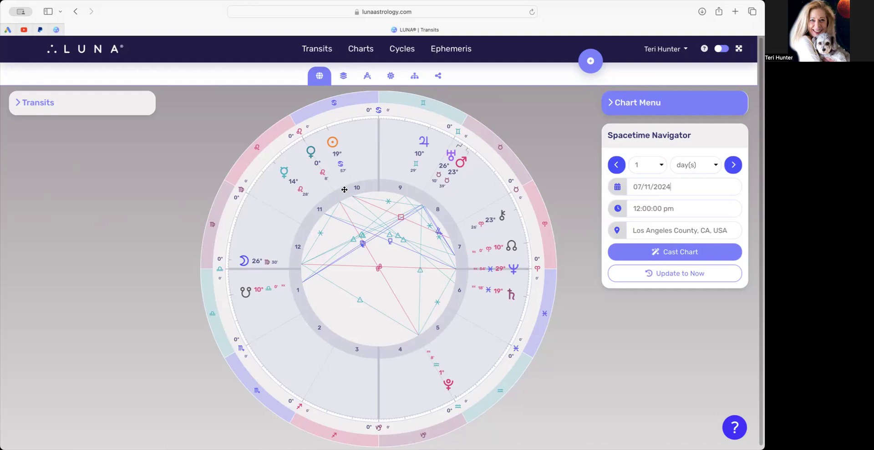
mouse_move(460, 360)
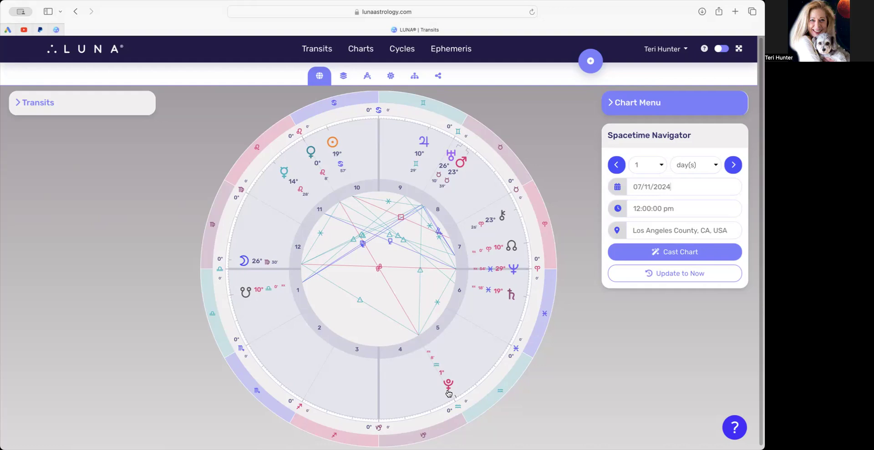
click(669, 186)
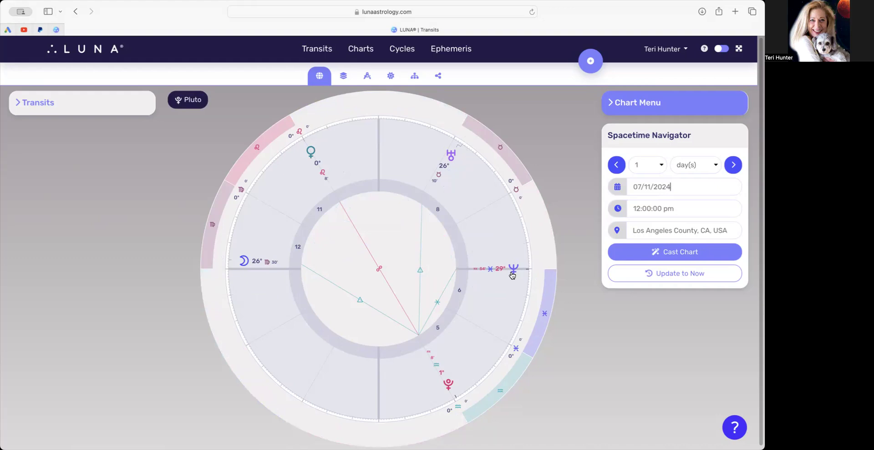
mouse_move(448, 379)
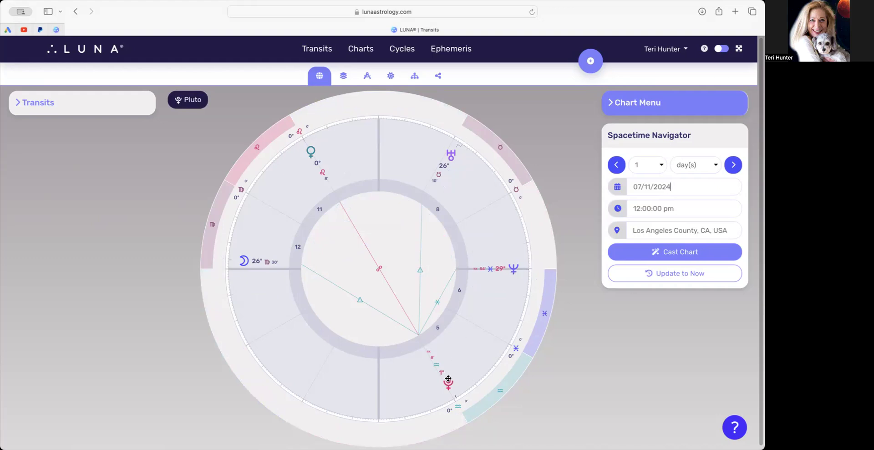
mouse_move(439, 388)
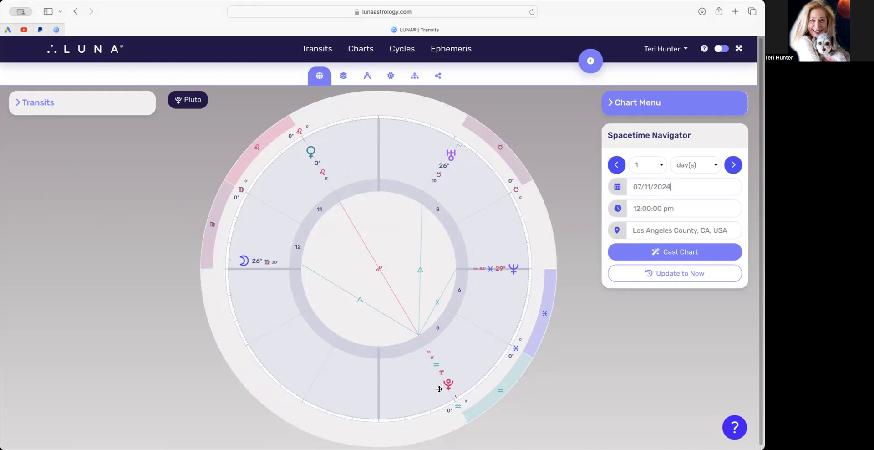
mouse_move(449, 384)
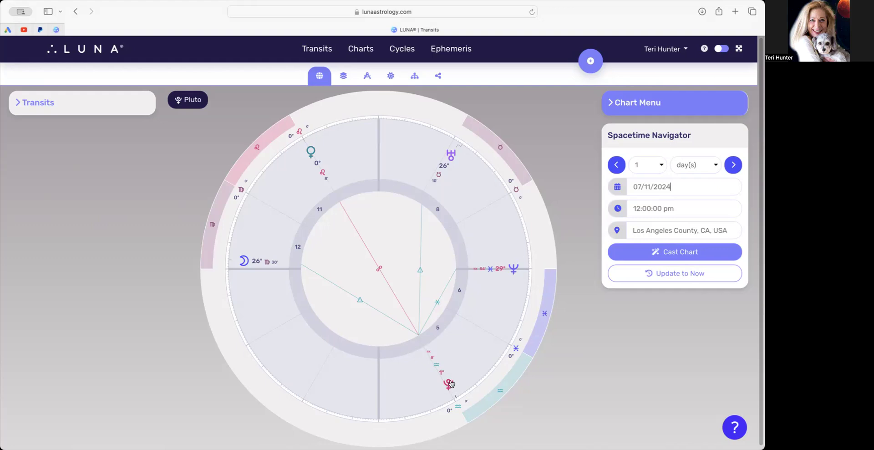
mouse_move(486, 347)
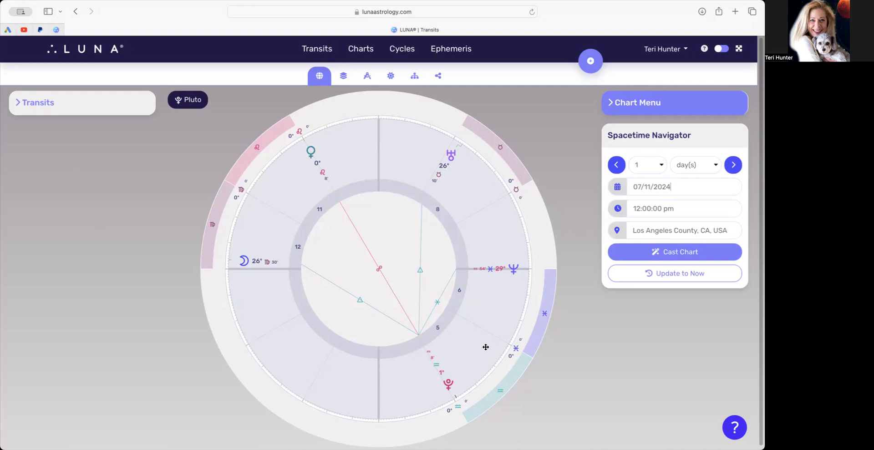
mouse_move(517, 271)
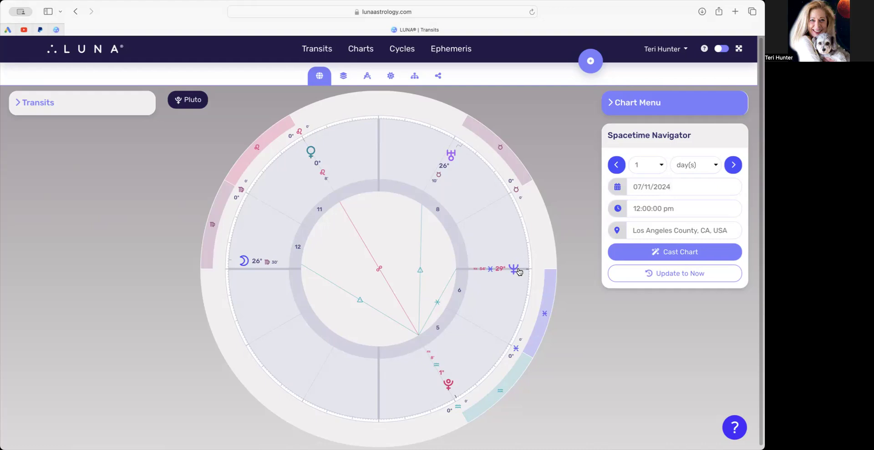
mouse_move(512, 278)
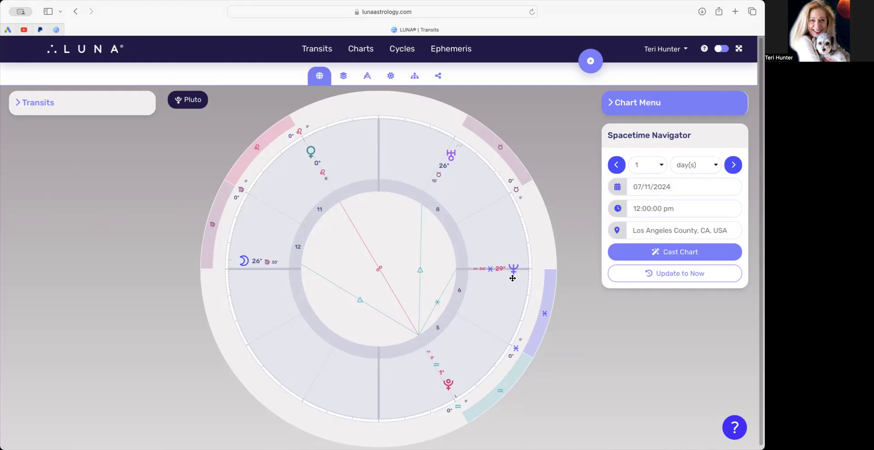
mouse_move(518, 254)
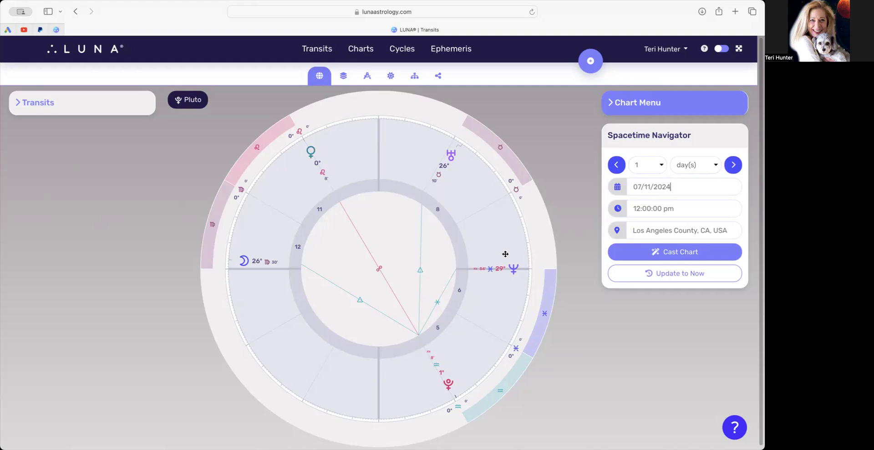
mouse_move(513, 277)
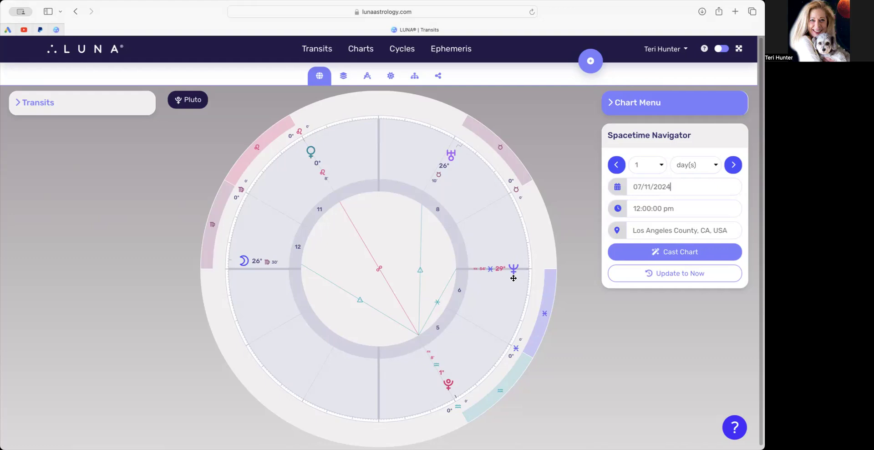
mouse_move(507, 270)
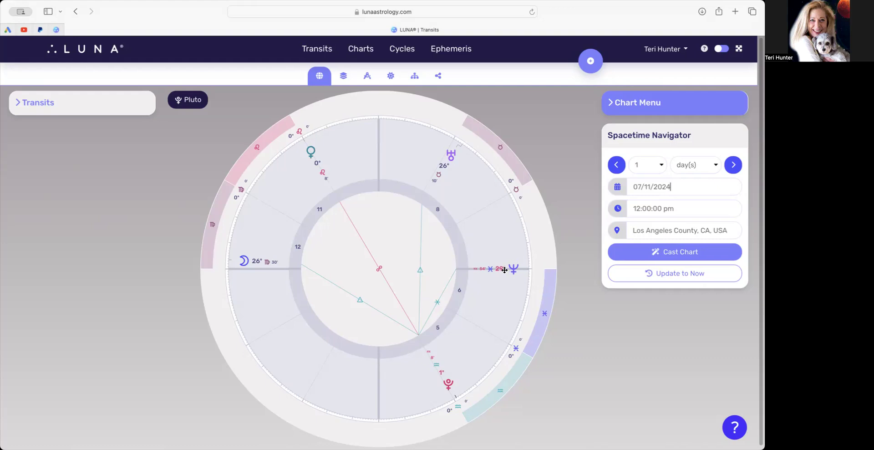
mouse_move(509, 311)
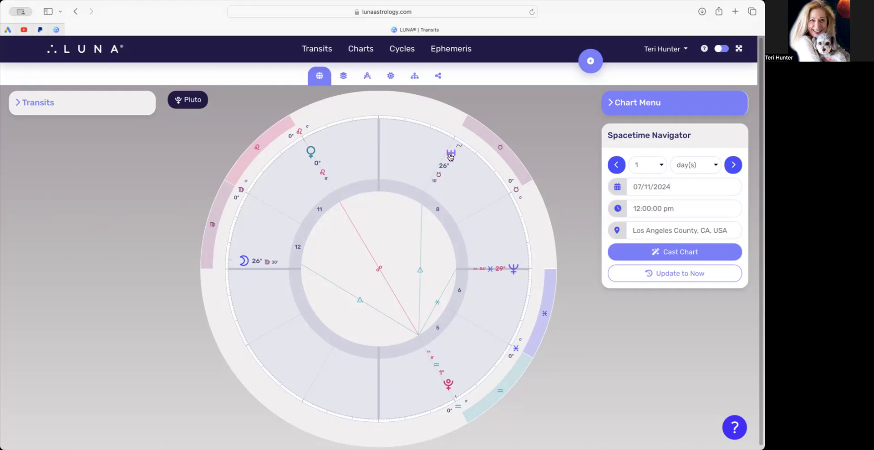
click(450, 154)
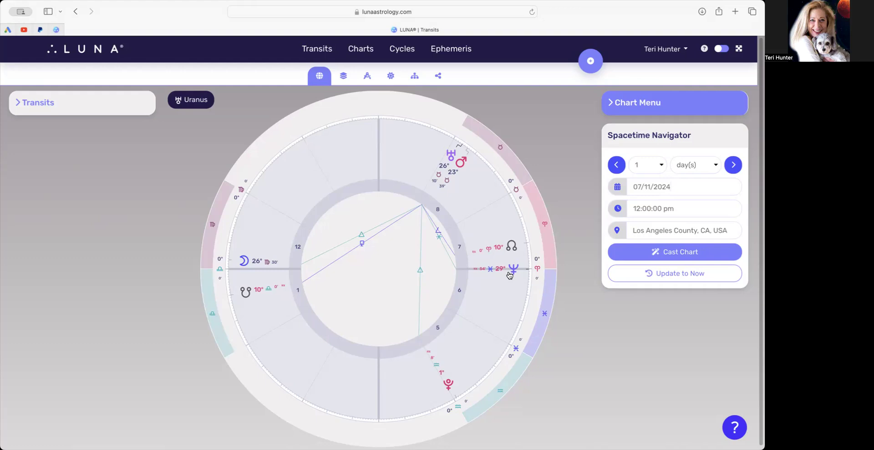
Step: Isolate Uranus's aspects, restore all planets, and bring up the July 2024 calendar
click(669, 186)
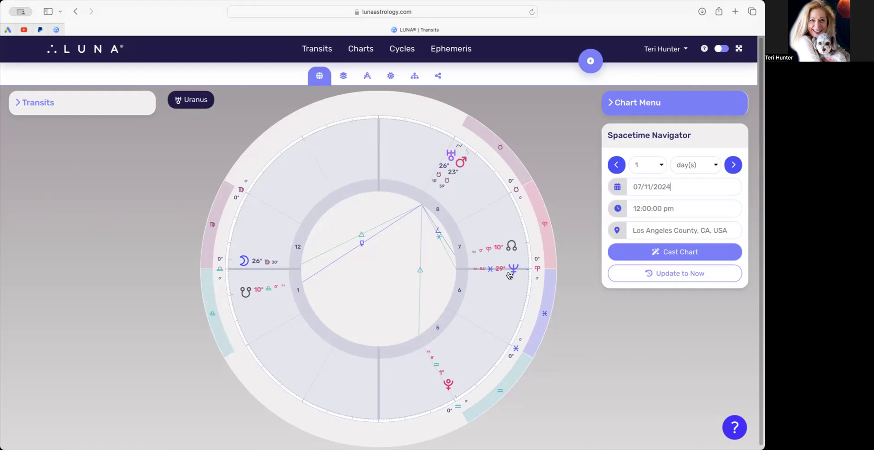
mouse_move(505, 273)
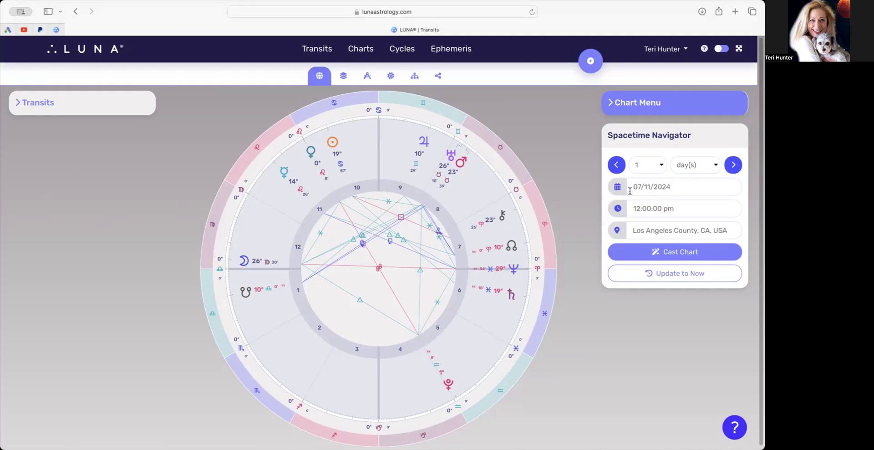
click(675, 187)
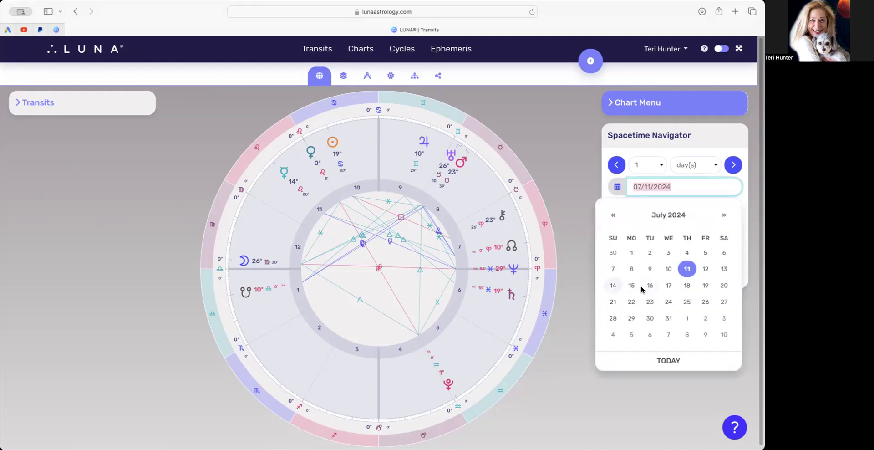
Step: Recast the transit chart for July 20, 2024 at 4:00 pm
click(724, 285)
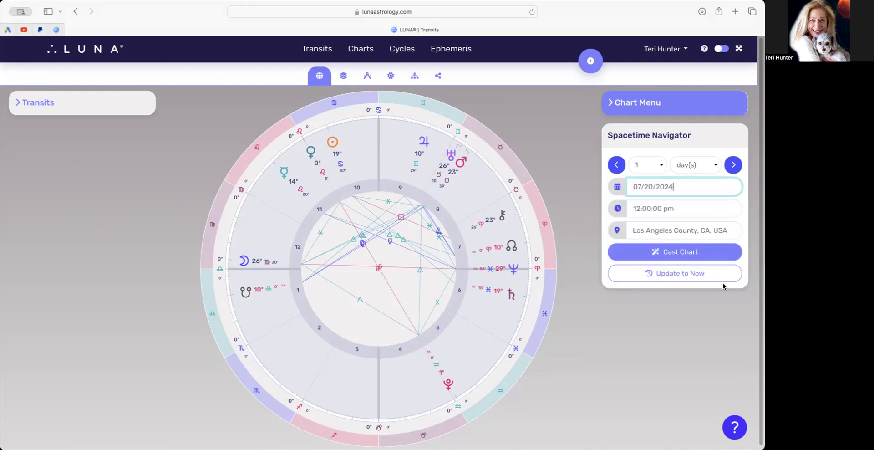
click(674, 251)
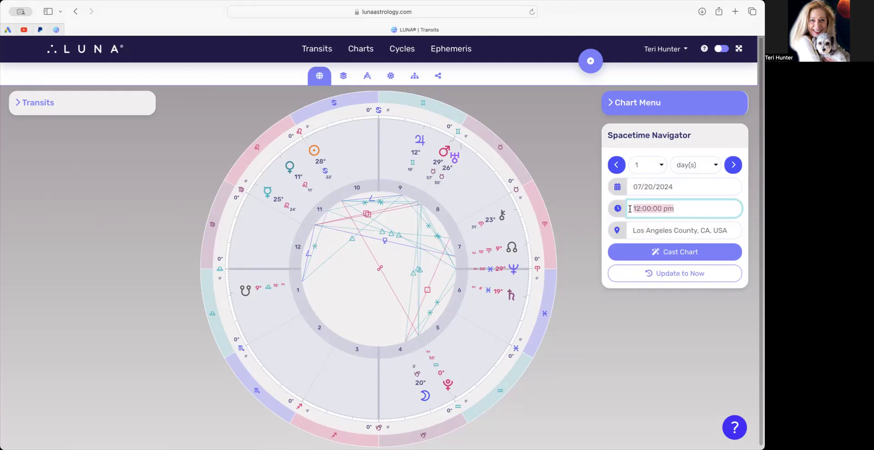
text(4pm)
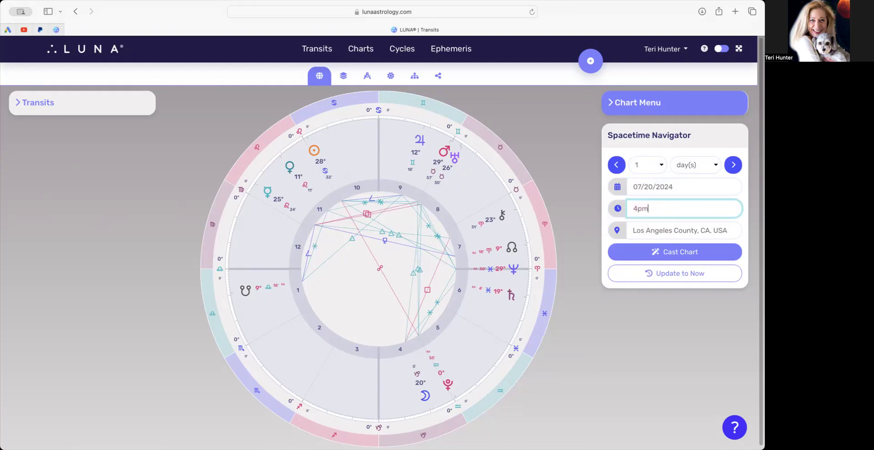
click(674, 252)
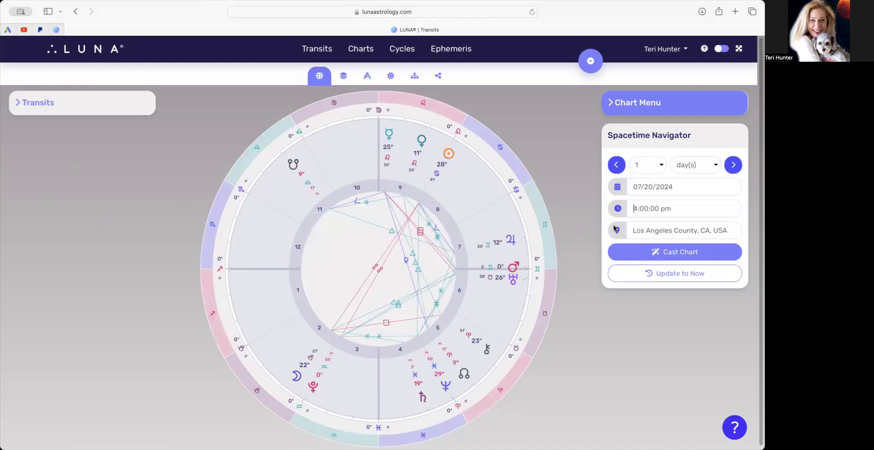
mouse_move(290, 386)
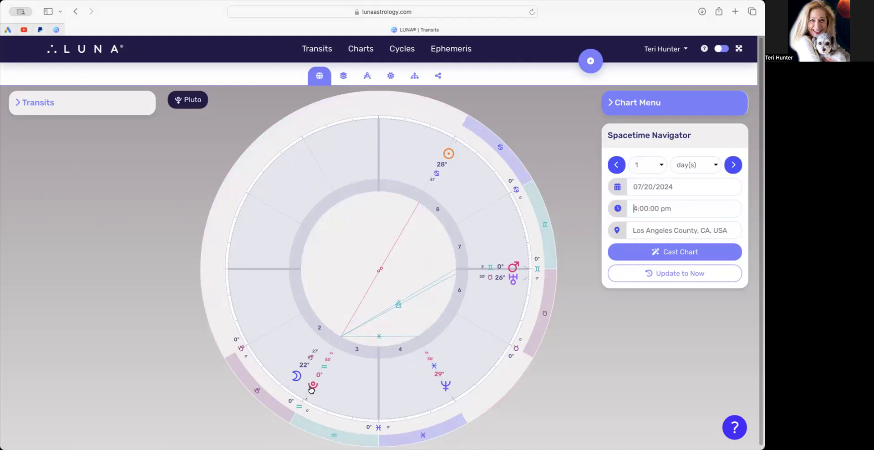
mouse_move(506, 279)
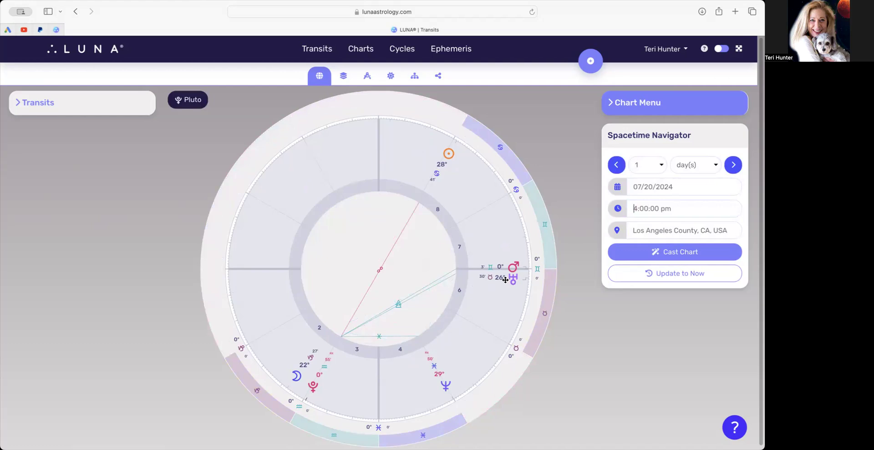
mouse_move(442, 372)
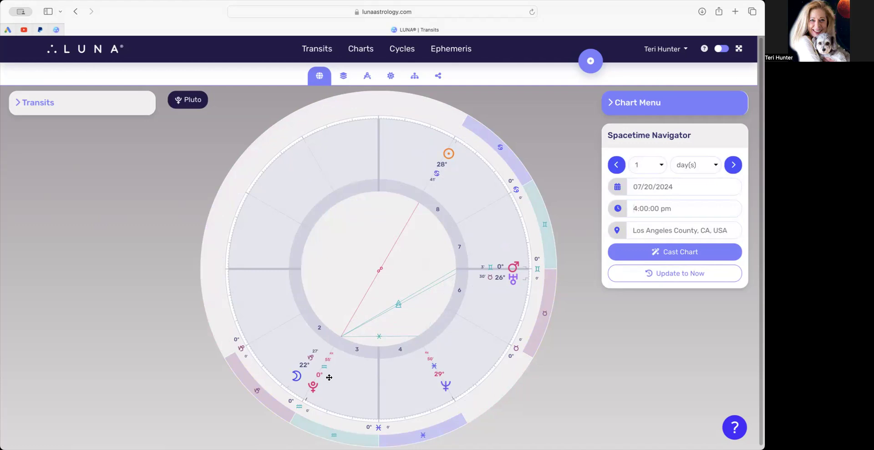
mouse_move(310, 386)
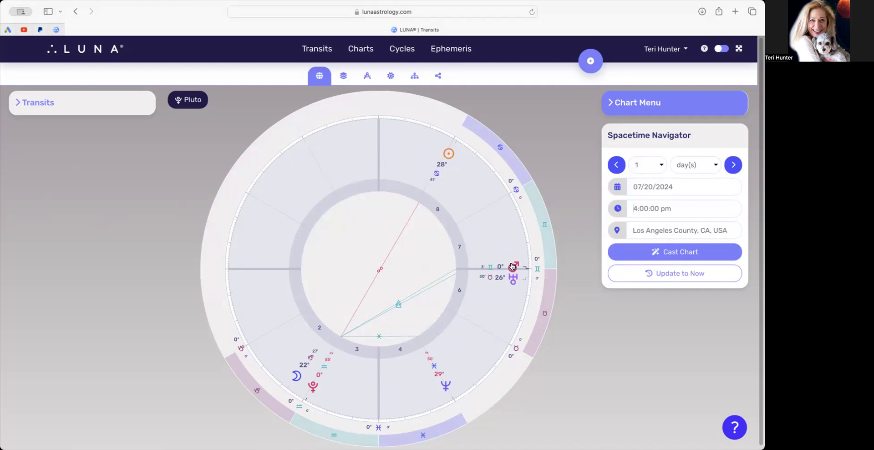
Step: Isolate Pluto on the July 20, 2024 wheel, showing only its aspect lines
click(652, 208)
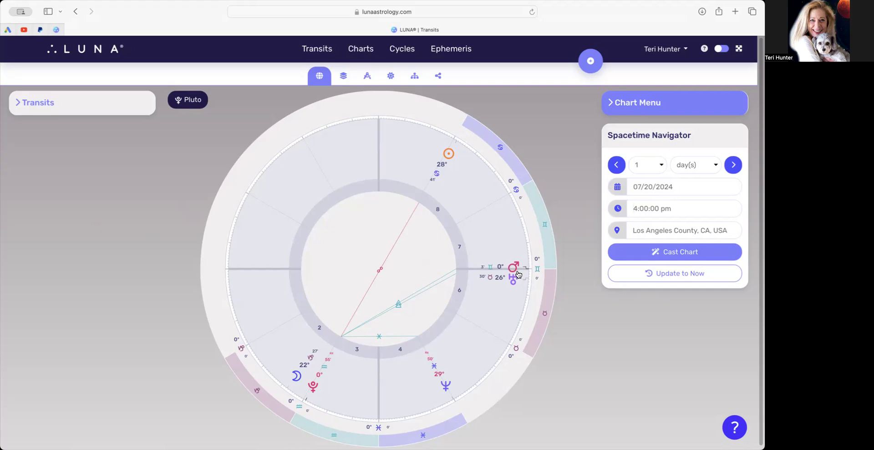
mouse_move(510, 245)
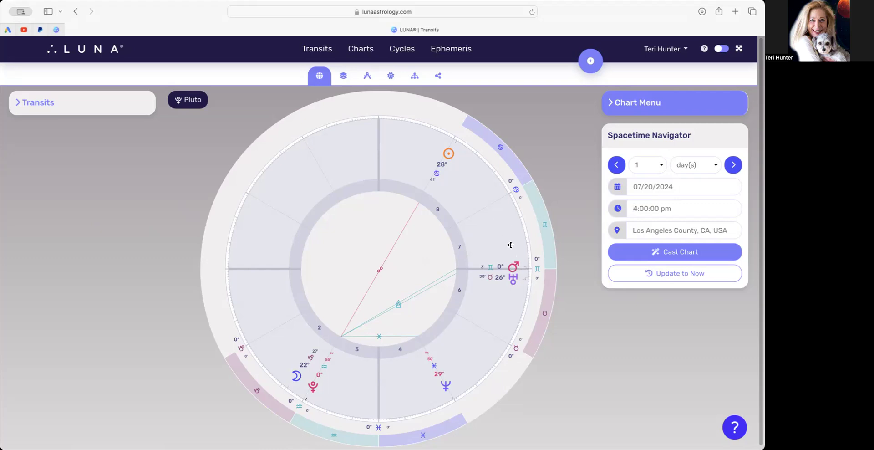
mouse_move(487, 254)
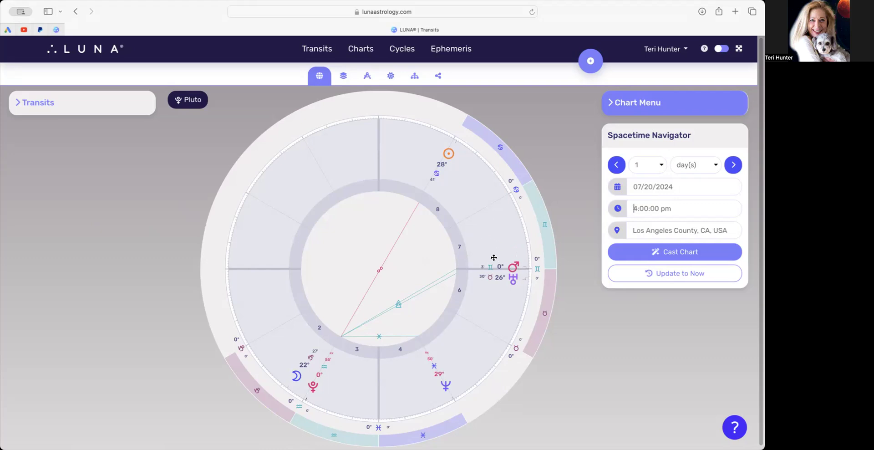
mouse_move(489, 222)
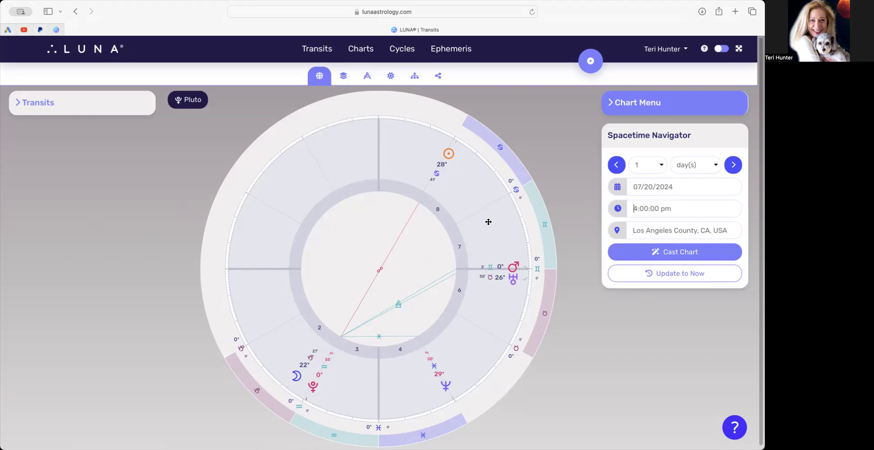
mouse_move(495, 248)
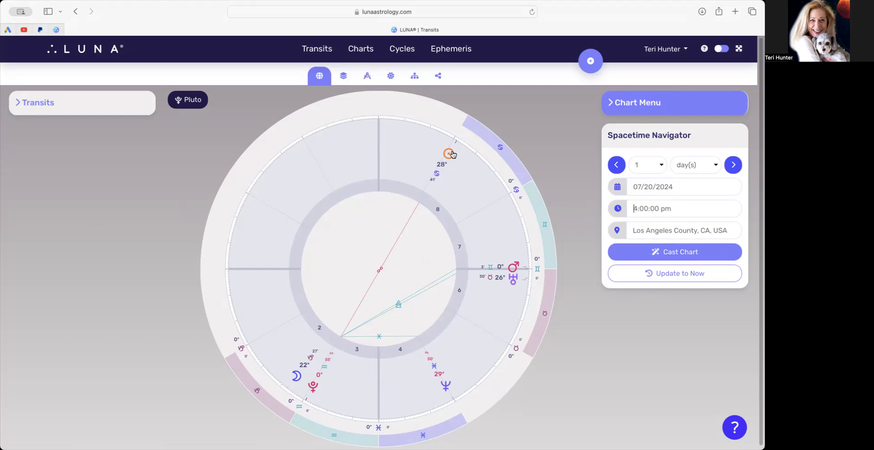
mouse_move(450, 157)
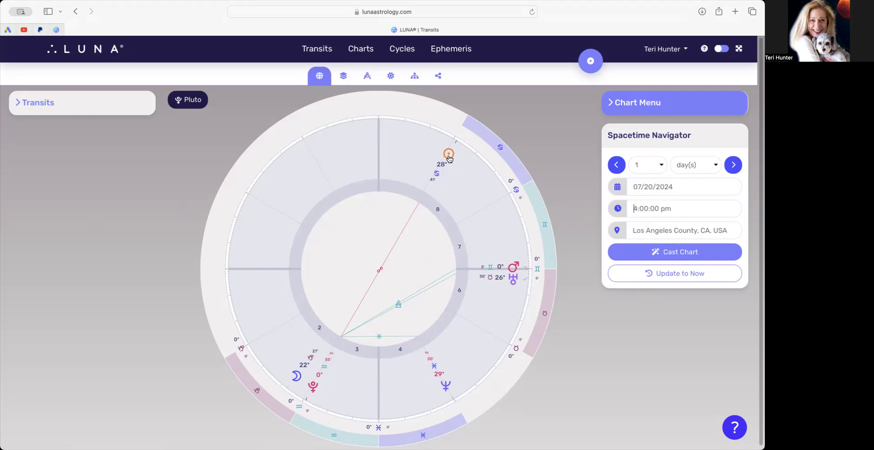
mouse_move(446, 160)
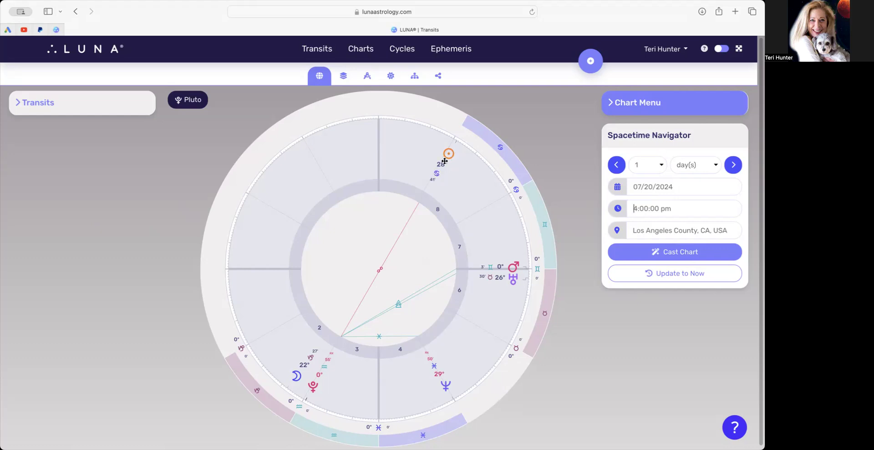
mouse_move(455, 140)
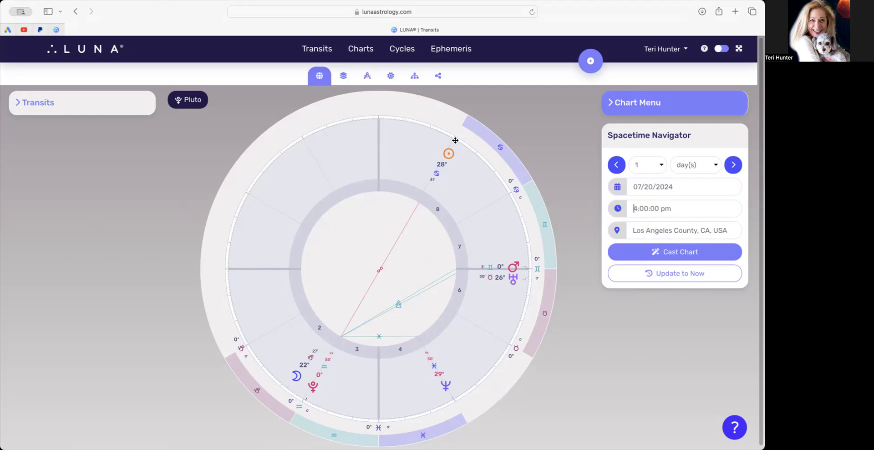
mouse_move(307, 396)
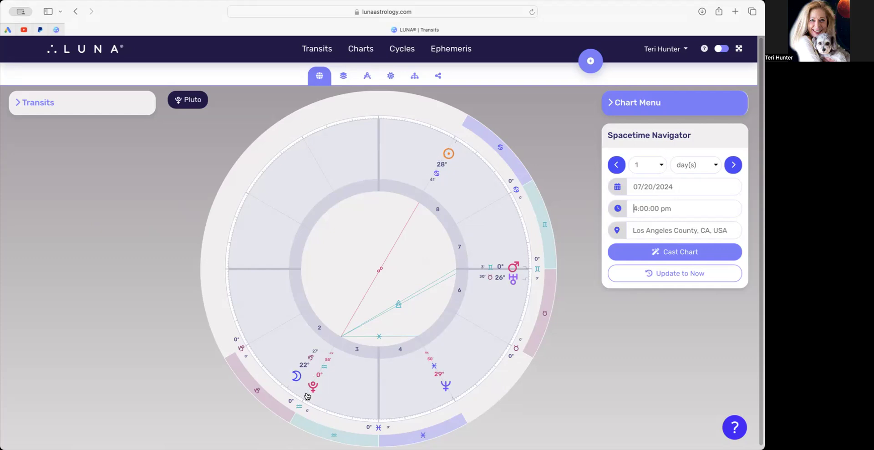
mouse_move(307, 388)
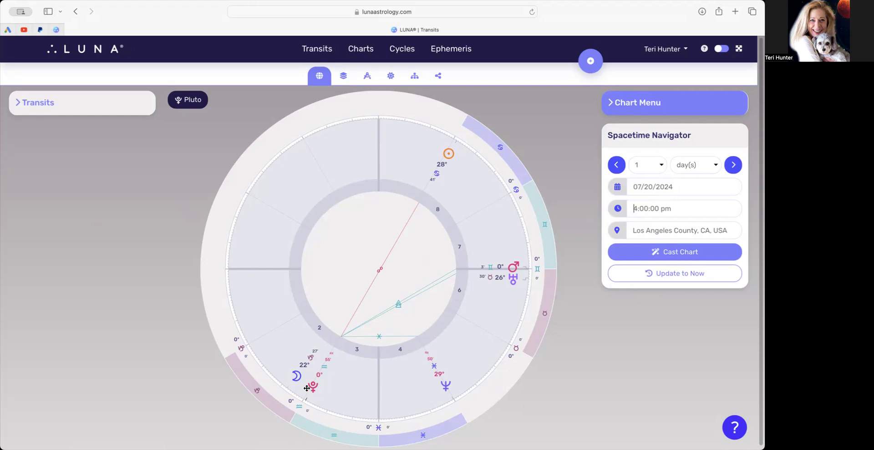
mouse_move(277, 420)
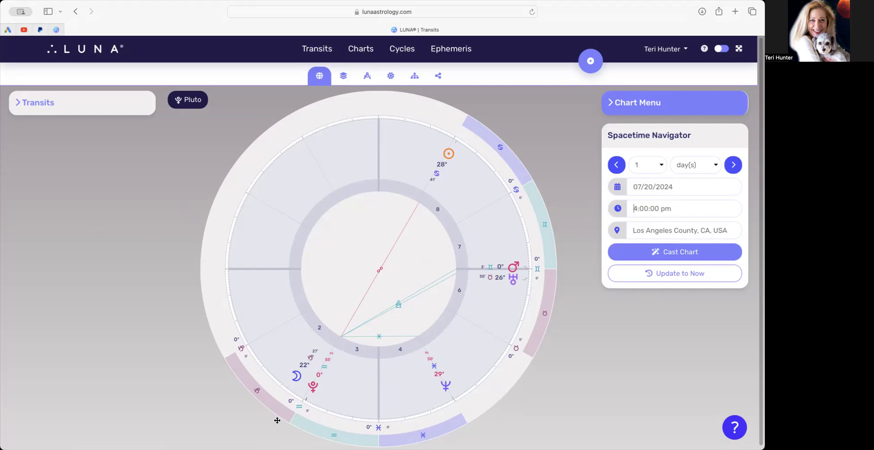
mouse_move(239, 237)
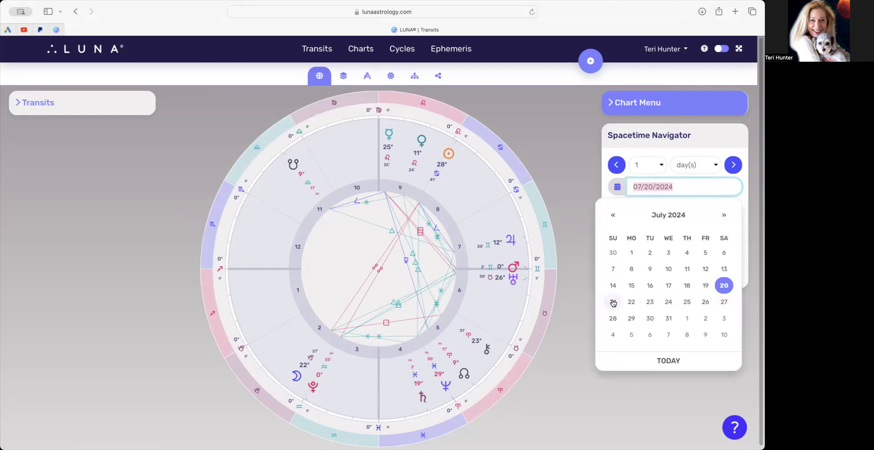
Step: Pick July 21, enter 3:17 am, and recast the transit chart
click(612, 301)
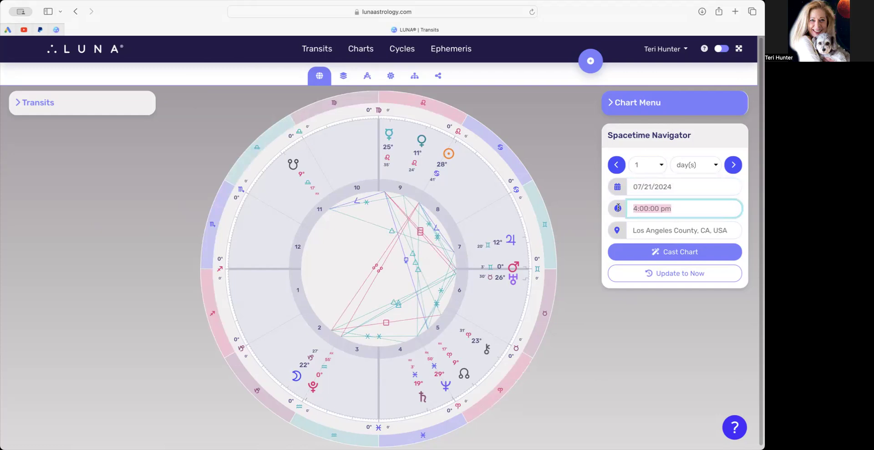
text(3:)
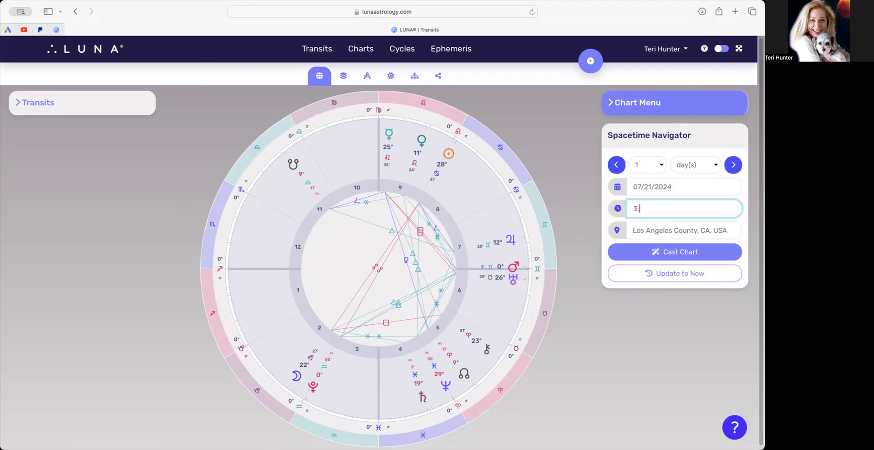
text(17a)
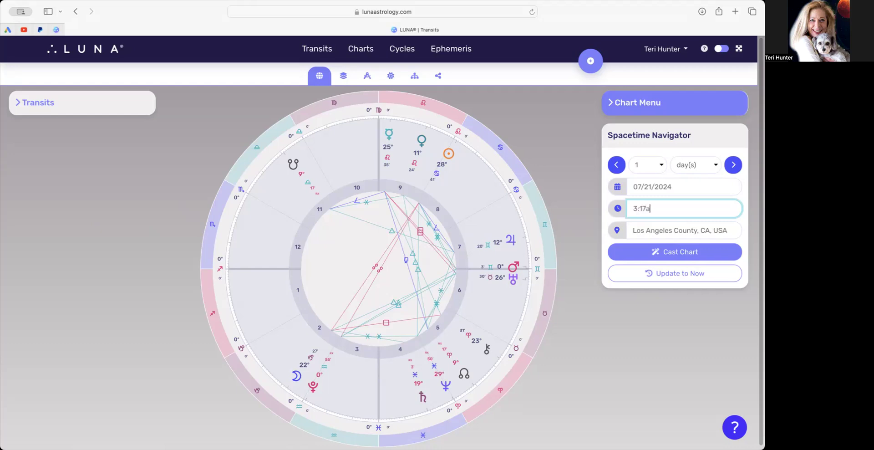
text(m)
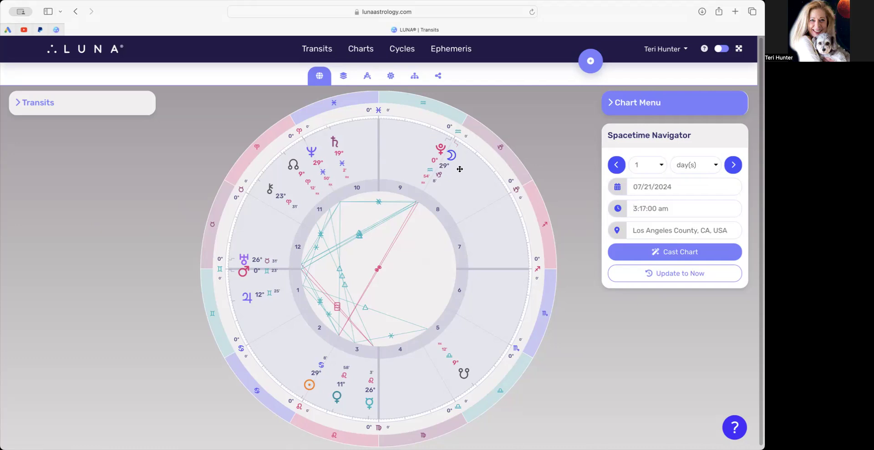
click(655, 208)
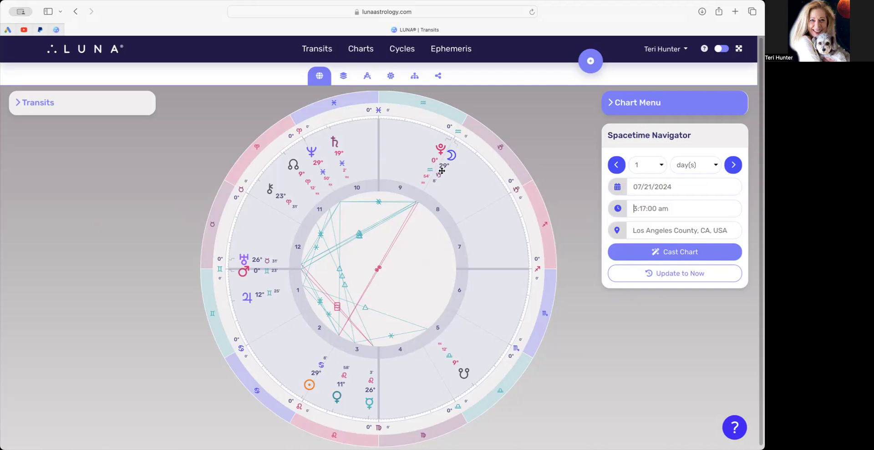
mouse_move(456, 161)
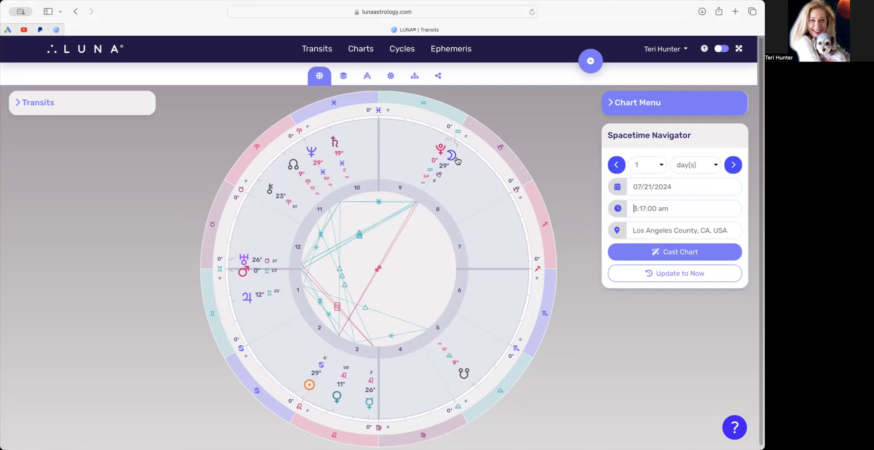
mouse_move(457, 154)
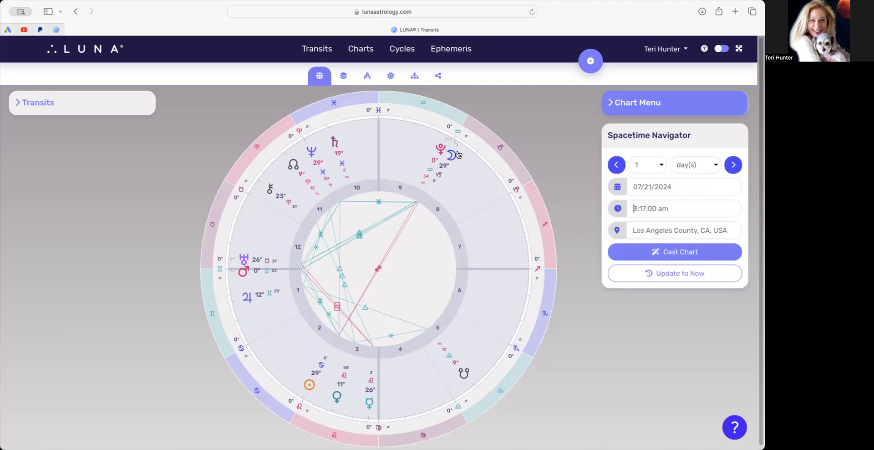
mouse_move(457, 148)
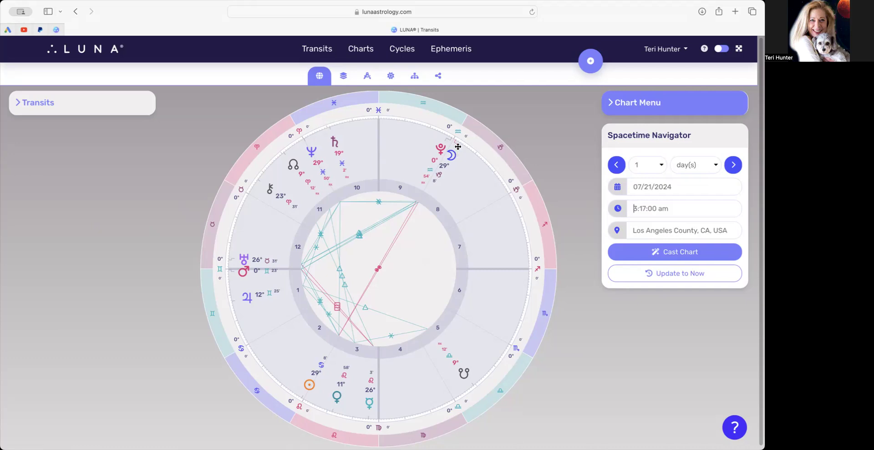
mouse_move(368, 311)
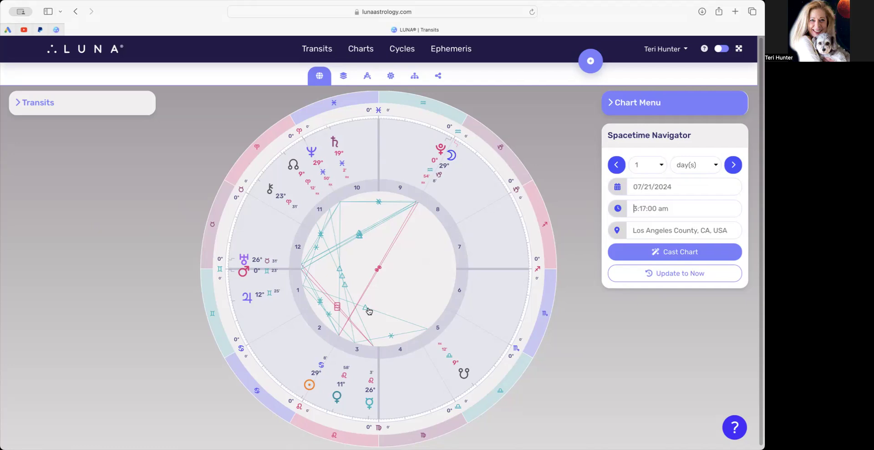
mouse_move(338, 400)
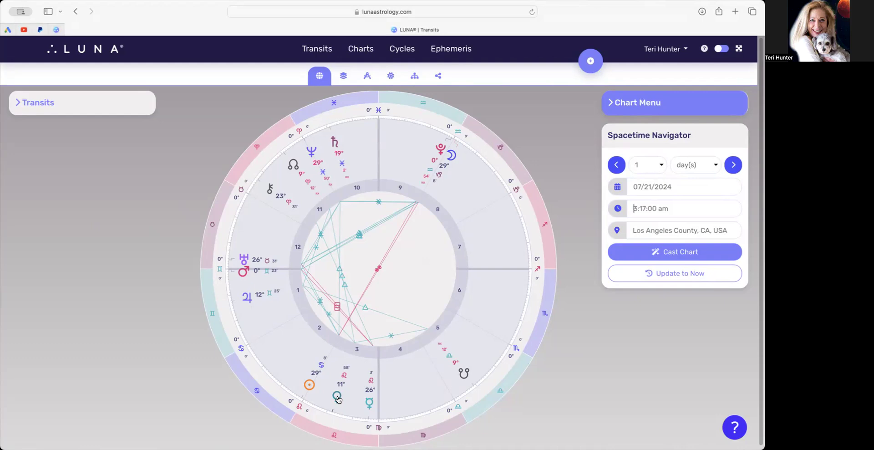
mouse_move(241, 308)
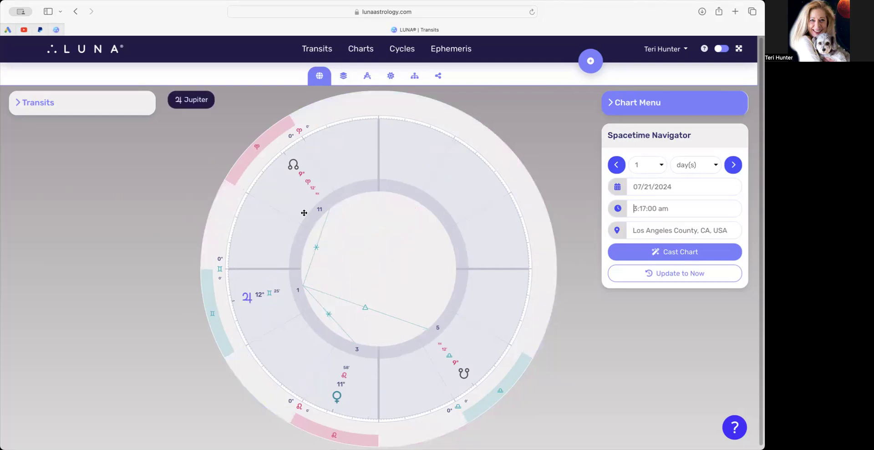
mouse_move(294, 151)
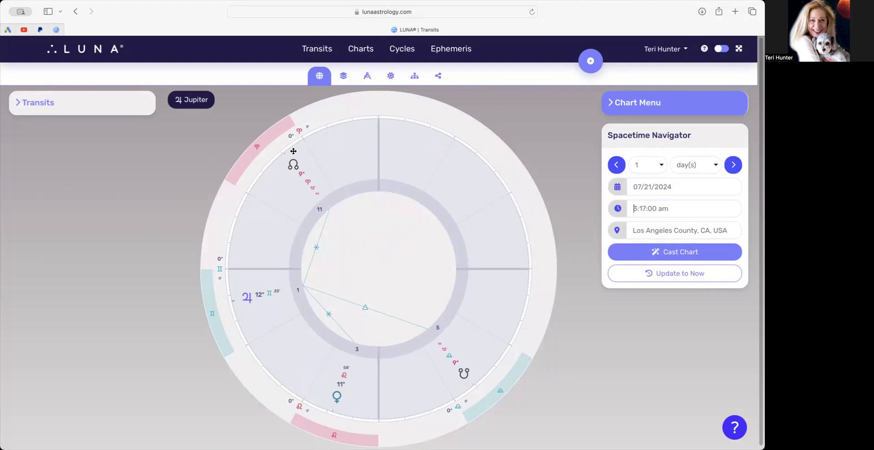
mouse_move(308, 173)
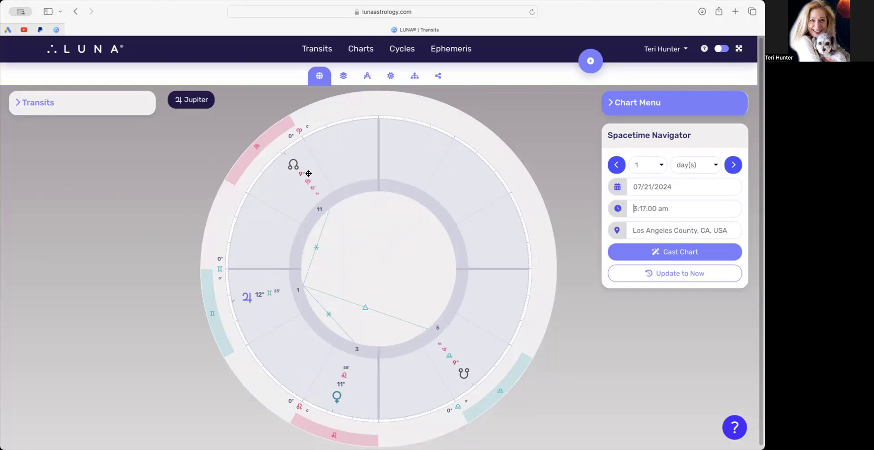
mouse_move(122, 73)
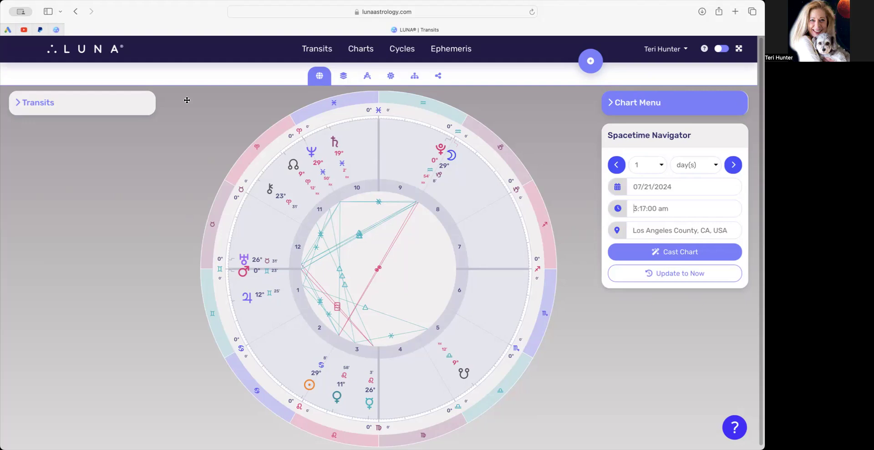
click(650, 208)
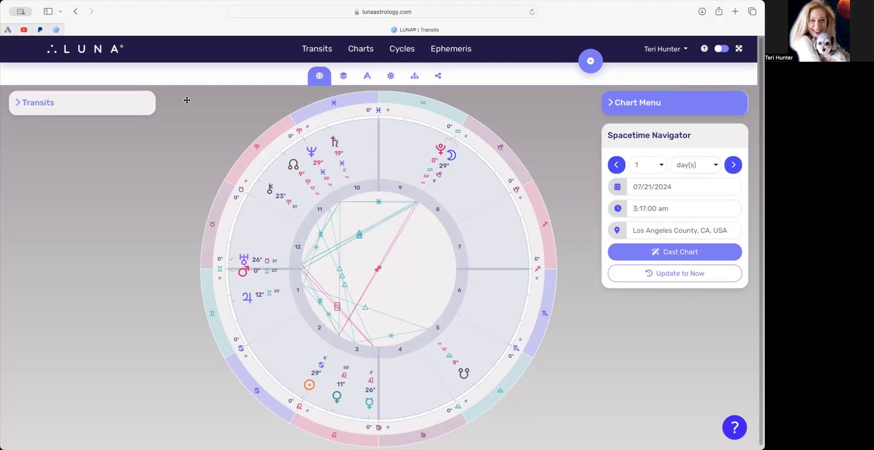
click(650, 209)
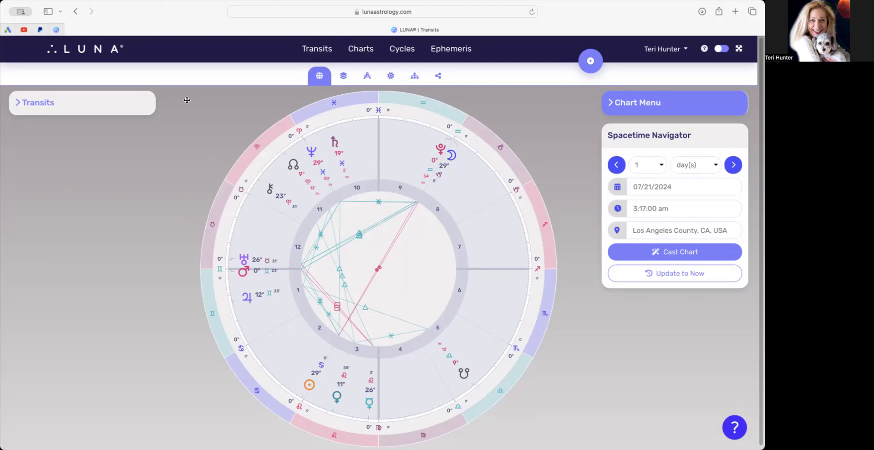
Step: Filter the July 21, 3:17 am chart to the Moon's aspect lines only
click(650, 209)
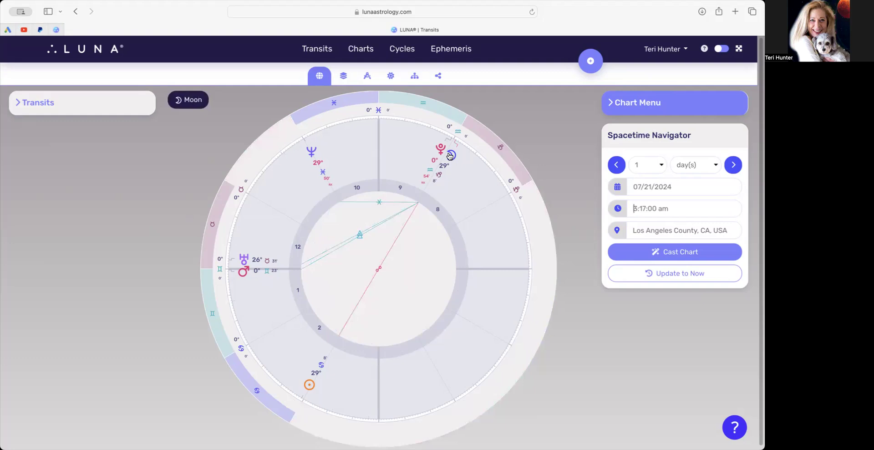
mouse_move(289, 270)
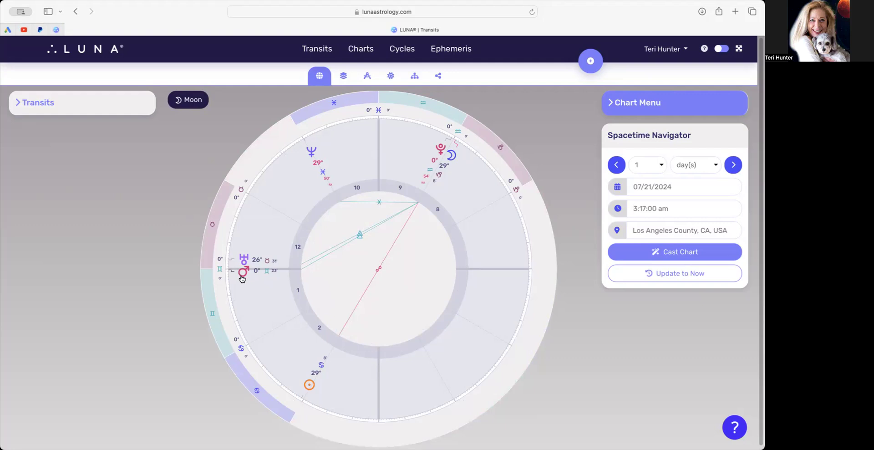
click(650, 208)
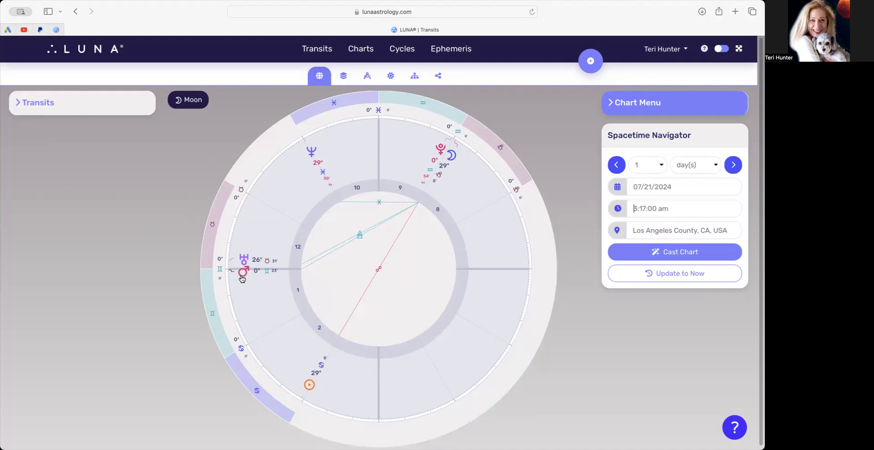
mouse_move(234, 275)
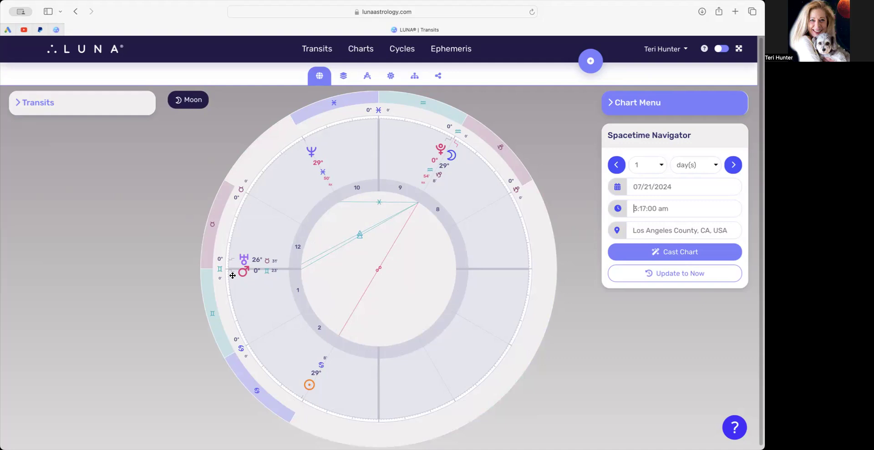
mouse_move(454, 155)
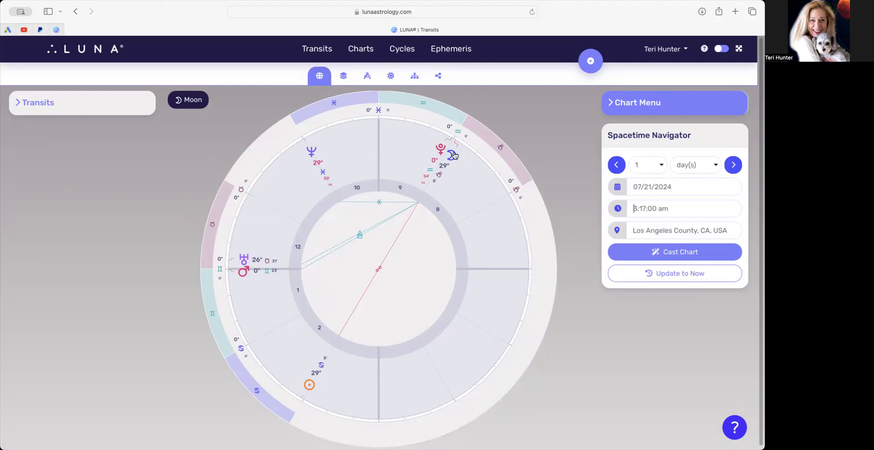
mouse_move(449, 146)
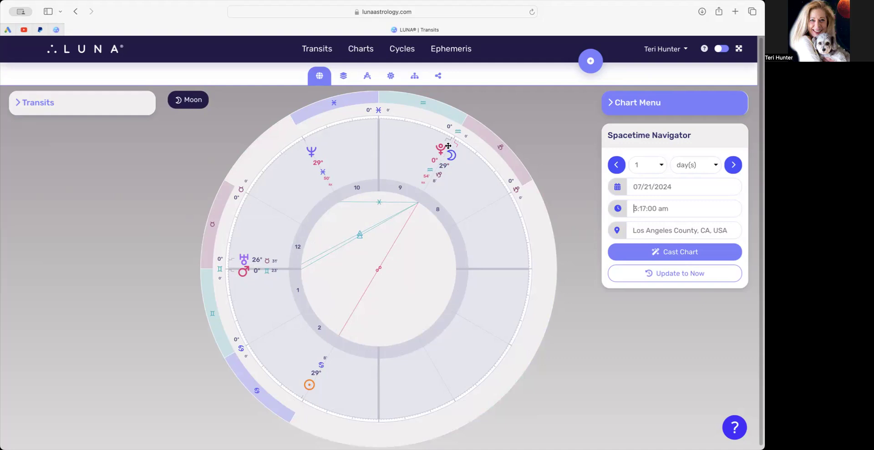
mouse_move(443, 148)
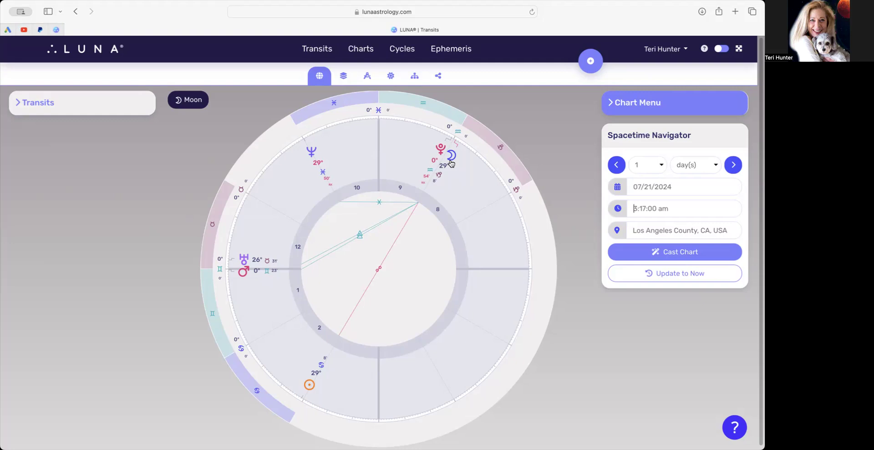
mouse_move(443, 170)
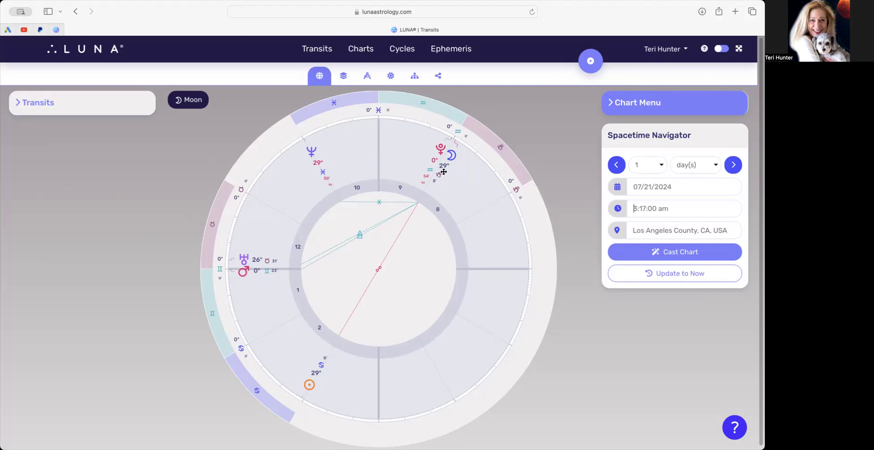
mouse_move(446, 164)
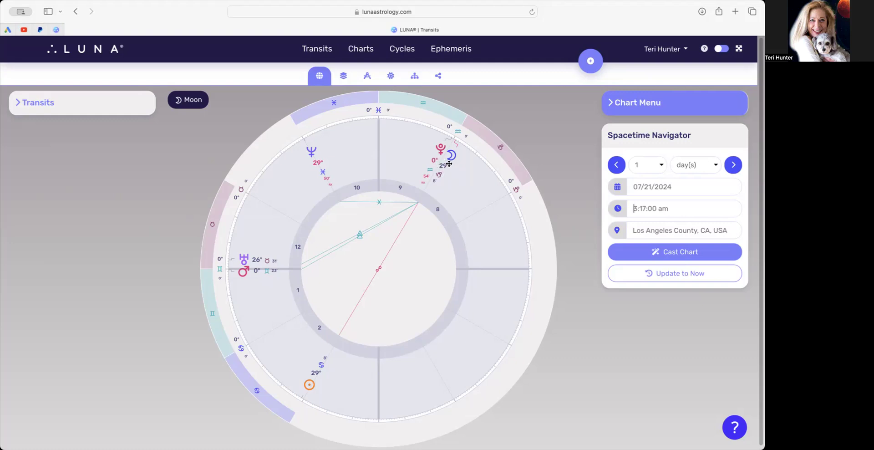
mouse_move(313, 168)
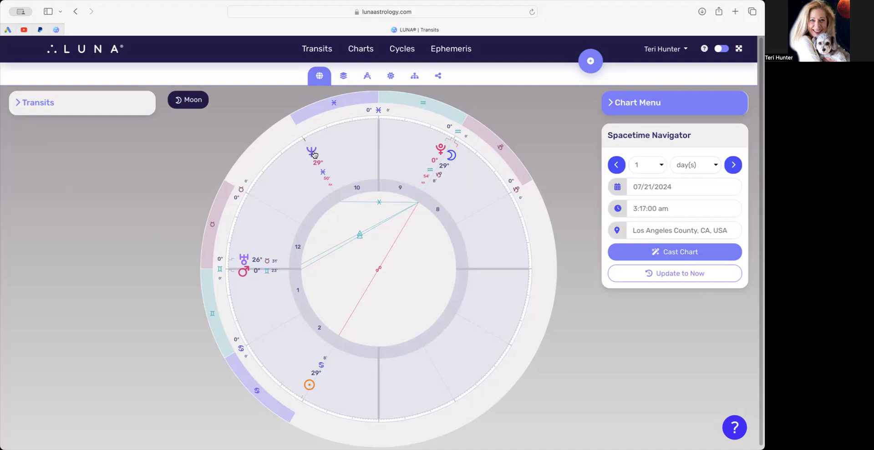
mouse_move(335, 154)
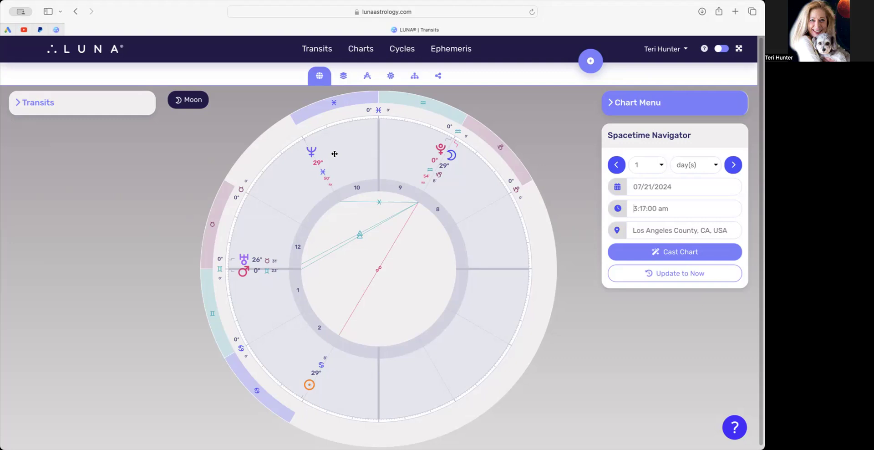
Step: Recast the Moon-only chart for noon on July 21, 2024 and show the July calendar
click(651, 209)
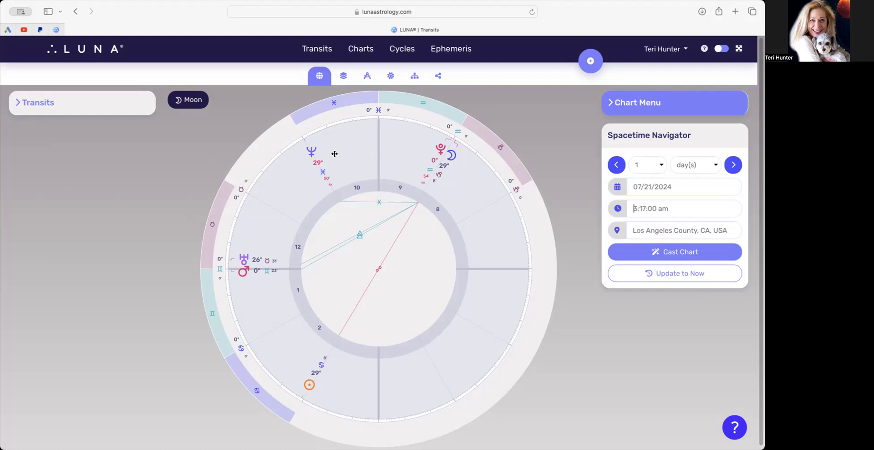
mouse_move(656, 199)
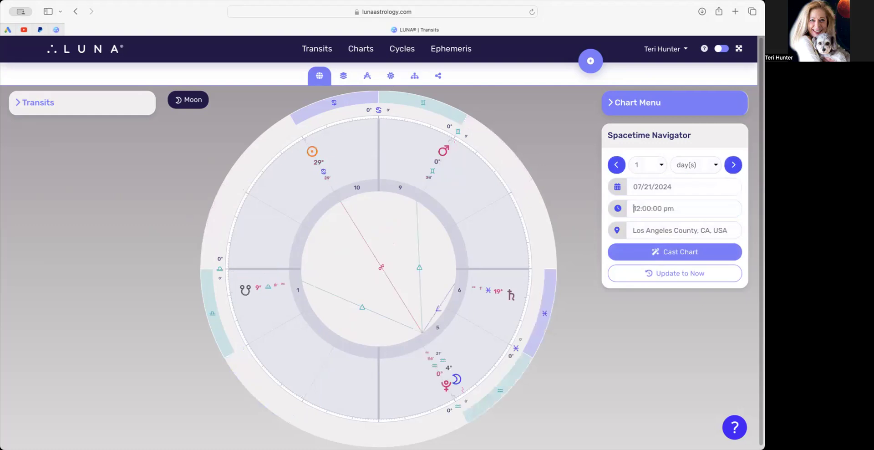
click(669, 186)
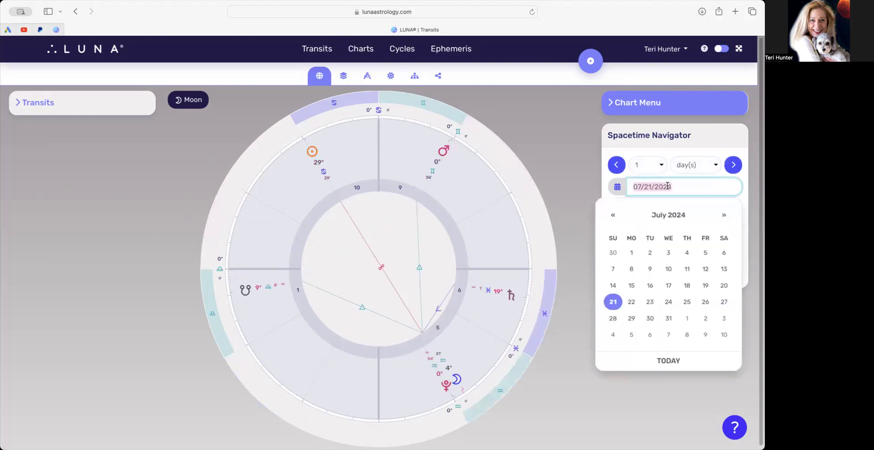
mouse_move(631, 269)
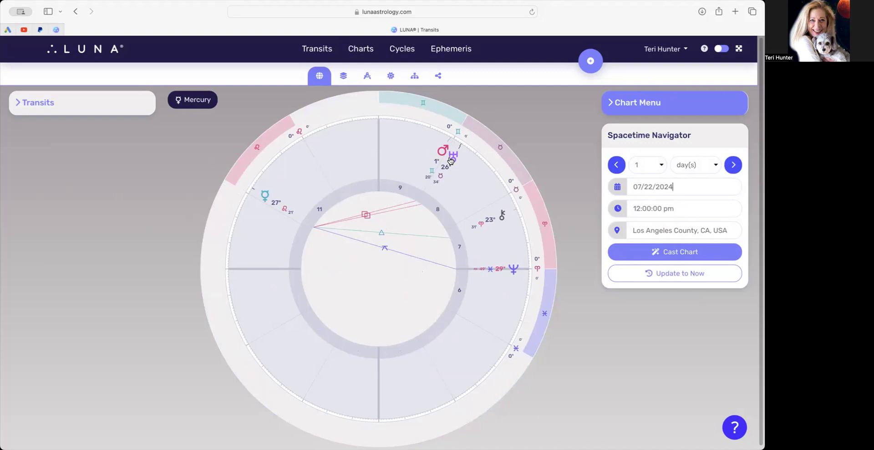
mouse_move(428, 145)
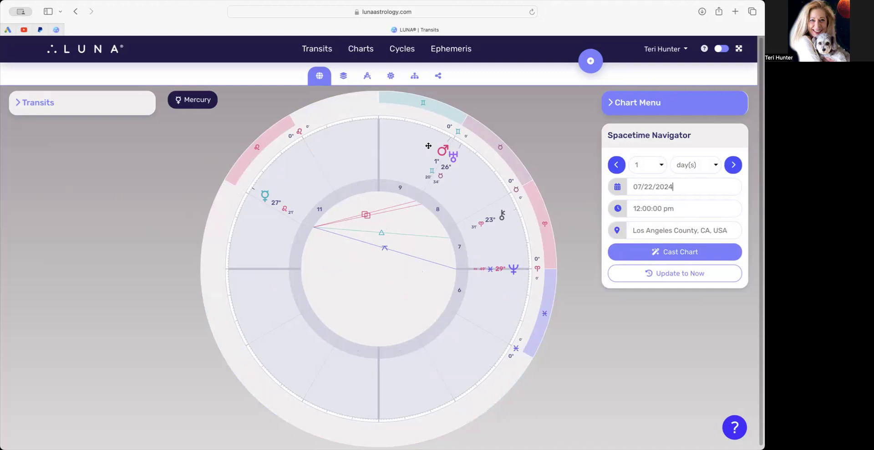
mouse_move(431, 137)
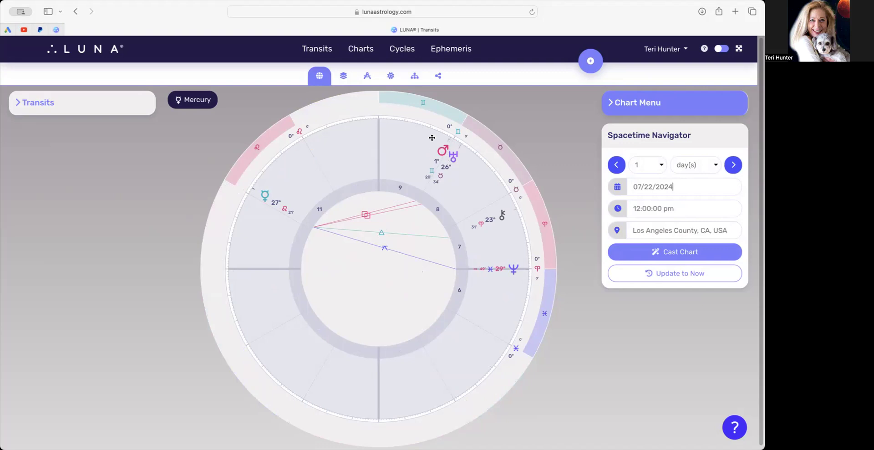
mouse_move(454, 165)
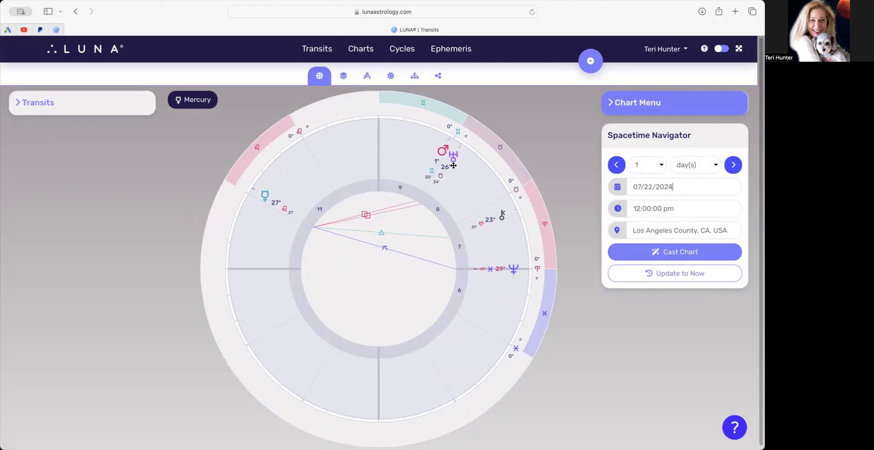
mouse_move(271, 205)
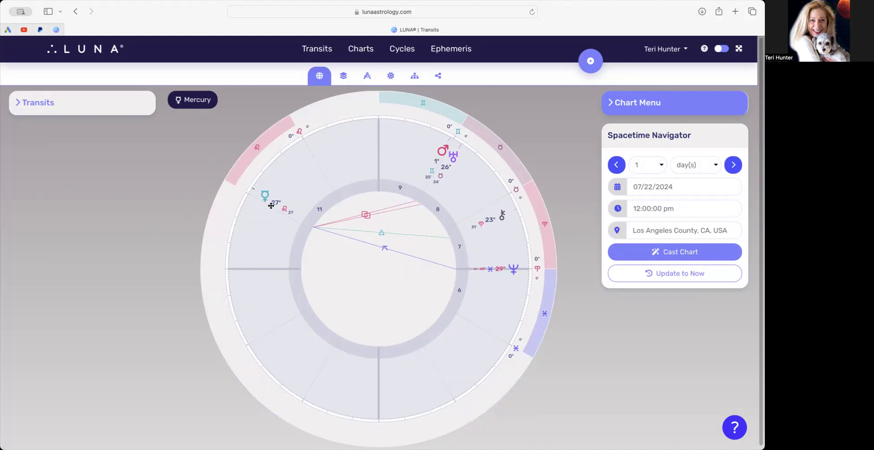
mouse_move(275, 182)
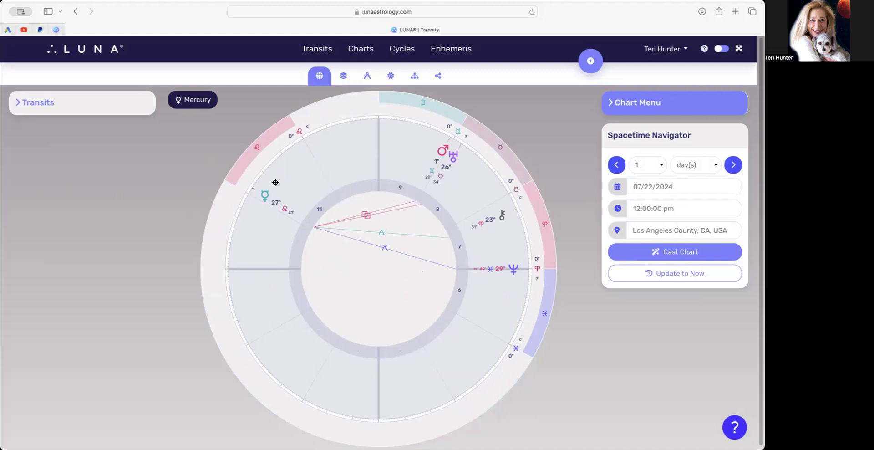
mouse_move(266, 196)
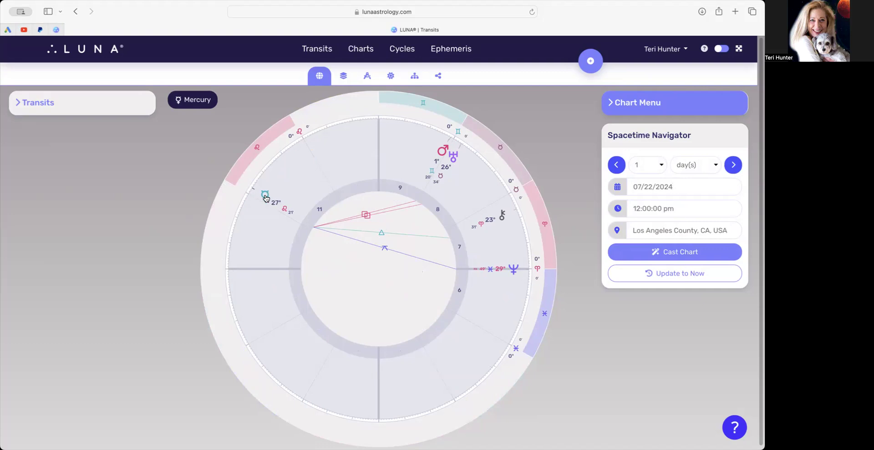
mouse_move(343, 237)
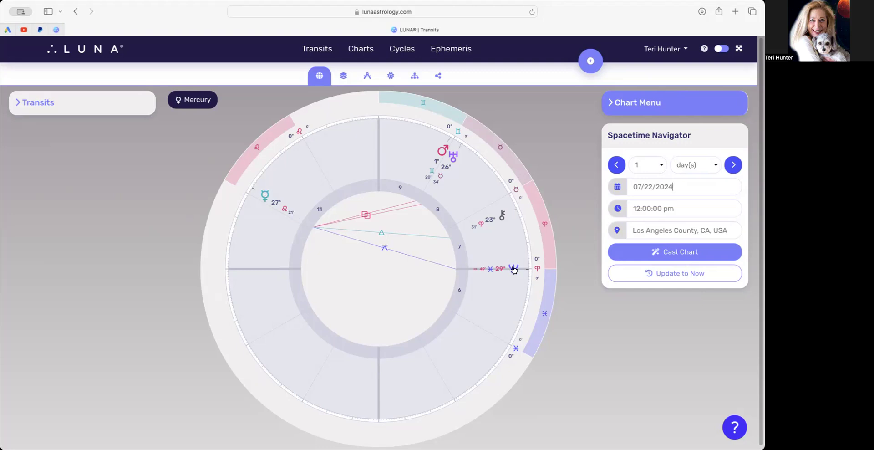
mouse_move(518, 273)
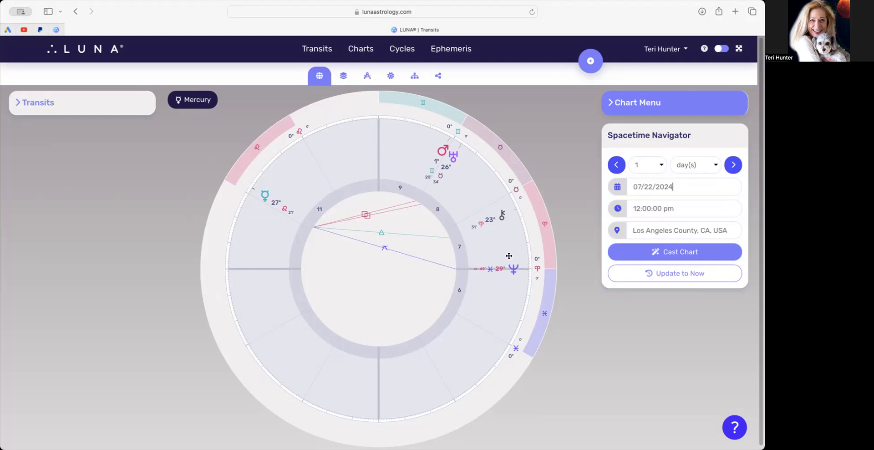
mouse_move(248, 191)
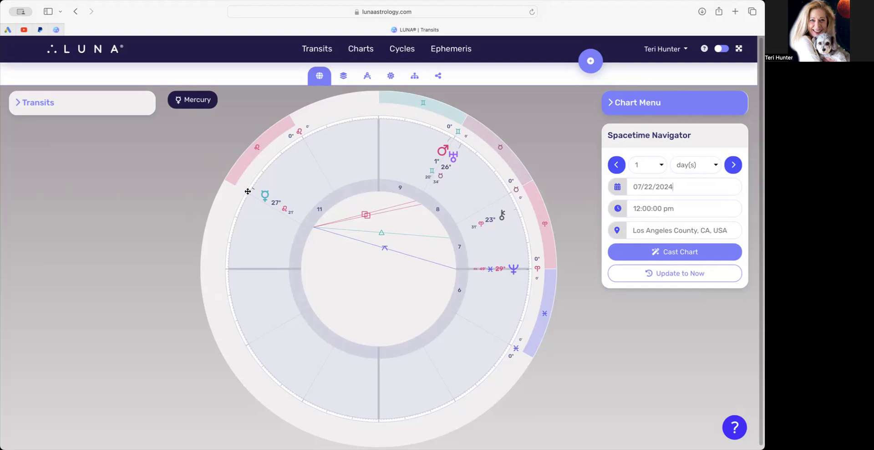
mouse_move(460, 270)
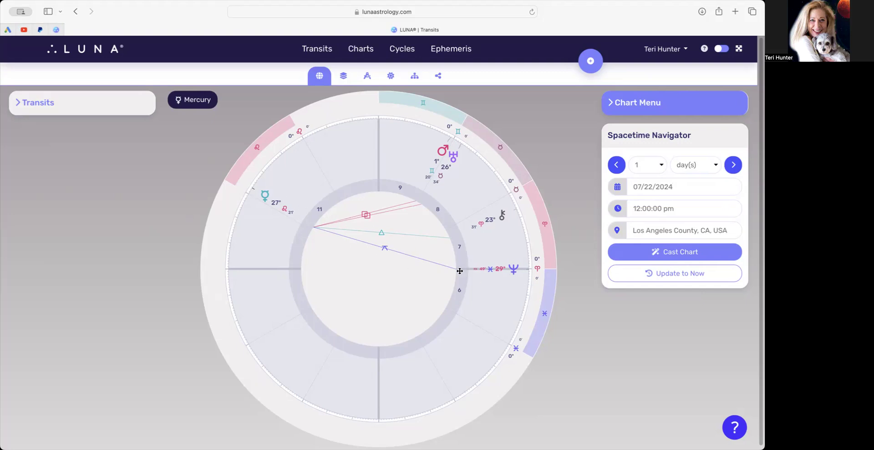
mouse_move(465, 157)
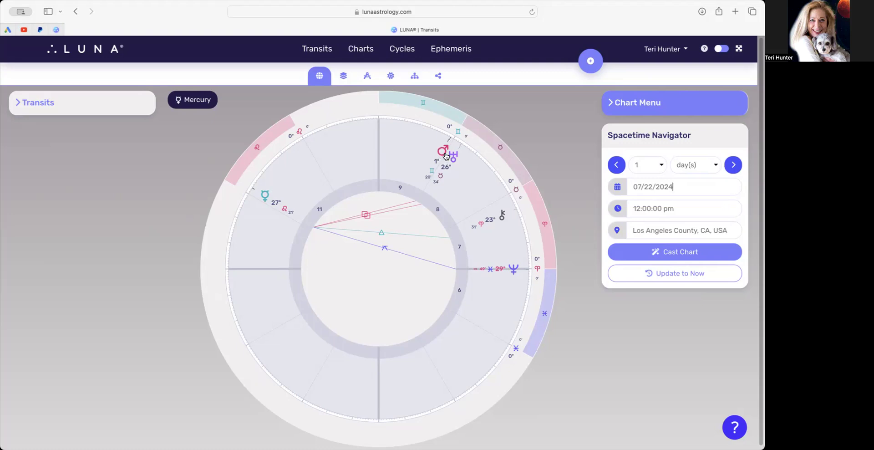
mouse_move(396, 245)
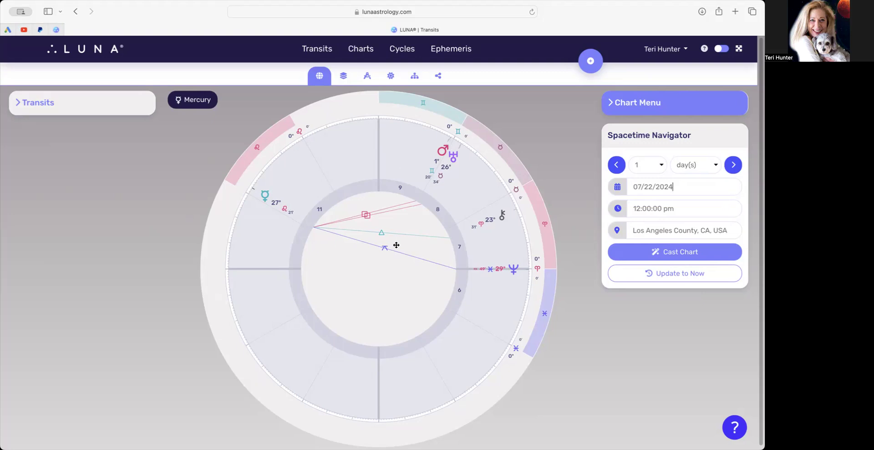
mouse_move(492, 208)
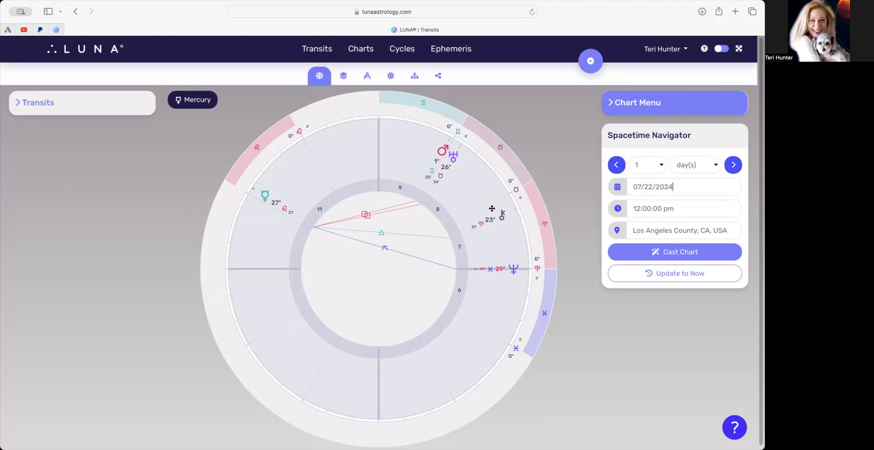
mouse_move(503, 224)
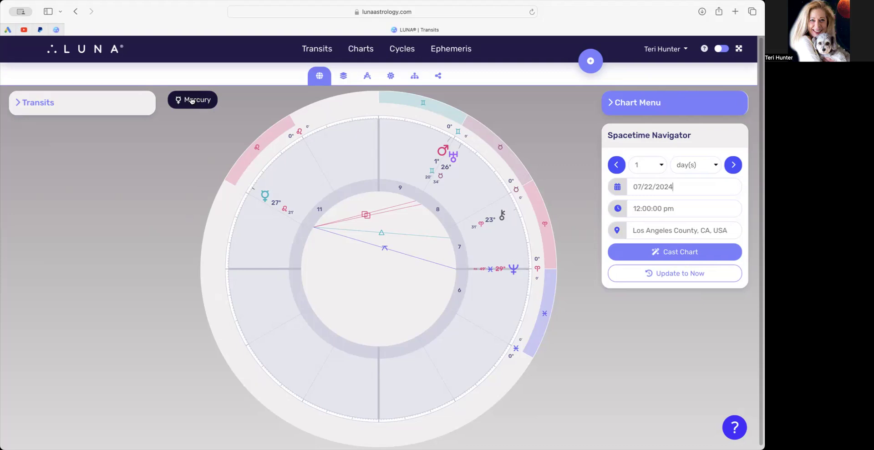
mouse_move(192, 99)
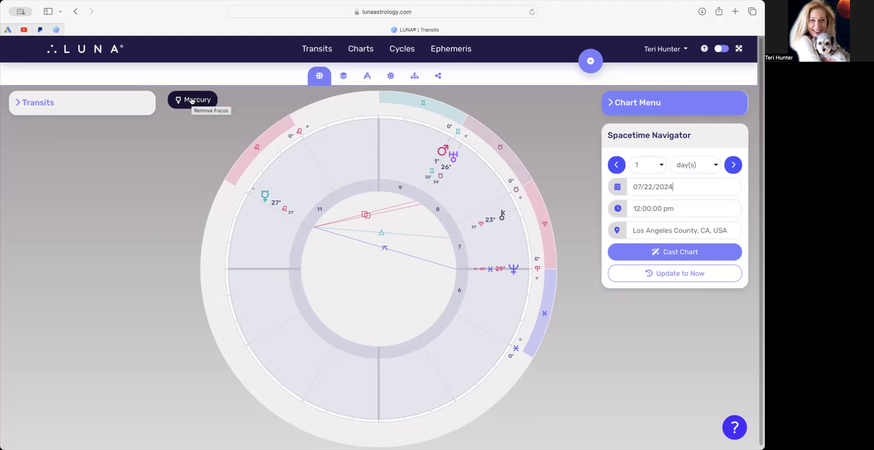
mouse_move(192, 100)
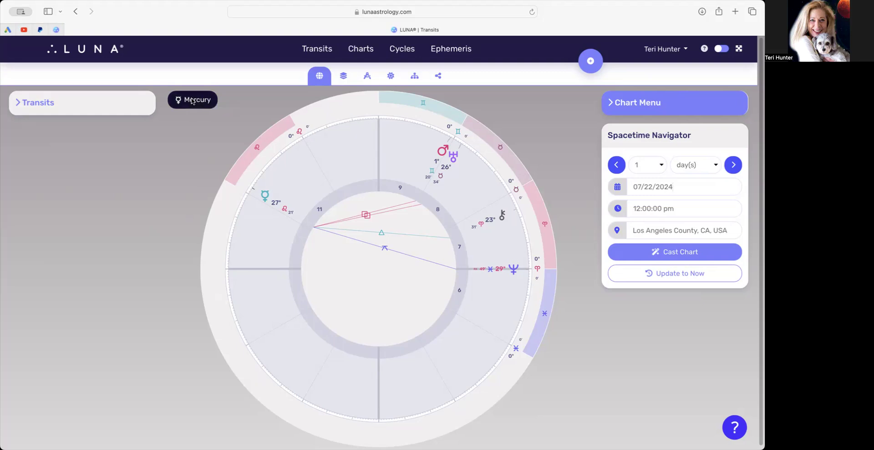
Step: Remove the Mercury focus so every planet and aspect on the July 22 noon chart reappears
click(192, 100)
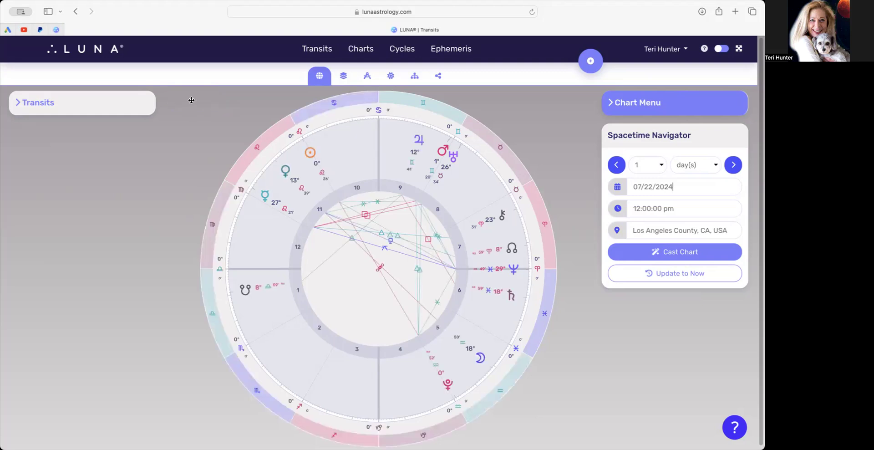
mouse_move(531, 99)
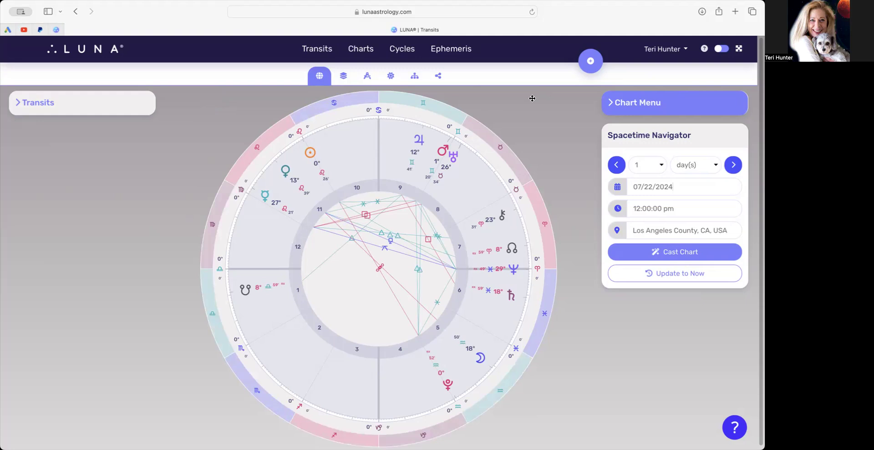
mouse_move(664, 186)
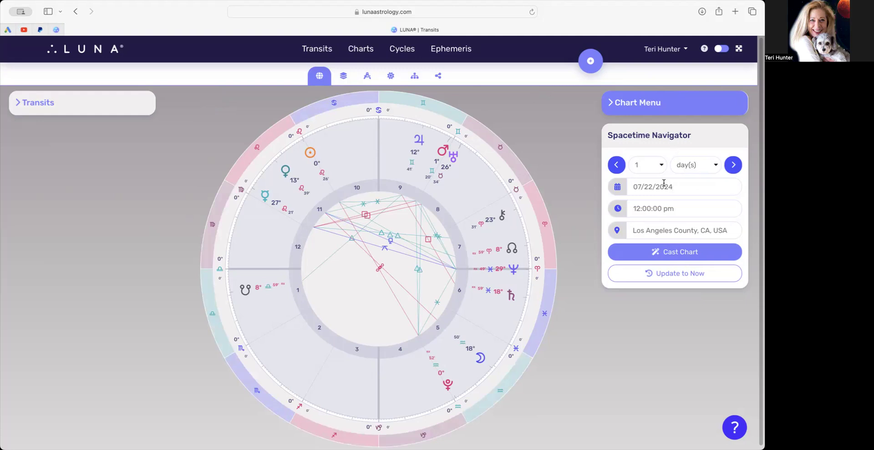
Step: Set the transits chart date to July 26, 2024 from the calendar
click(669, 186)
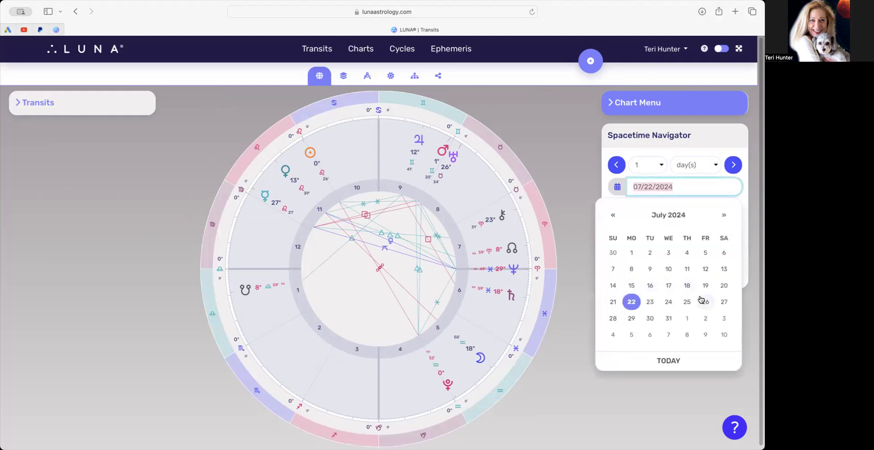
click(705, 301)
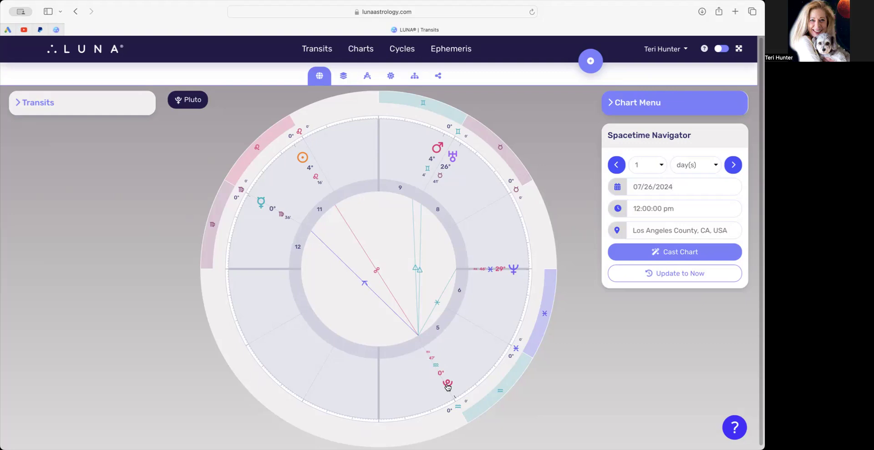
click(669, 186)
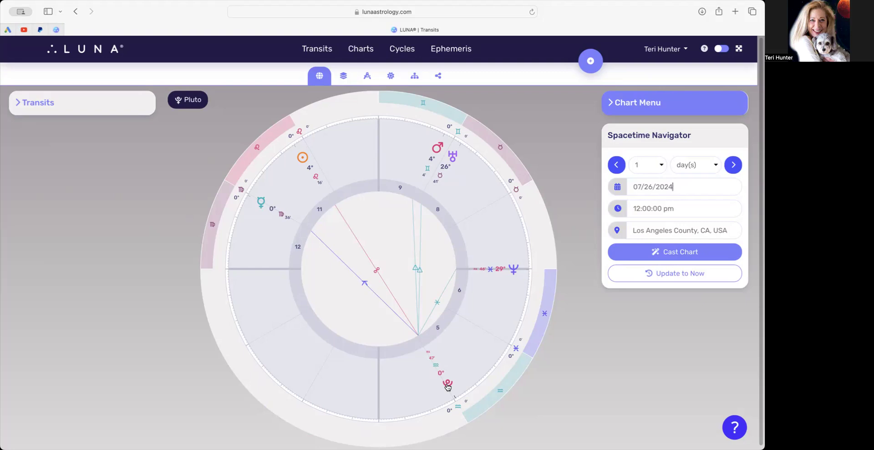
mouse_move(307, 217)
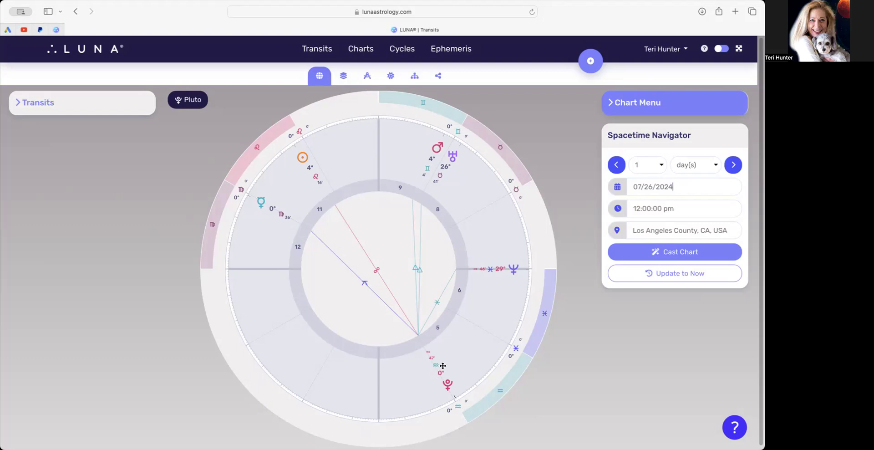
mouse_move(440, 395)
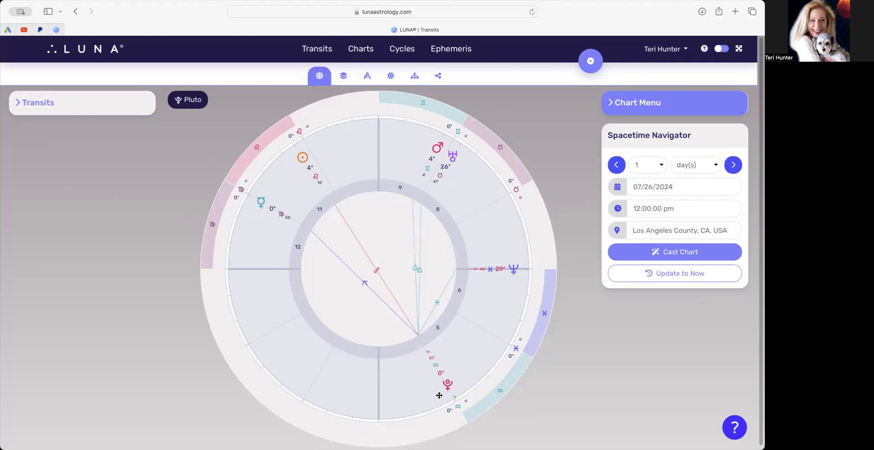
mouse_move(266, 190)
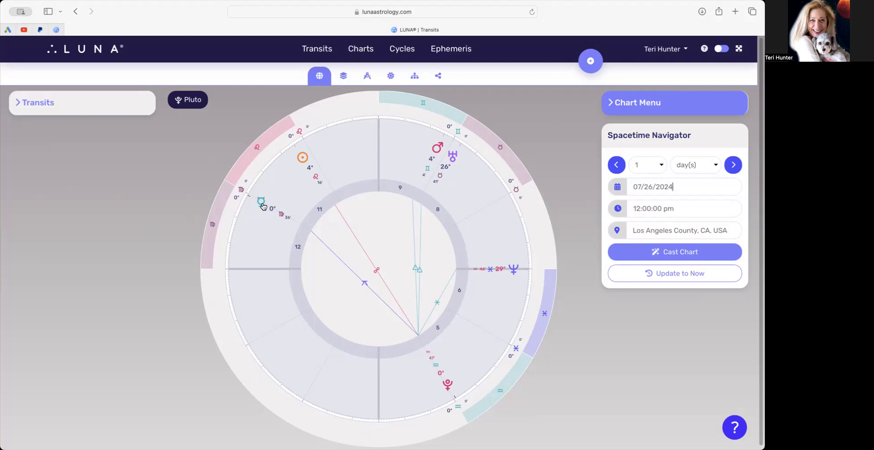
mouse_move(265, 214)
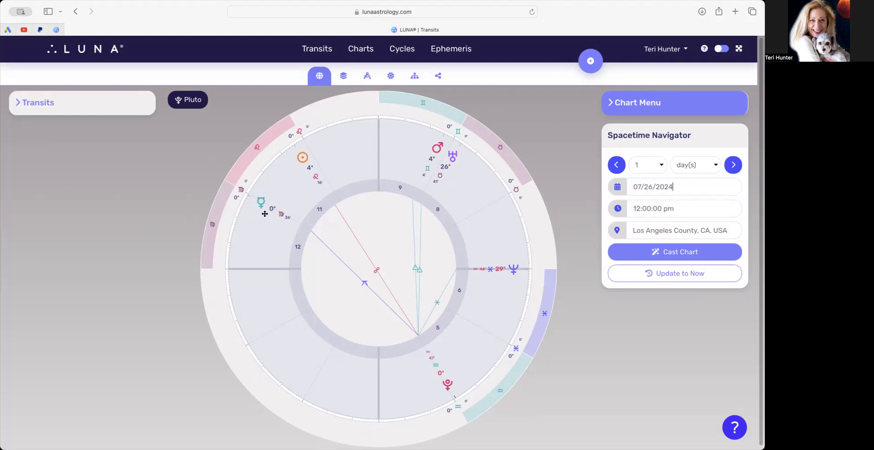
mouse_move(505, 353)
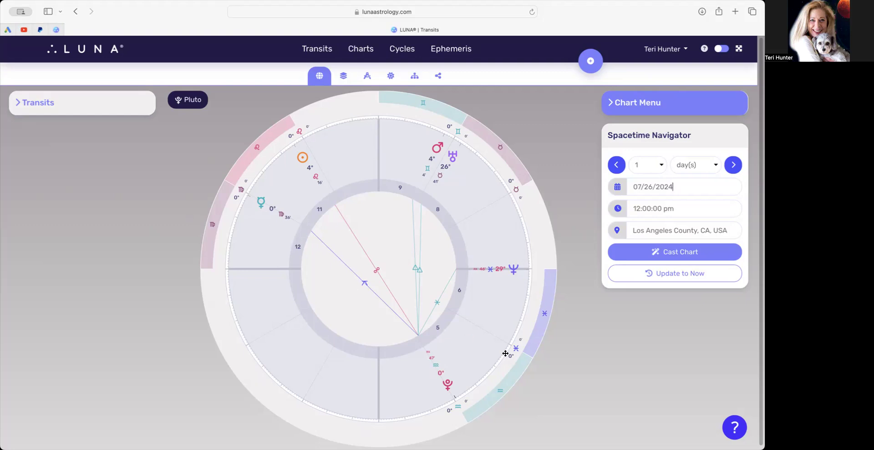
mouse_move(447, 147)
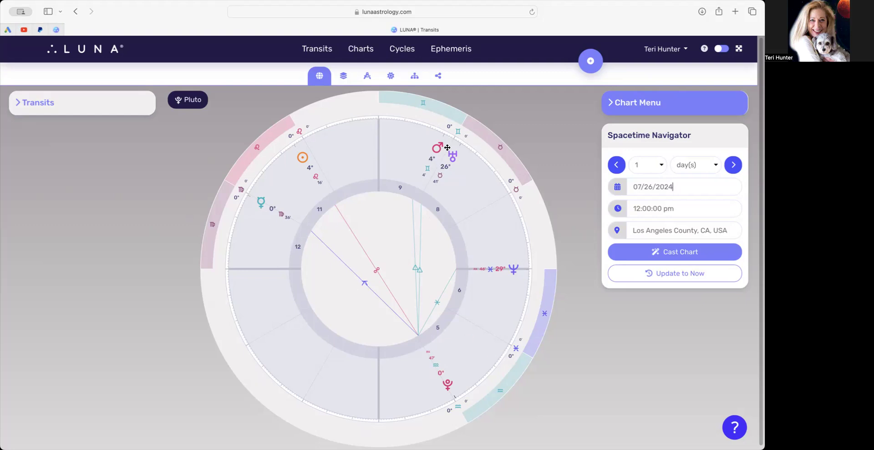
mouse_move(437, 155)
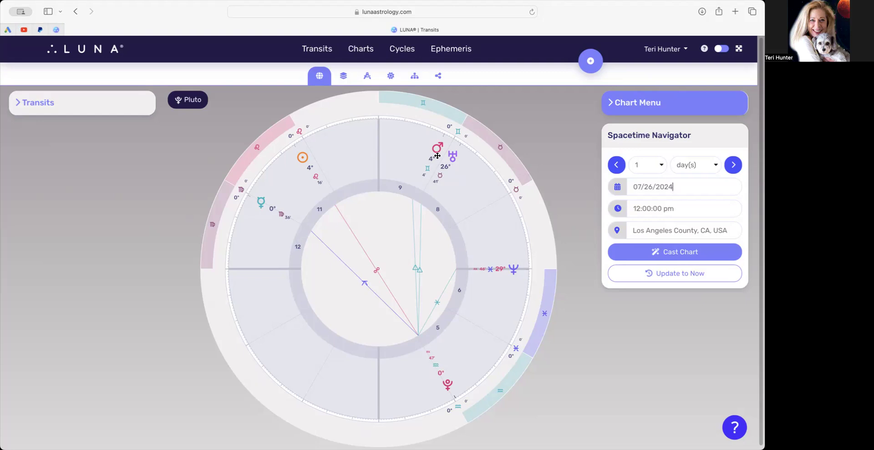
mouse_move(428, 325)
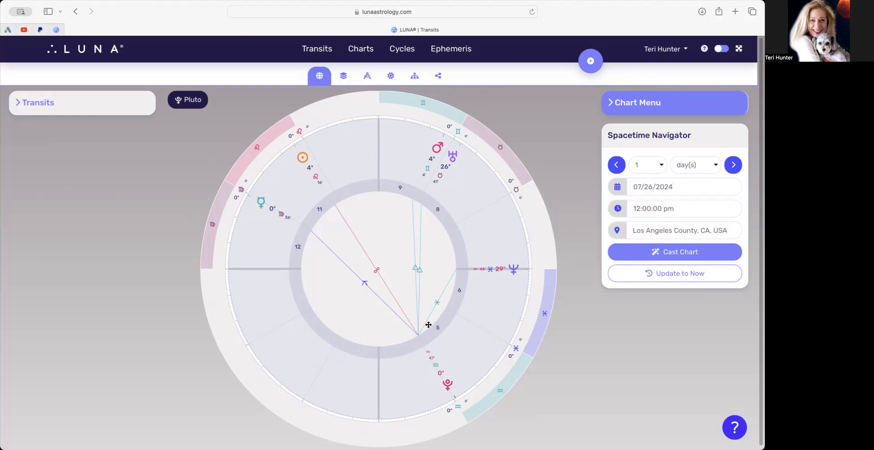
mouse_move(473, 268)
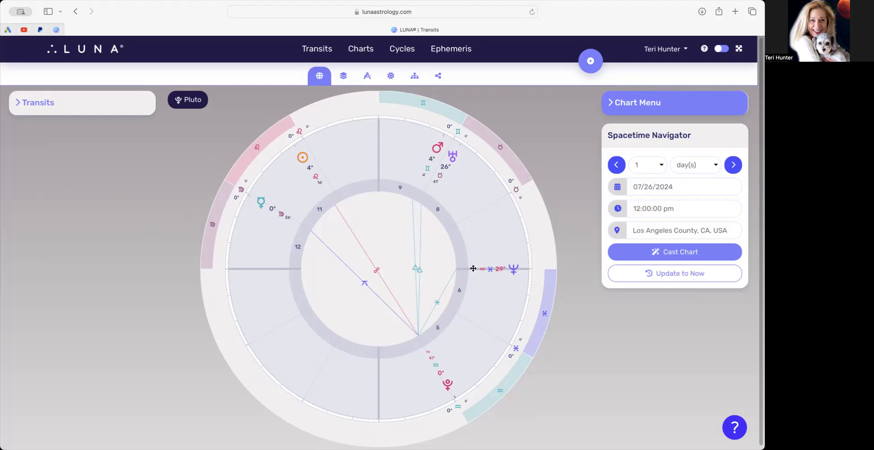
mouse_move(265, 218)
text(31)
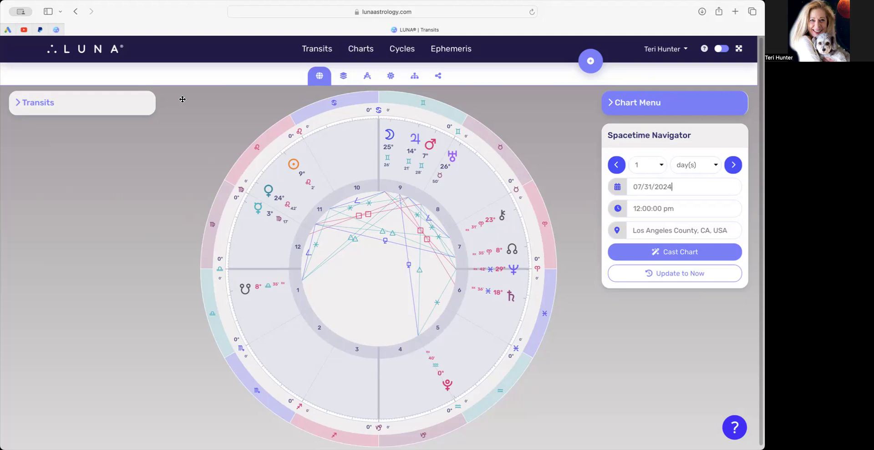
mouse_move(122, 184)
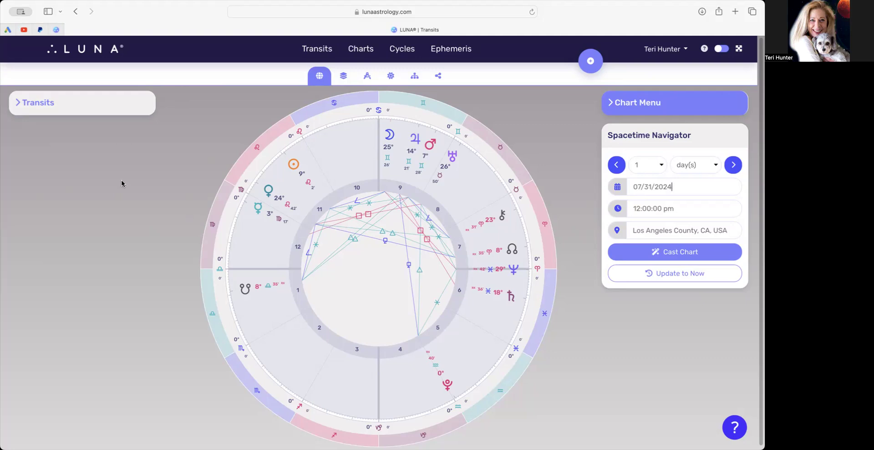
mouse_move(442, 365)
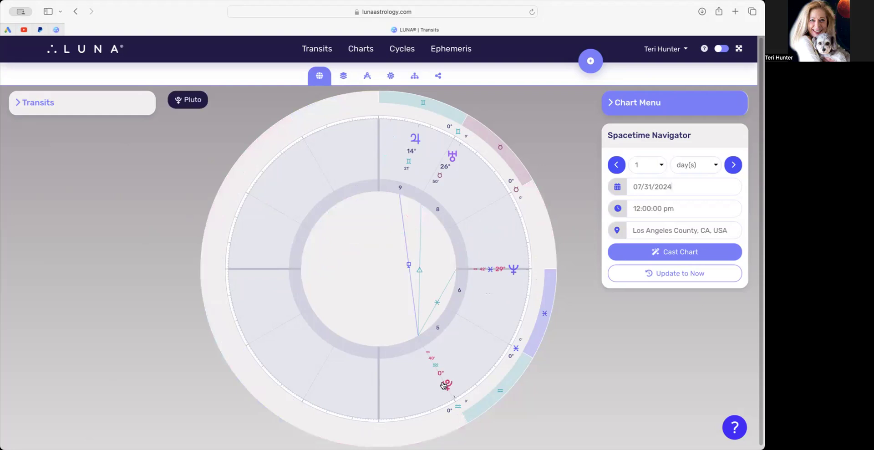
mouse_move(439, 142)
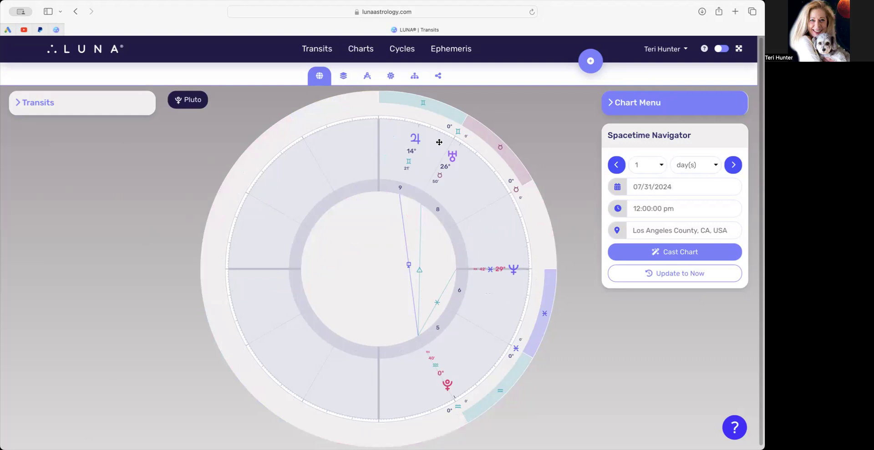
mouse_move(433, 320)
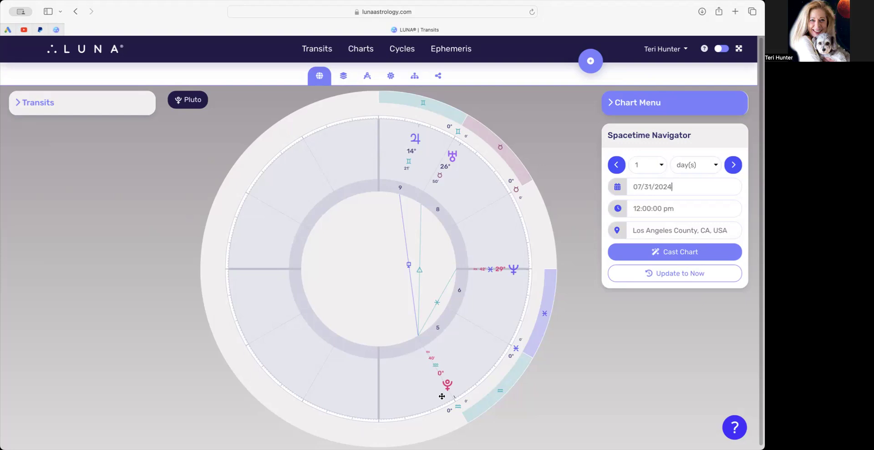
mouse_move(516, 268)
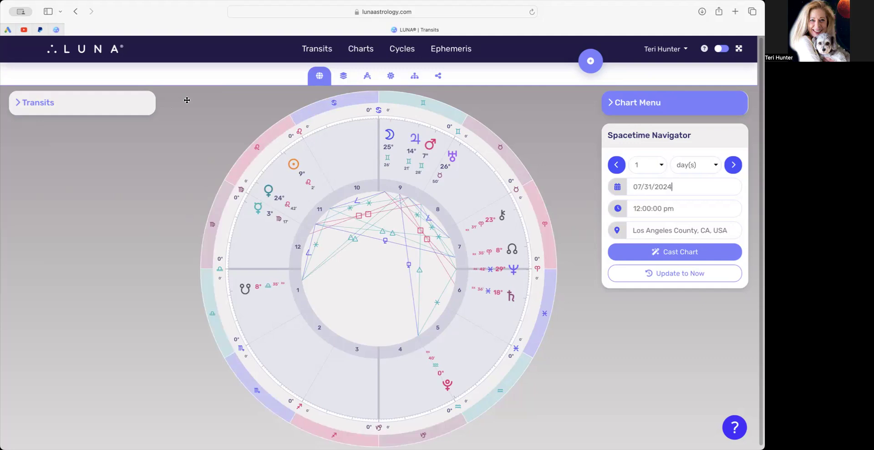
mouse_move(271, 193)
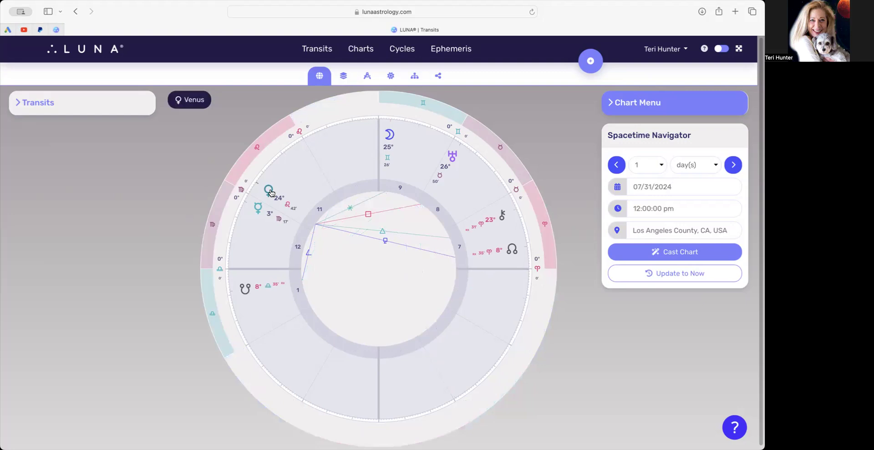
mouse_move(383, 213)
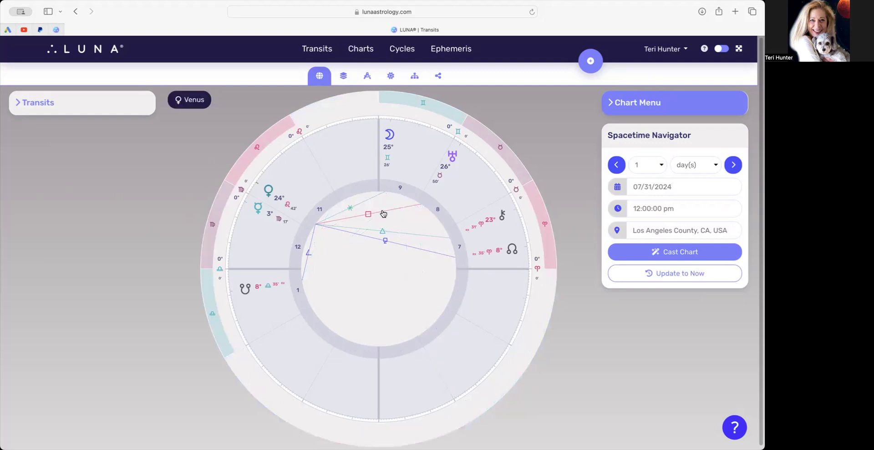
mouse_move(503, 216)
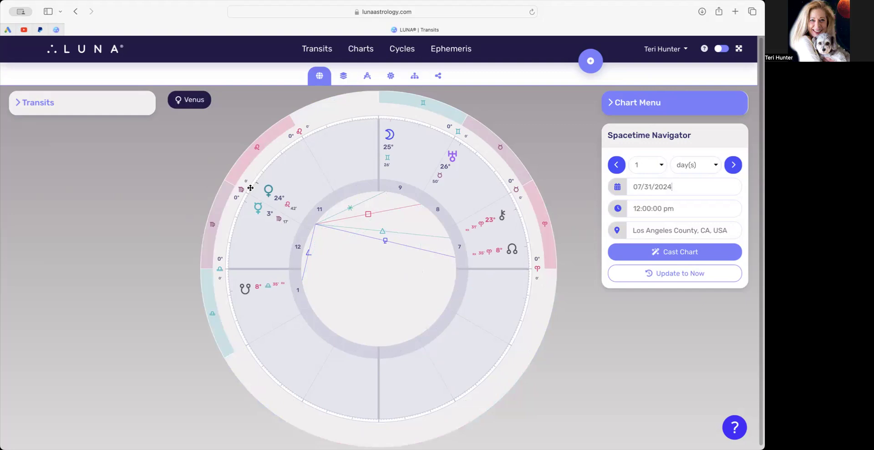
mouse_move(259, 191)
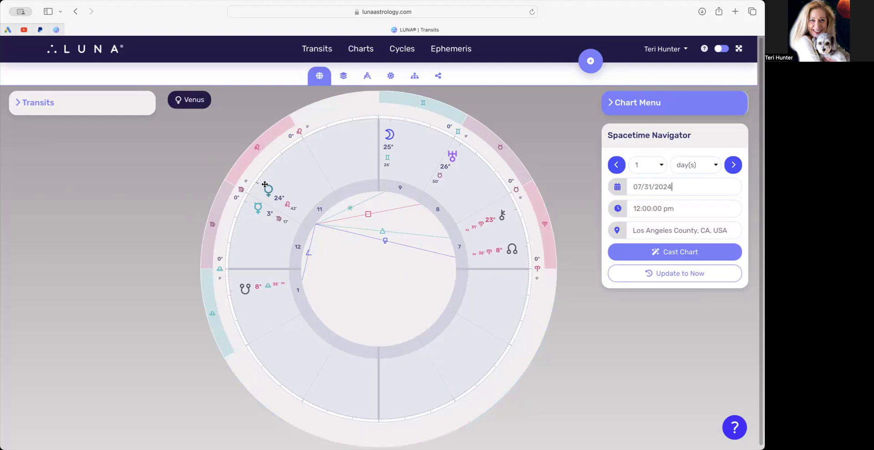
mouse_move(271, 199)
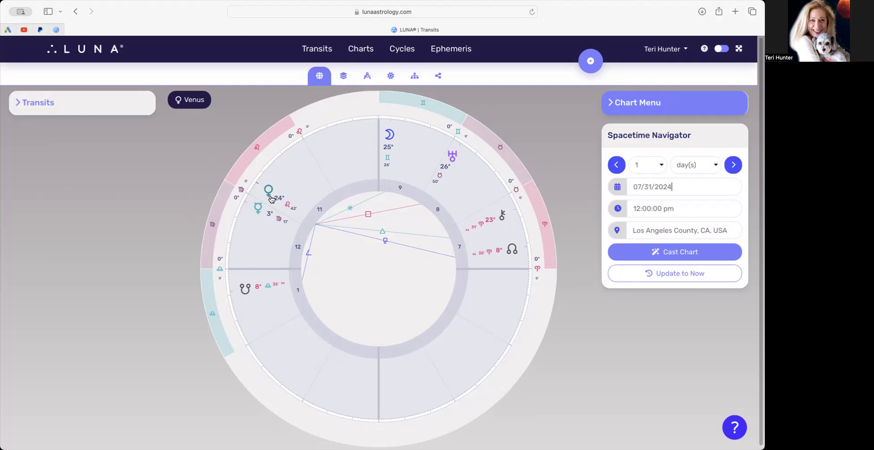
mouse_move(523, 231)
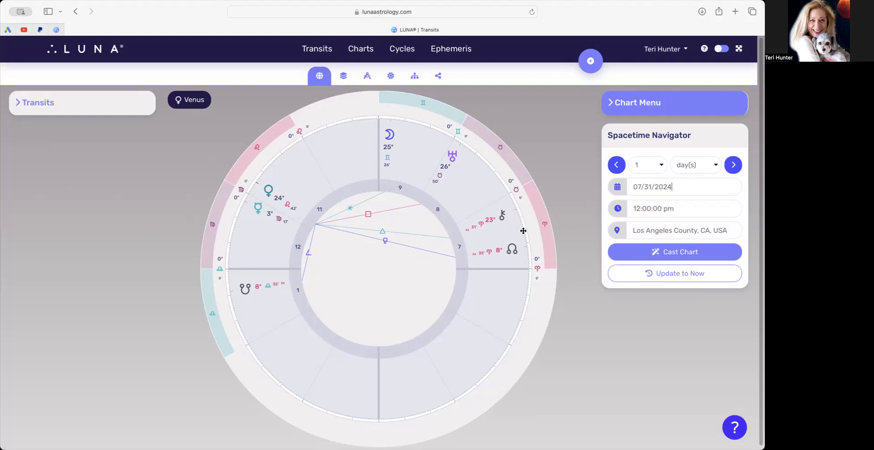
mouse_move(478, 231)
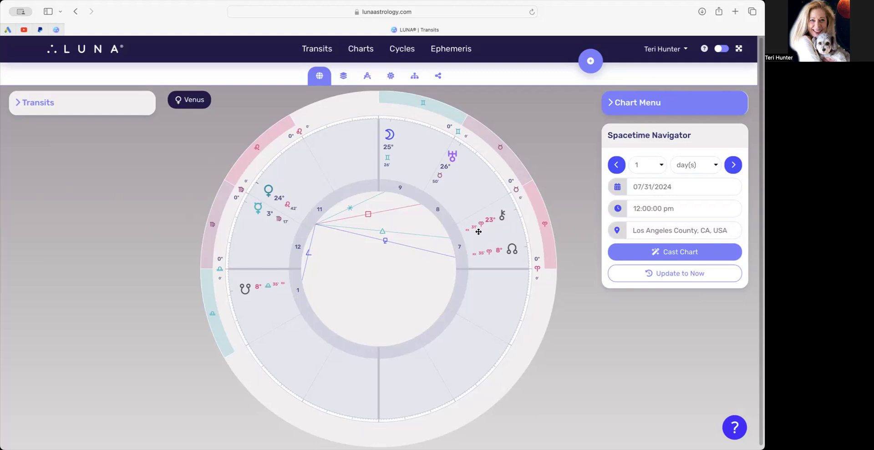
mouse_move(418, 152)
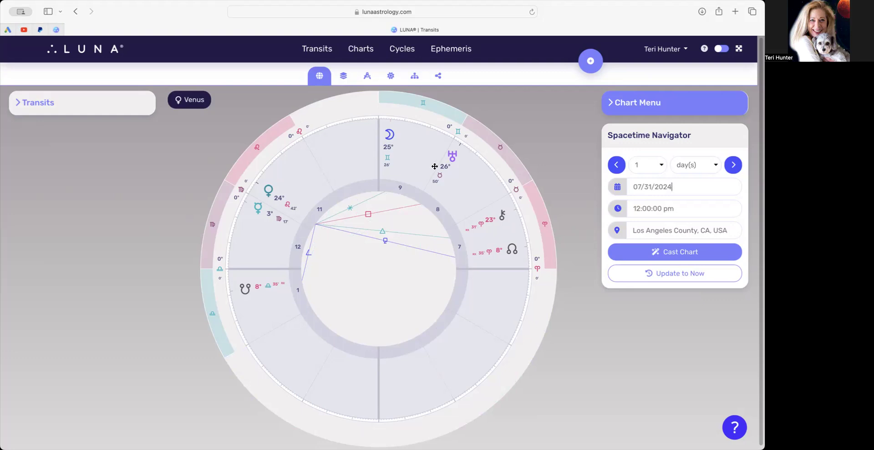
mouse_move(450, 161)
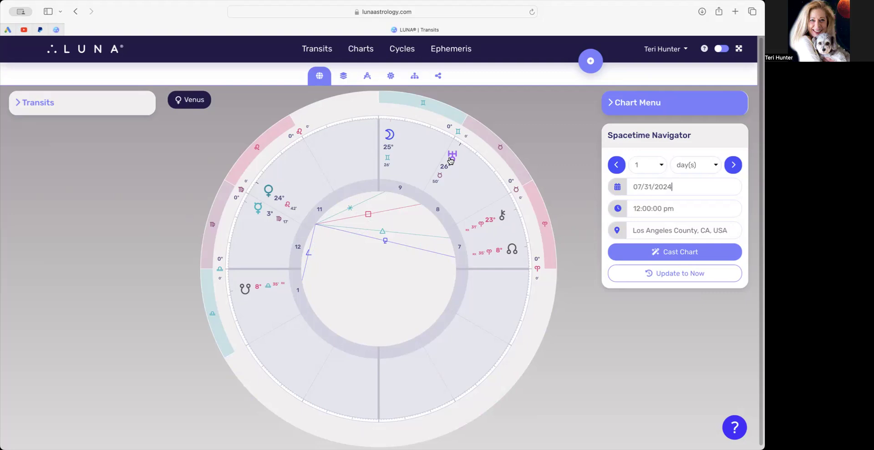
mouse_move(460, 179)
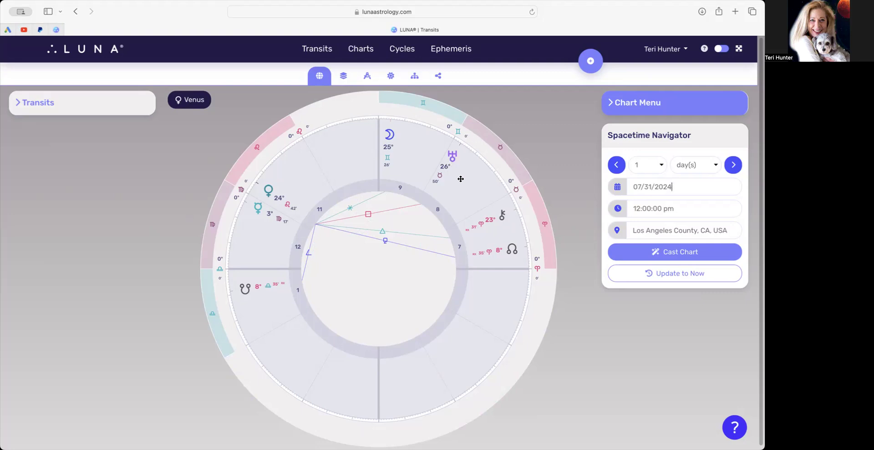
mouse_move(452, 177)
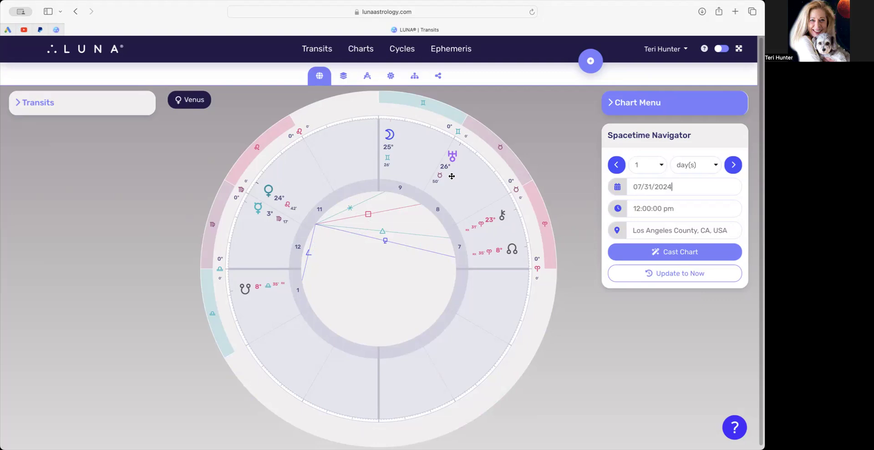
mouse_move(455, 153)
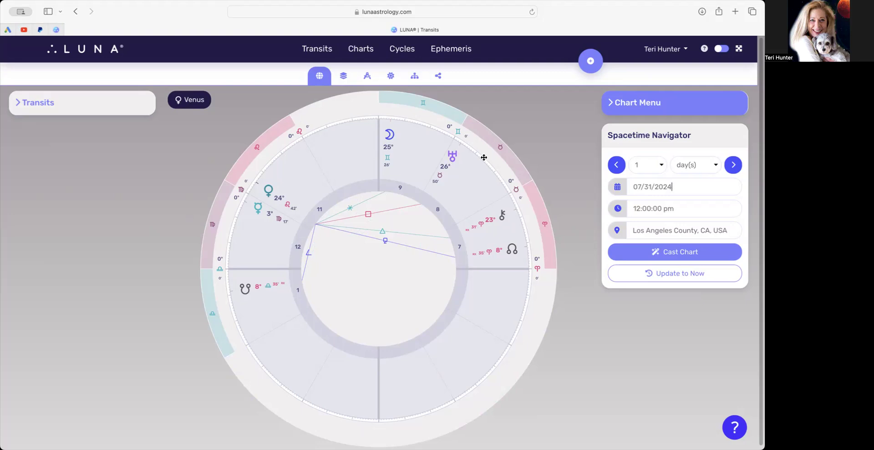
mouse_move(478, 170)
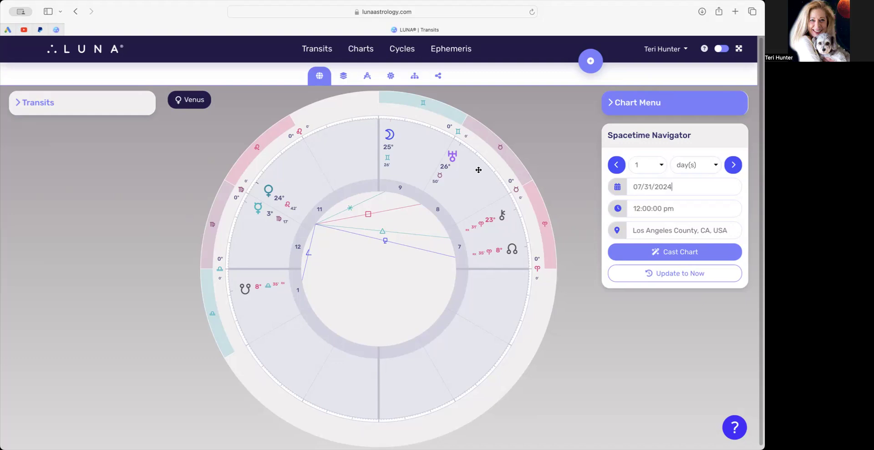
mouse_move(311, 226)
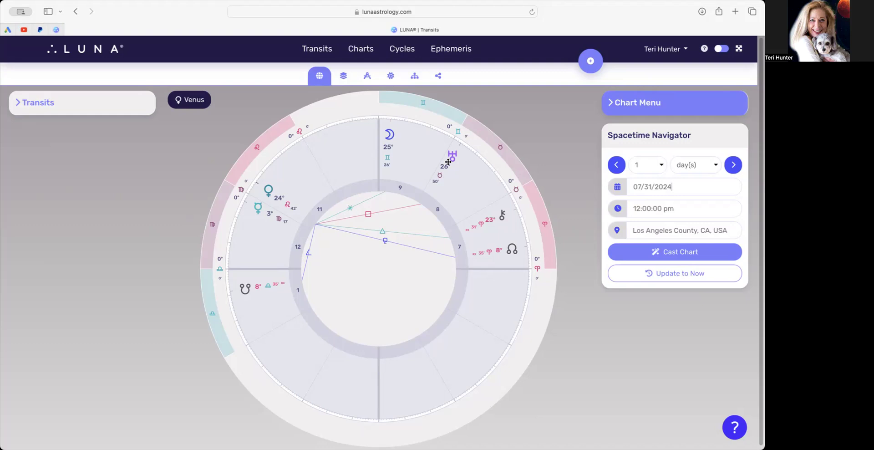
mouse_move(309, 239)
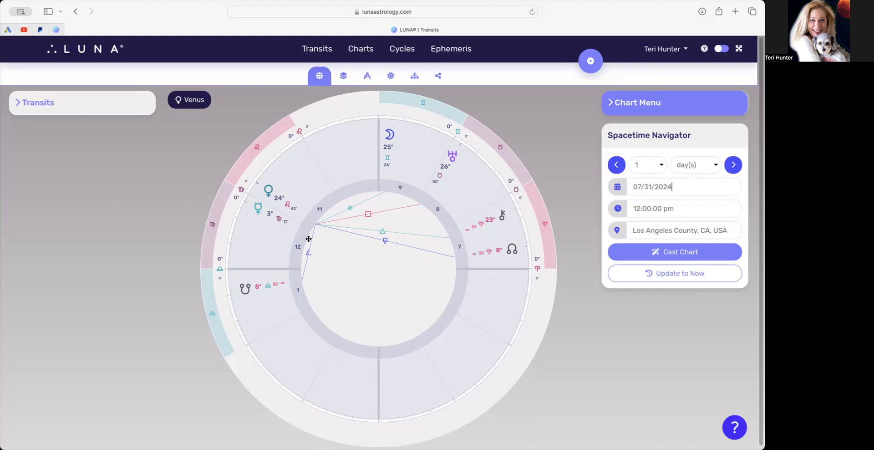
mouse_move(257, 282)
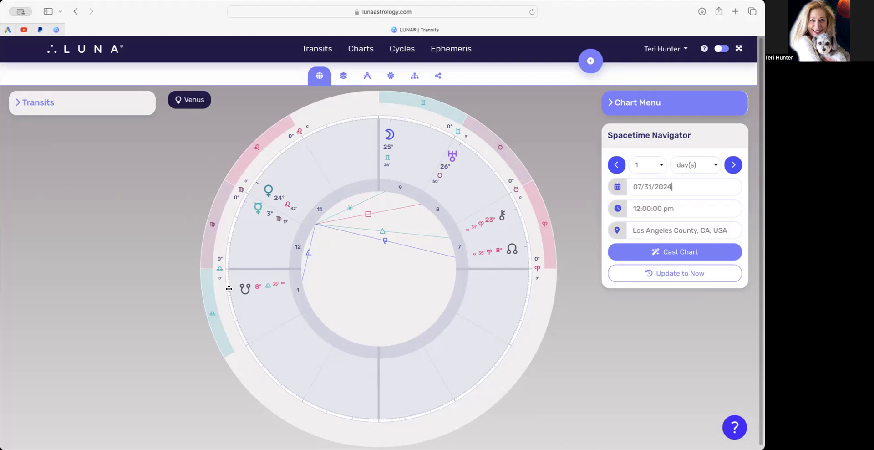
mouse_move(266, 184)
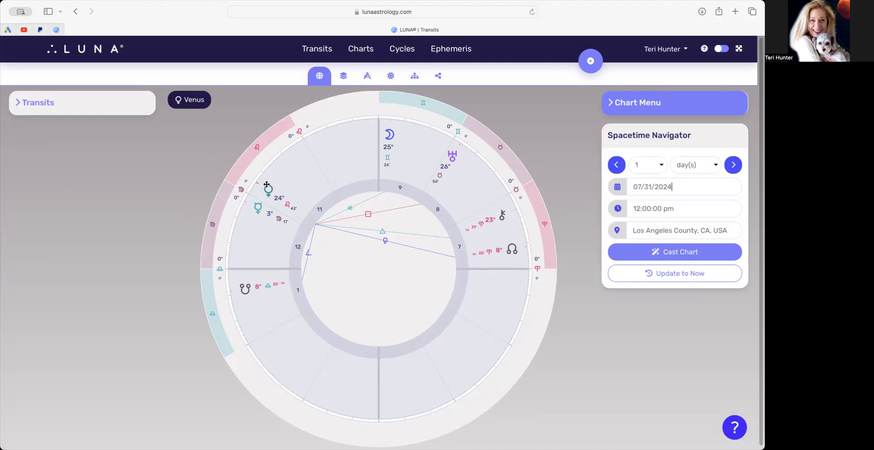
mouse_move(495, 232)
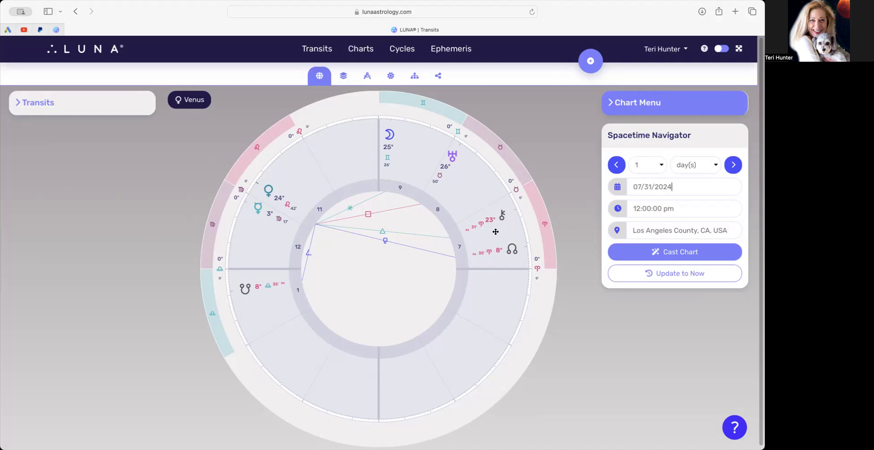
mouse_move(500, 221)
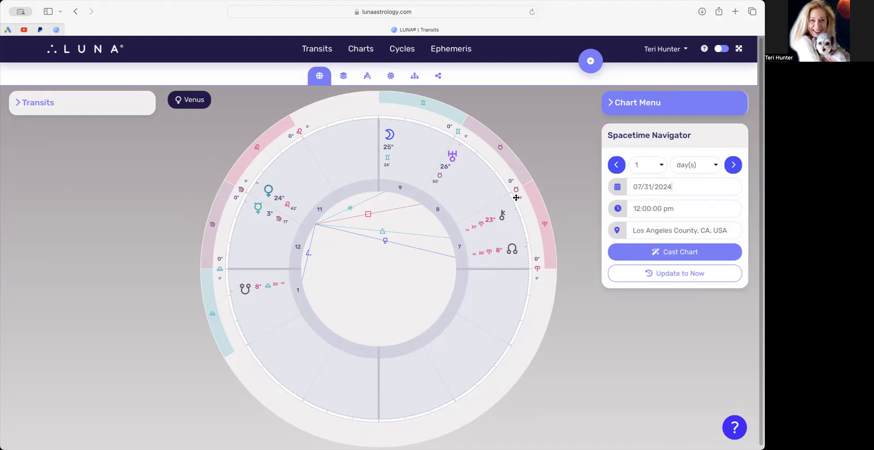
mouse_move(498, 221)
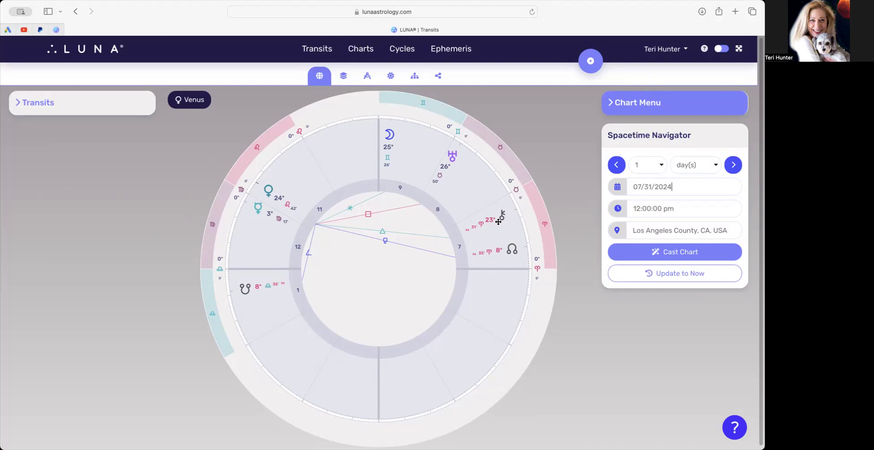
mouse_move(356, 189)
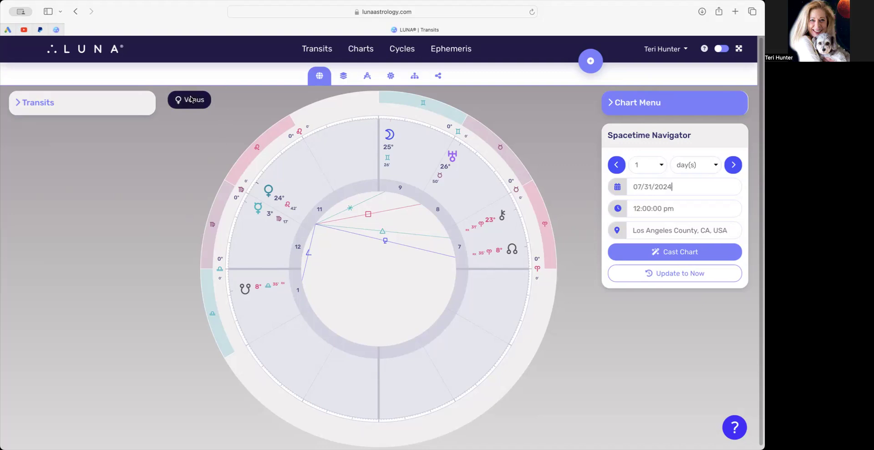
Step: Clear the Venus filter chip so all planets and aspect lines show
click(189, 99)
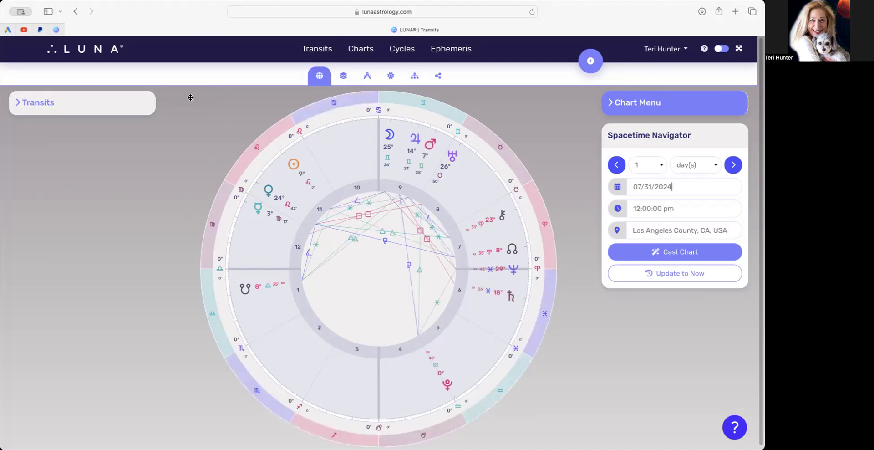